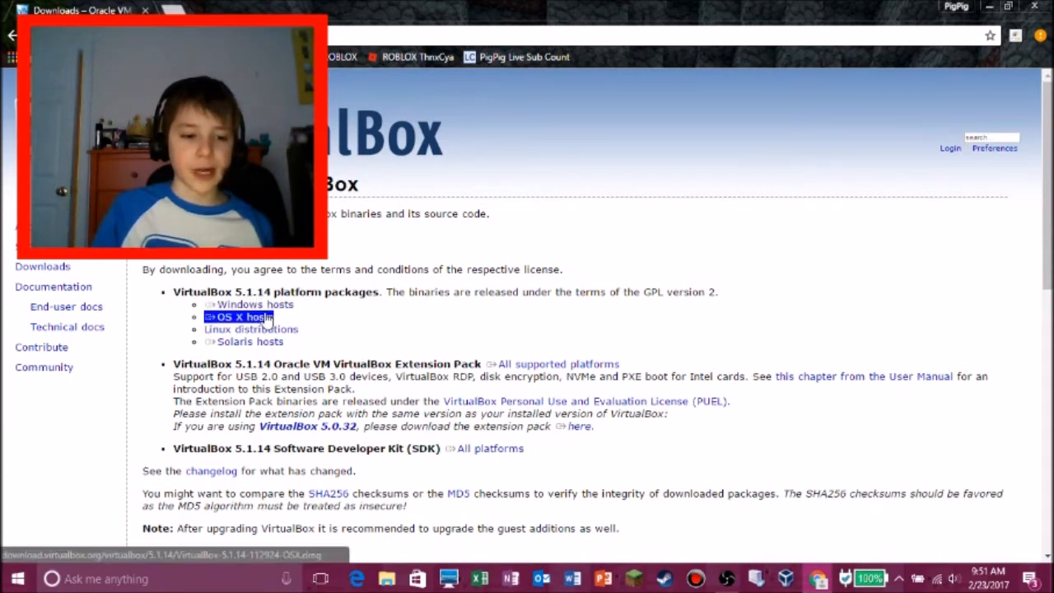
mouse_move(250, 329)
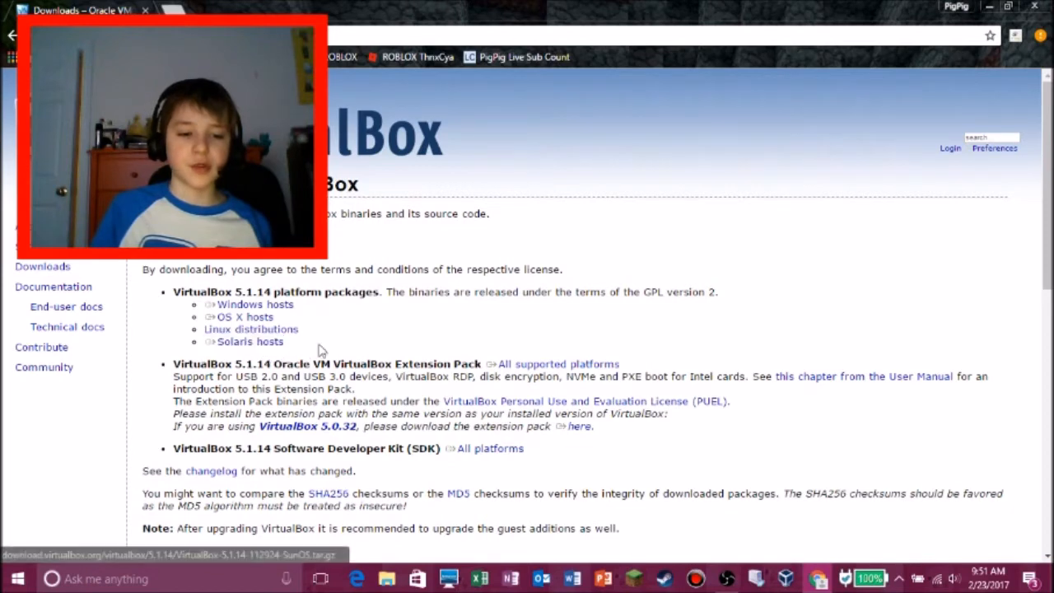
Create a VM named 'Windows 3.0', version Windows 3.1, 32 MB memory, with a new virtual hard disk
click(756, 578)
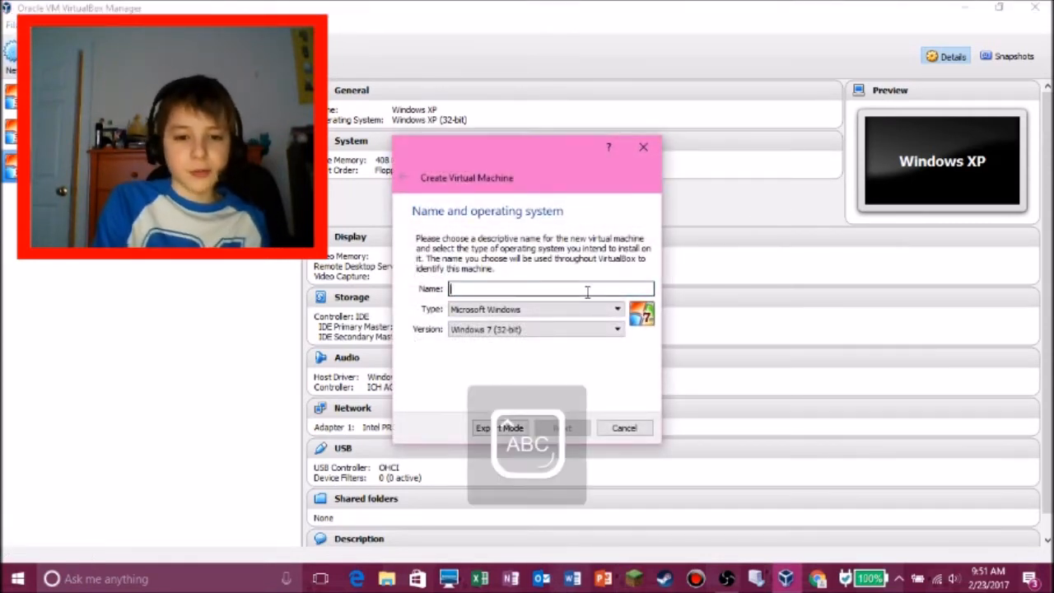
text(Windows 3.0)
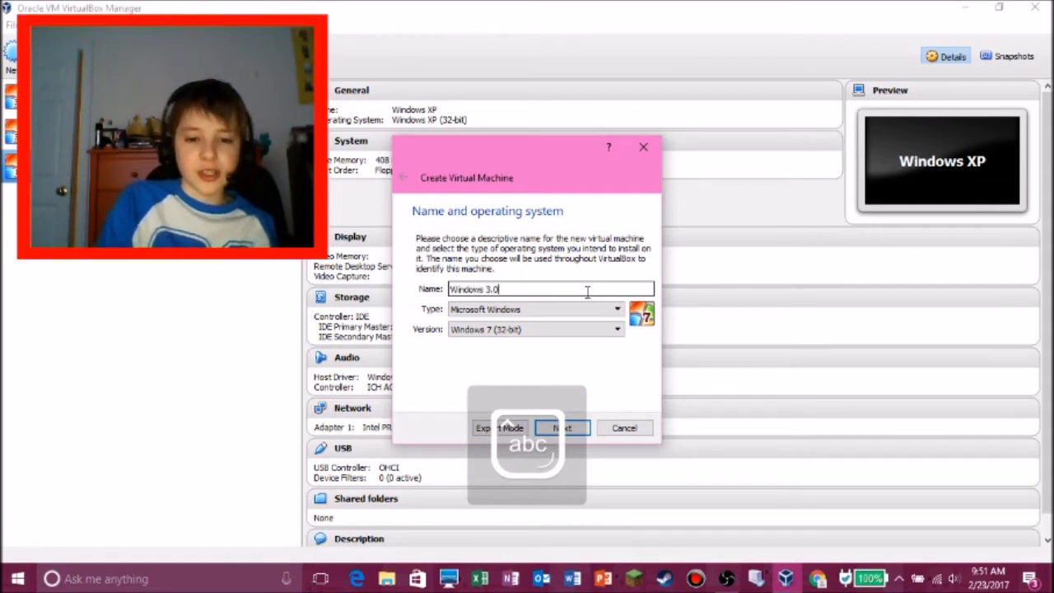
click(616, 329)
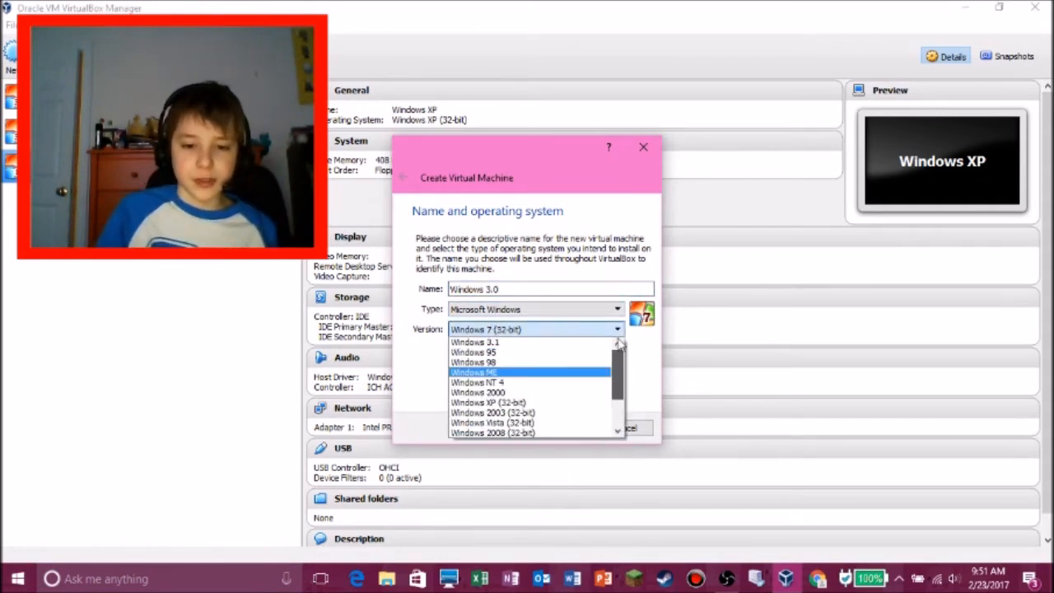
click(561, 428)
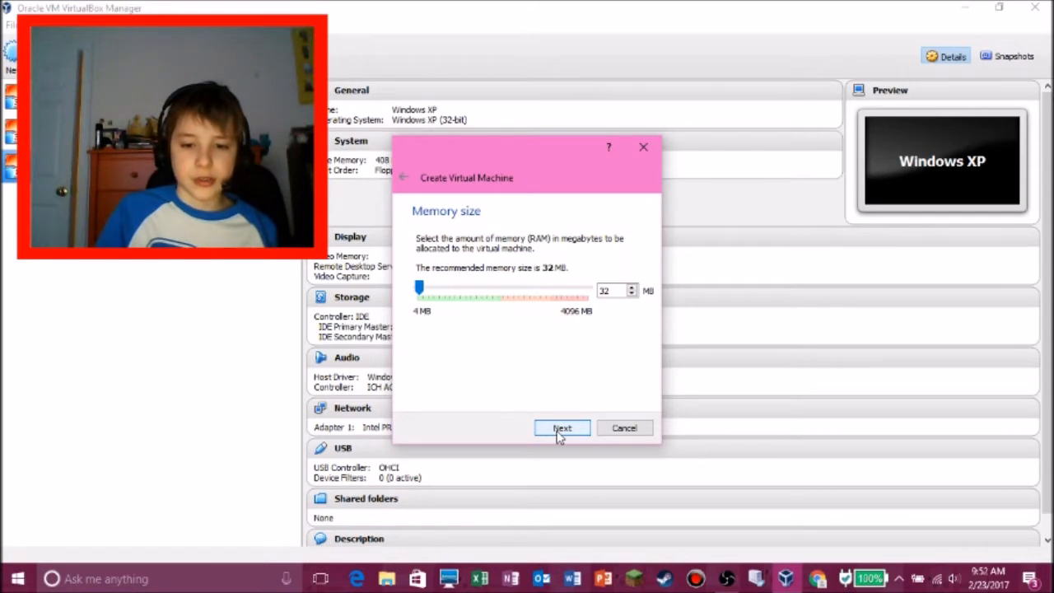
click(562, 428)
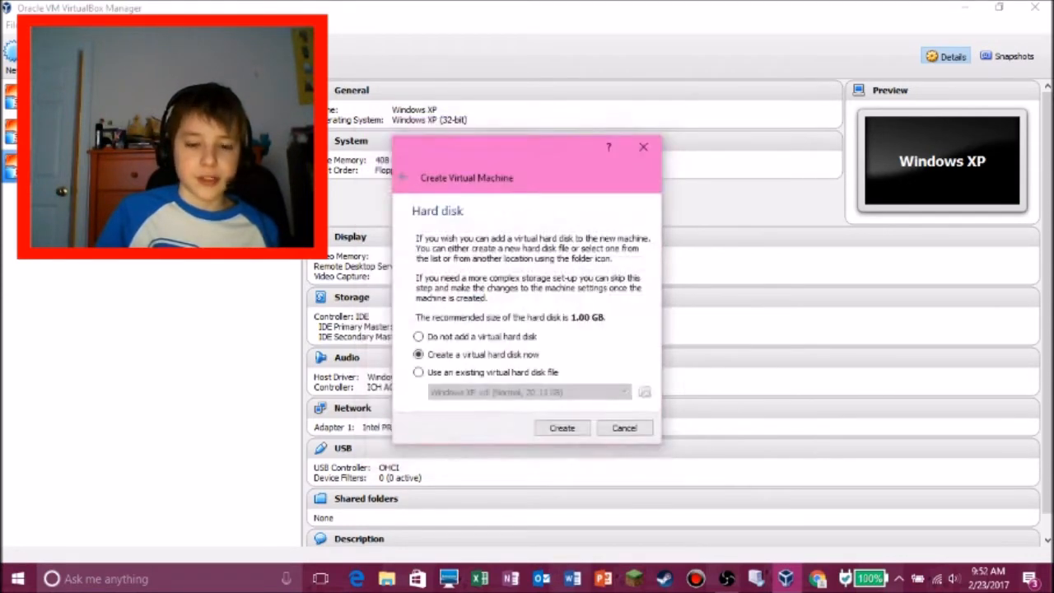
click(561, 428)
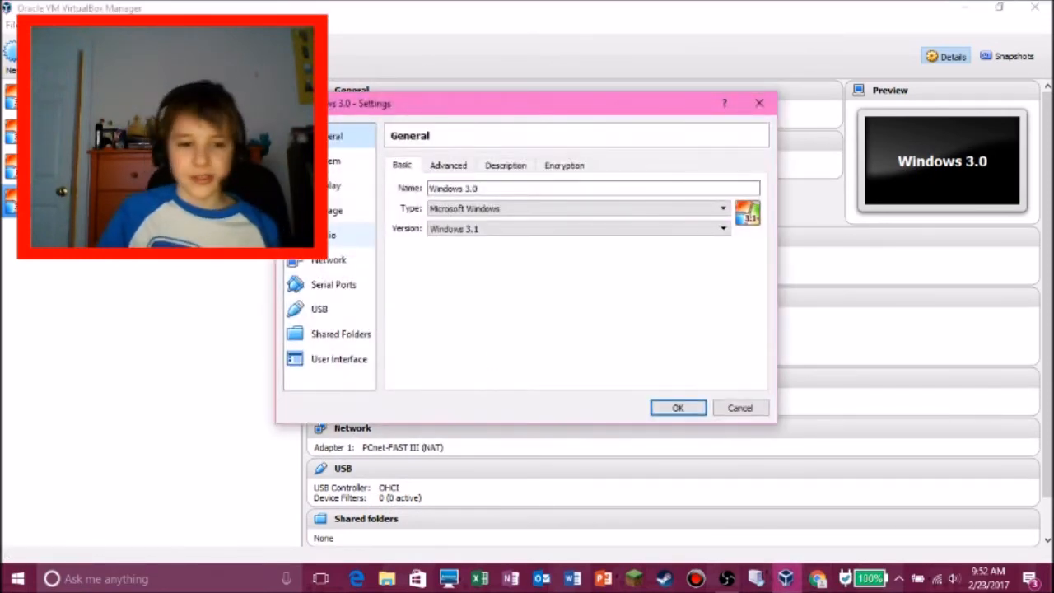
Mount the MS-DOS 6.22 'Disk 1 - Setup' image in the floppy drive and save the storage settings
click(332, 210)
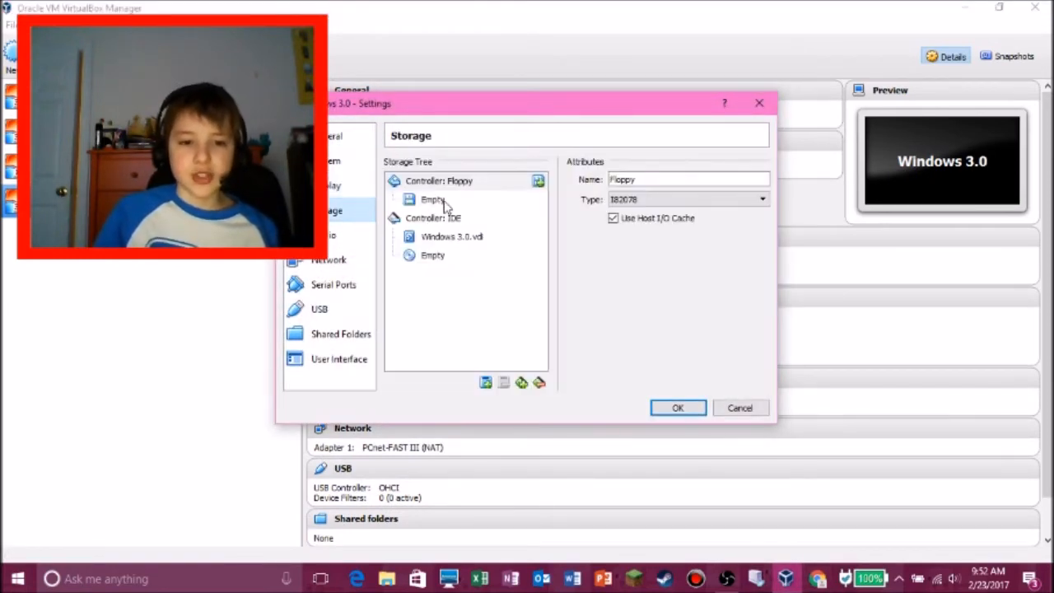
click(432, 199)
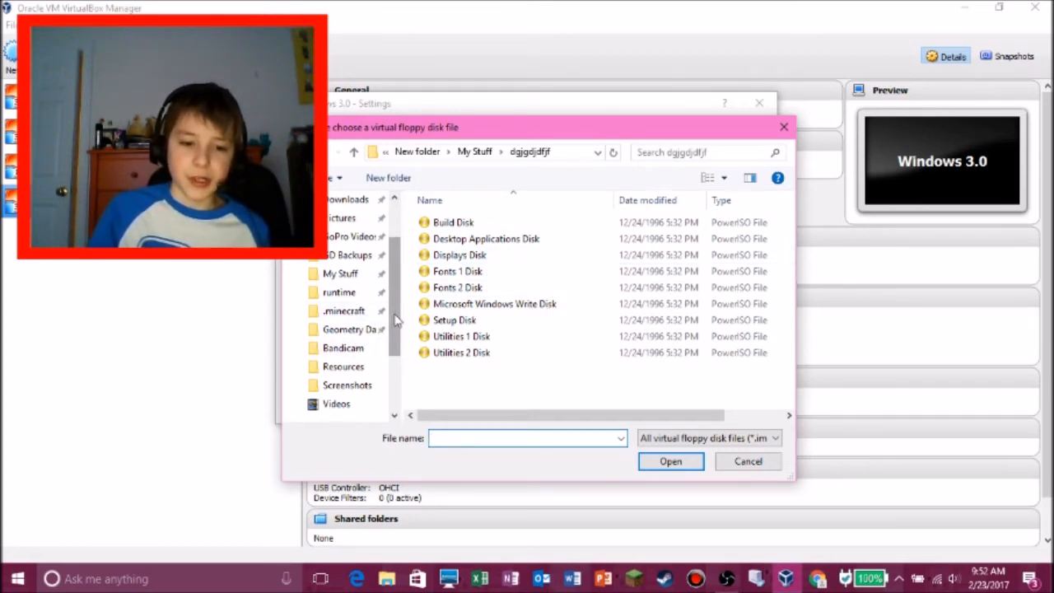
click(340, 229)
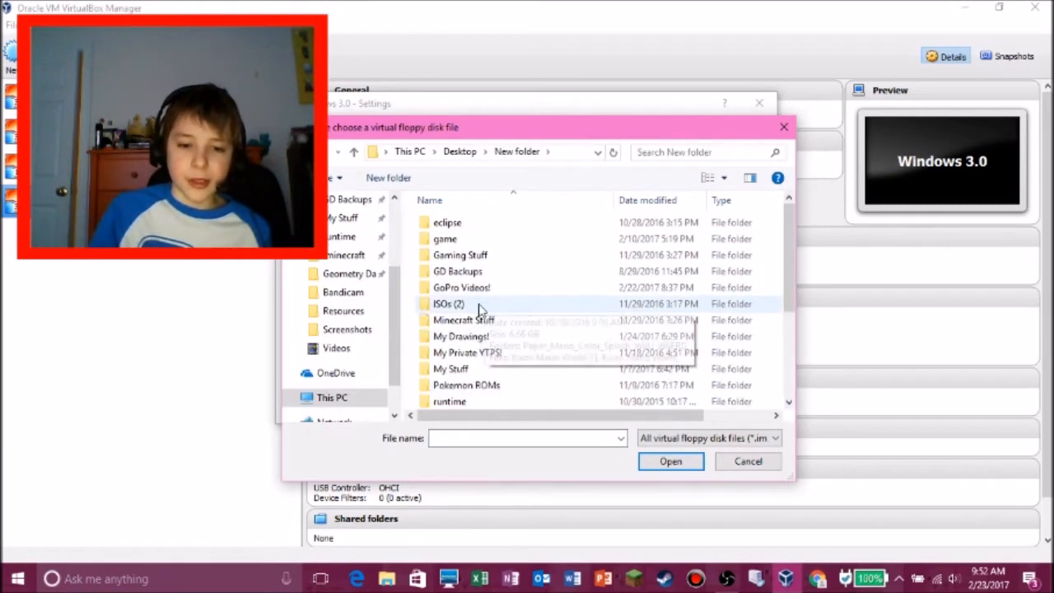
scroll(down, 3)
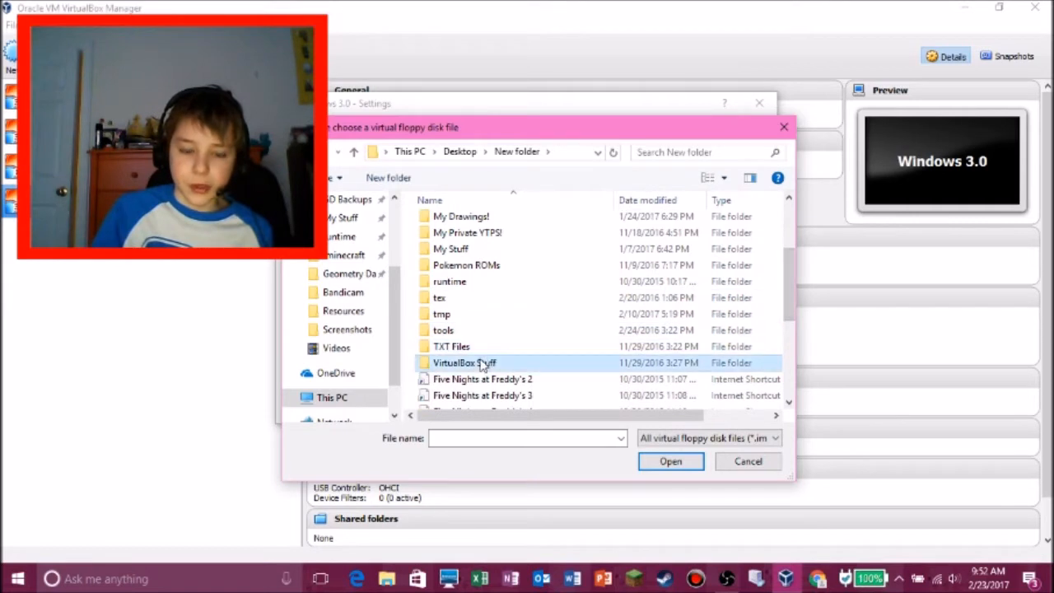
double_click(465, 362)
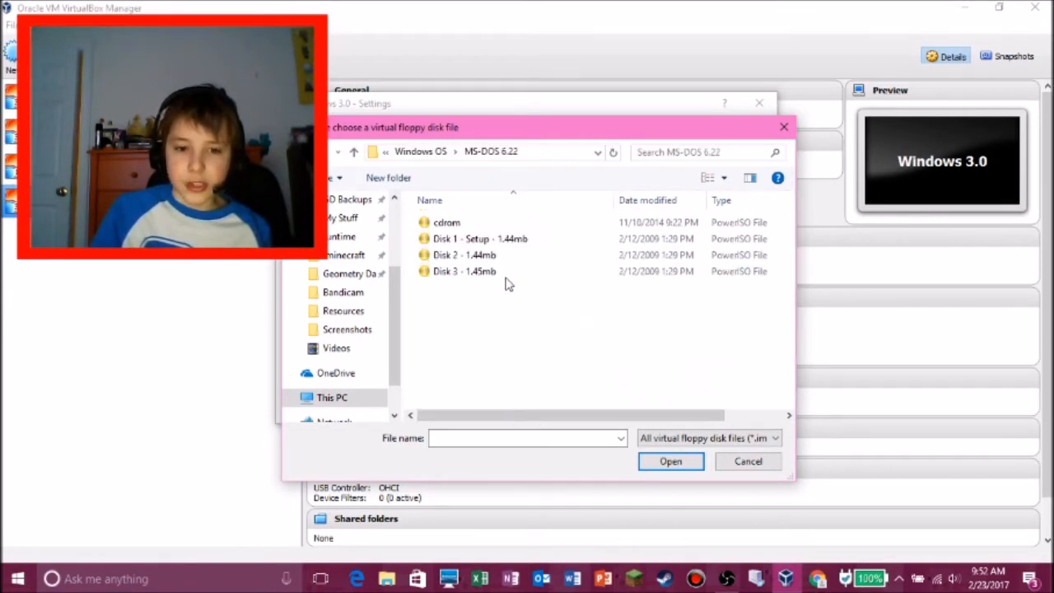
click(671, 462)
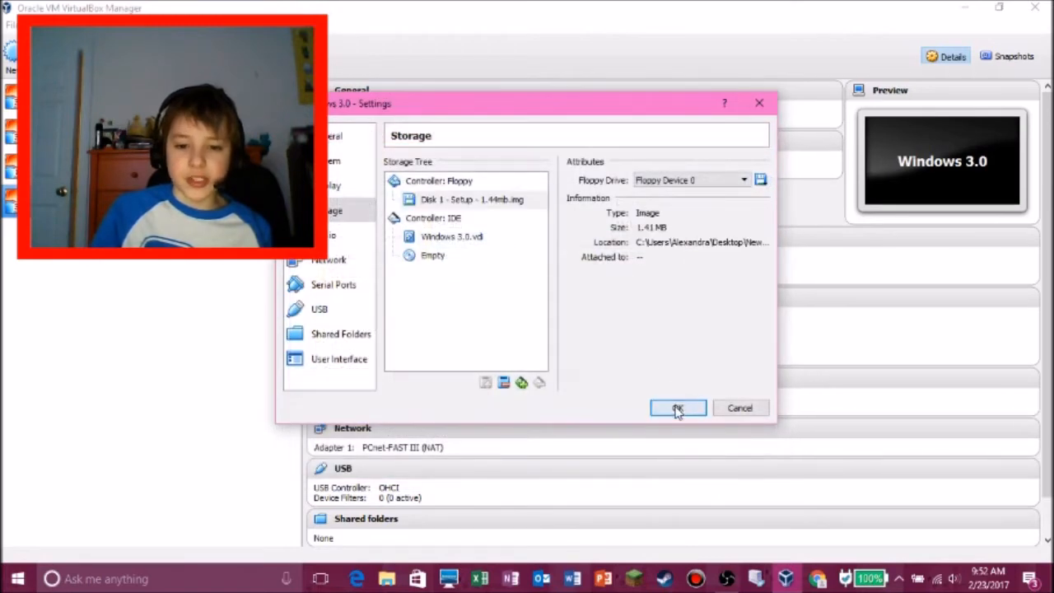
click(677, 408)
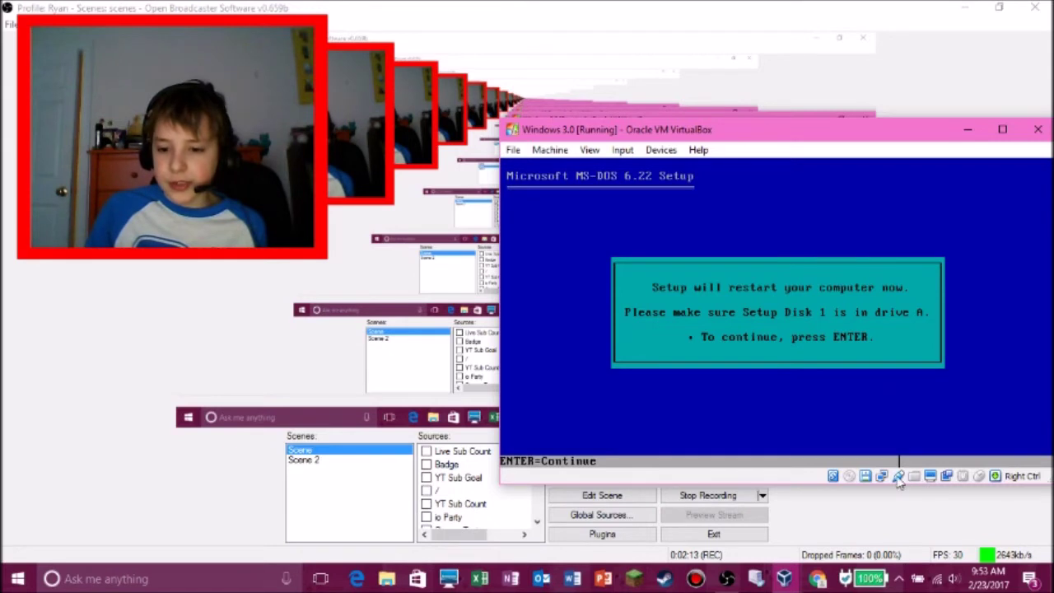
mouse_move(806, 328)
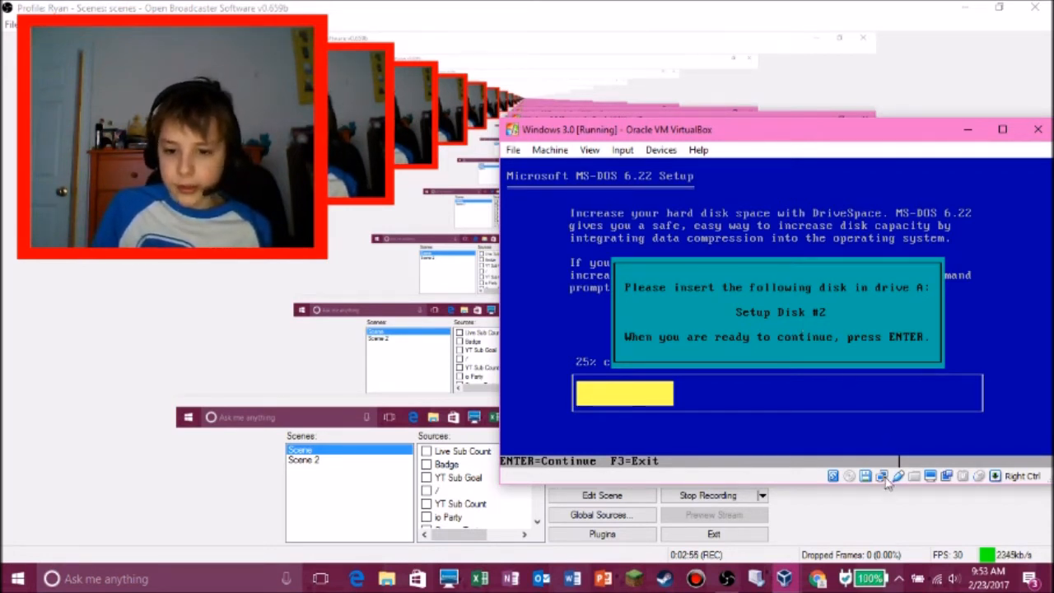
Swap in Setup Disk 2, then Disk 3, via the floppy status icon to finish MS-DOS setup
click(880, 476)
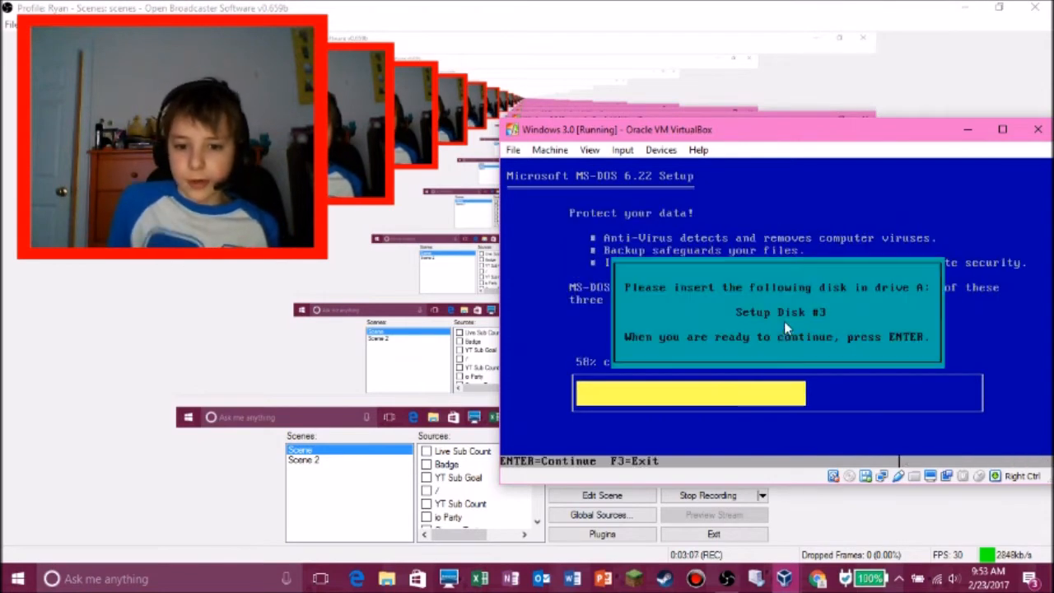
click(848, 476)
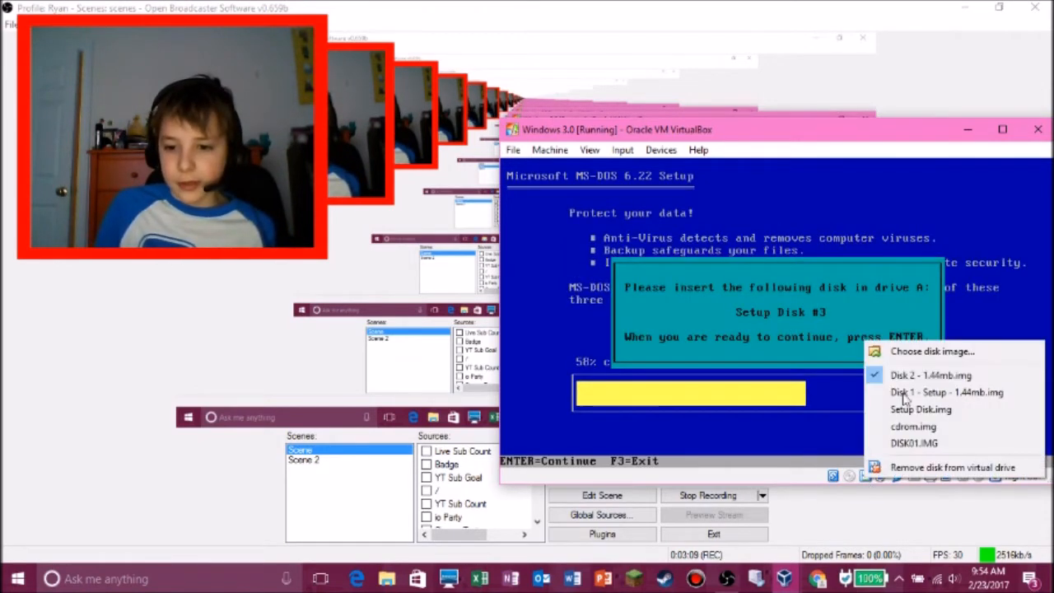
click(932, 351)
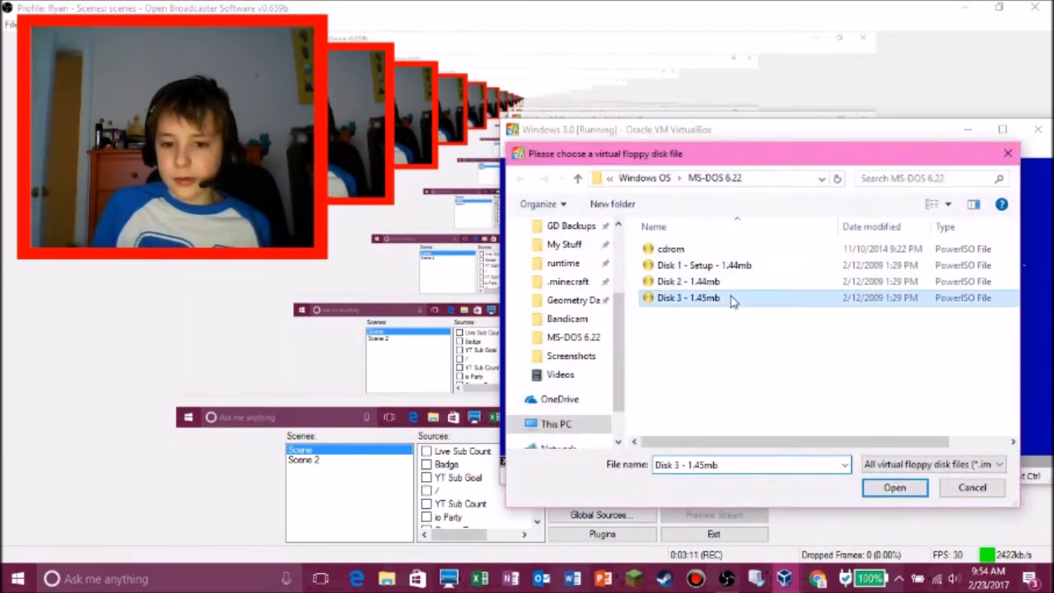
click(895, 487)
text(A:)
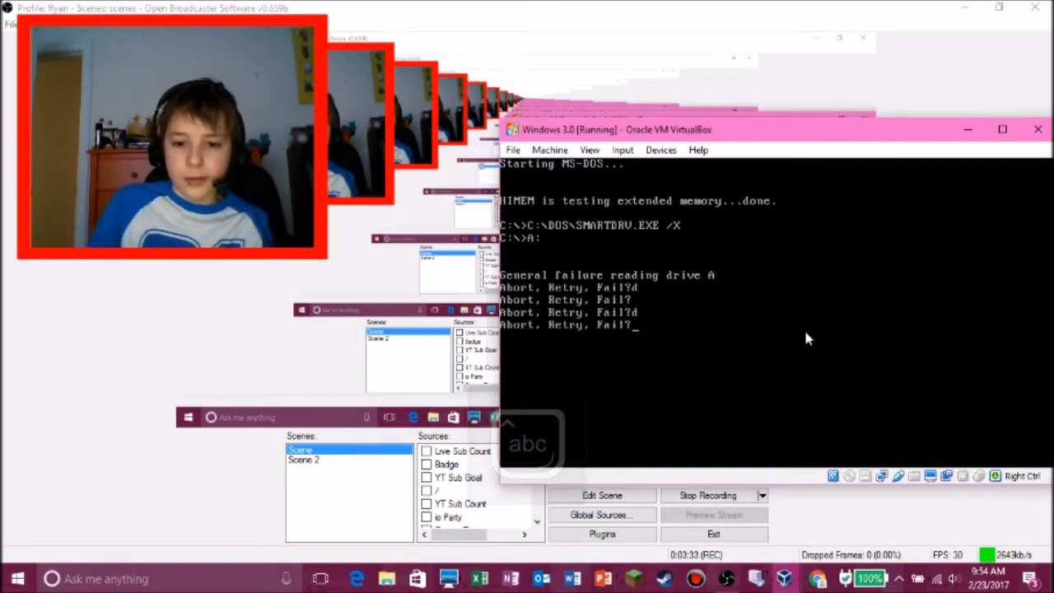
Reset the machine from the Machine menu and try setup commands at the C:\ prompt
click(550, 150)
text(dir)
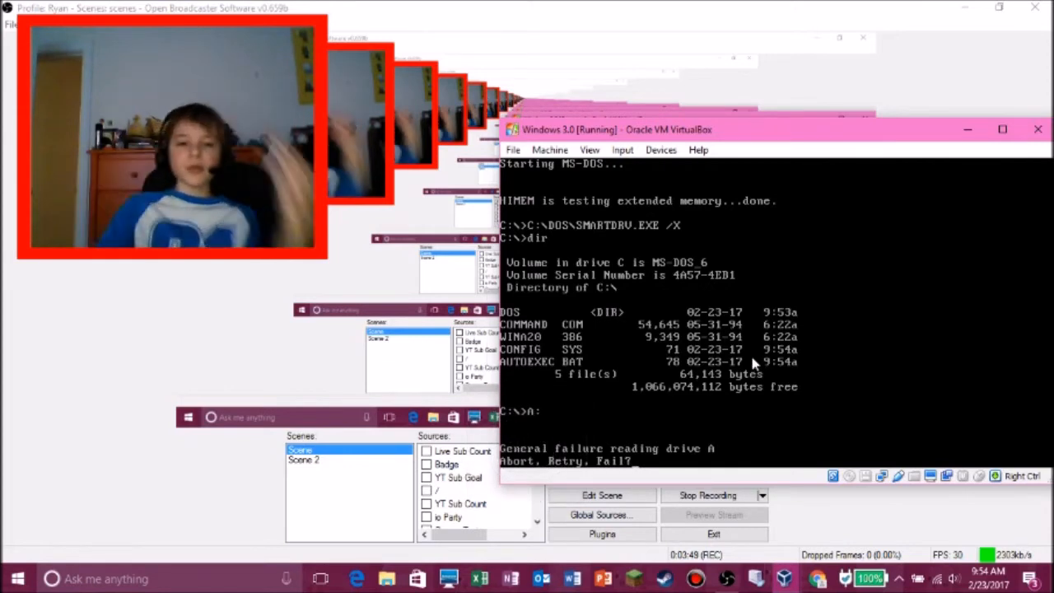
click(550, 149)
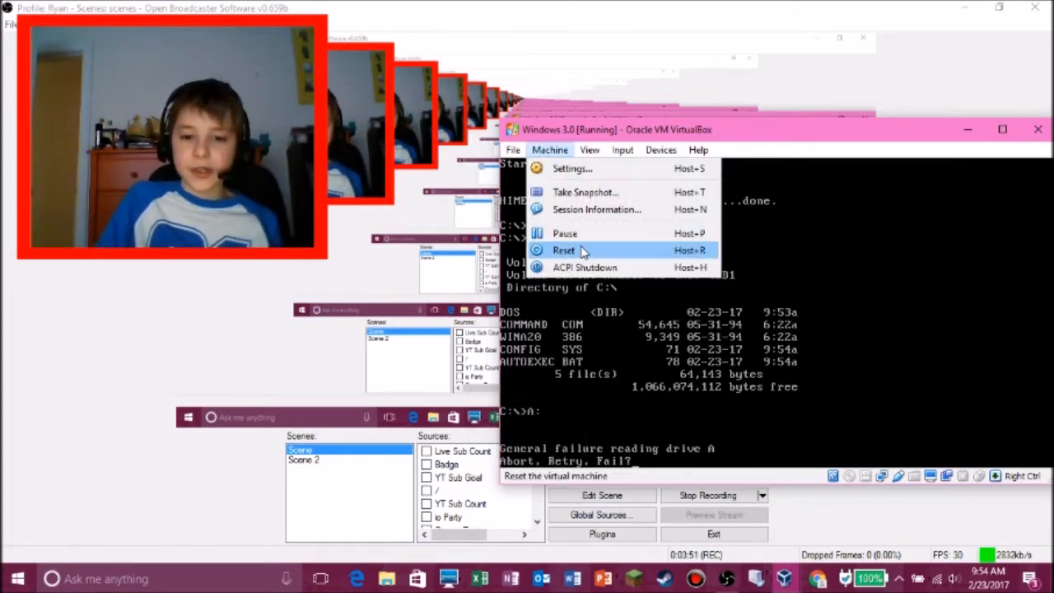
click(565, 250)
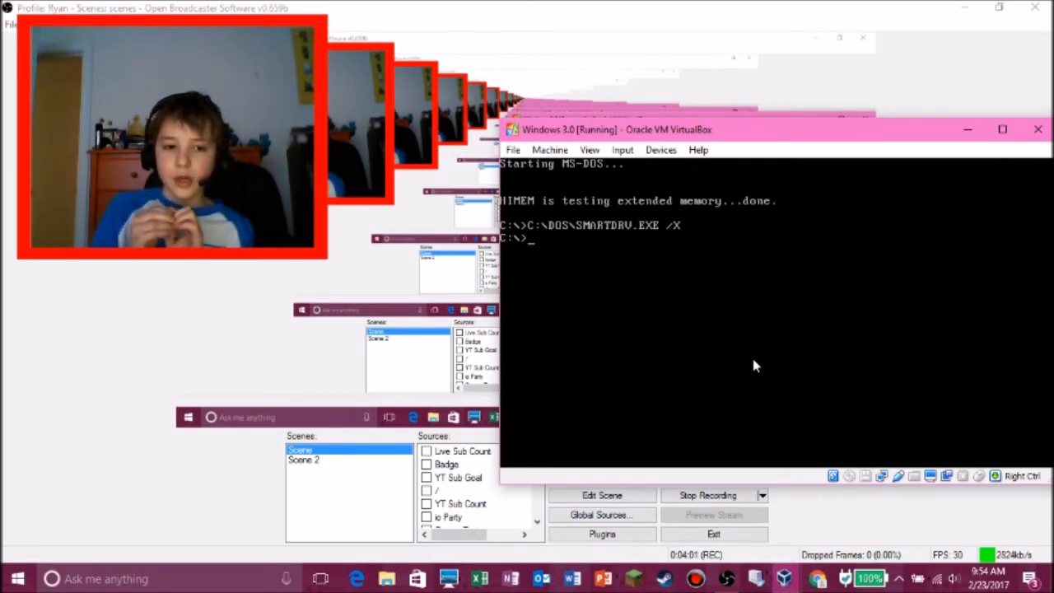
text(setup.bat)
text(dir)
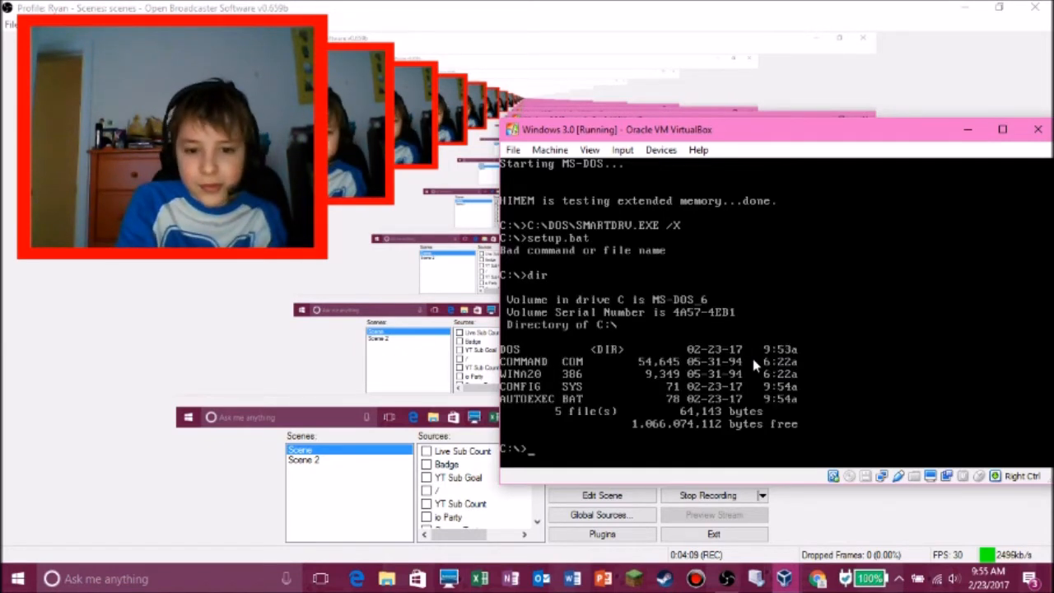
text(setup)
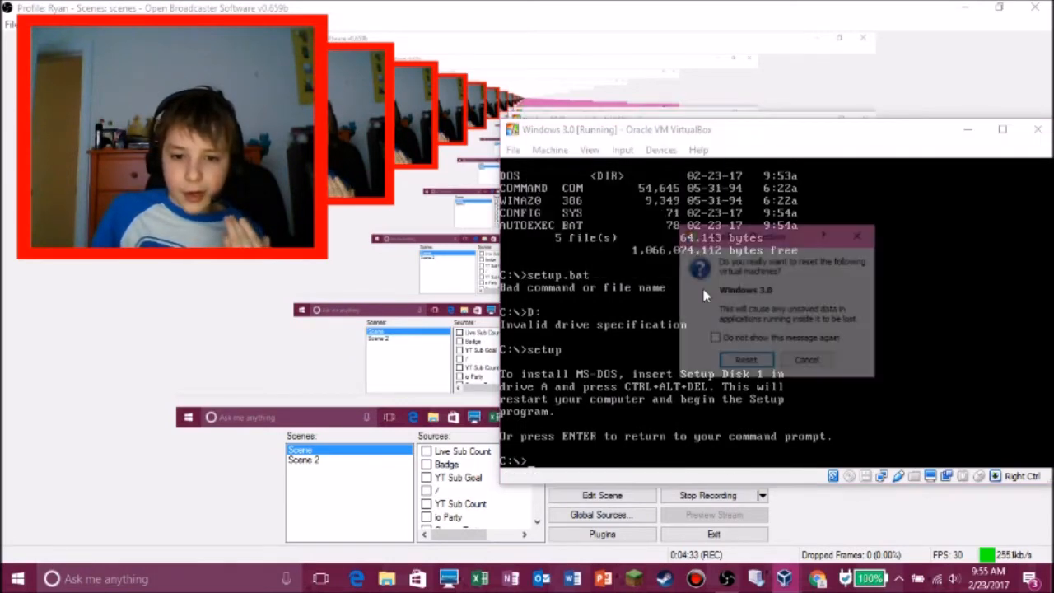
Confirm another reset and switch the prompt to drive A:
click(745, 360)
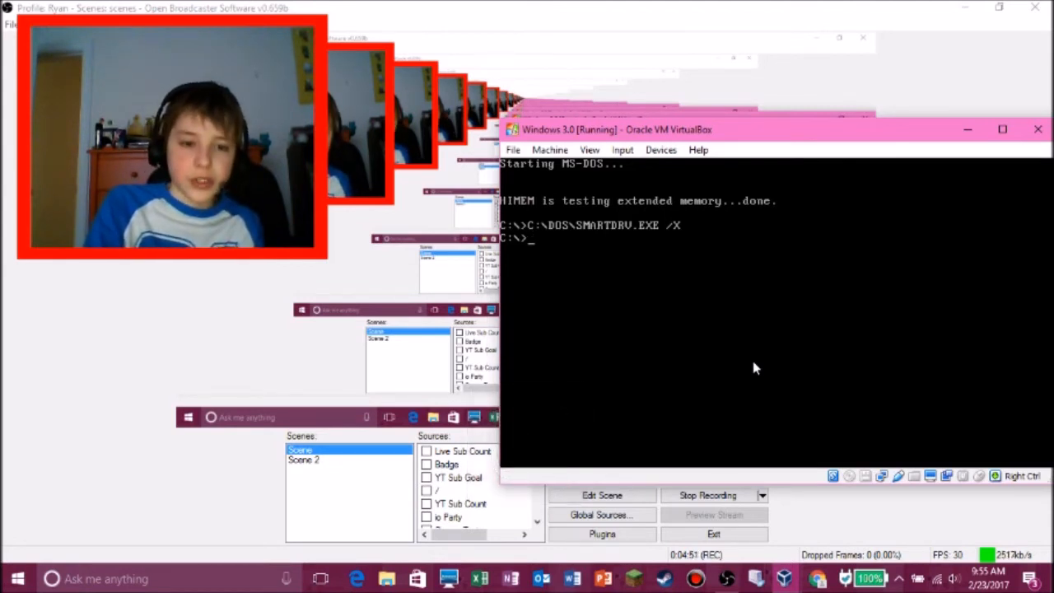
text(A:)
text(C)
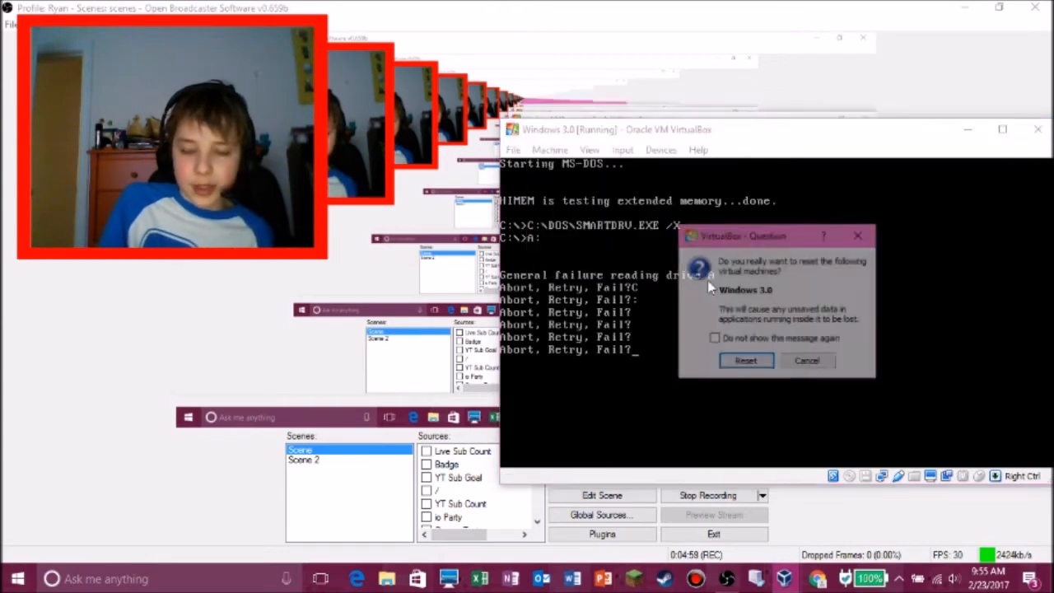
Confirm the reset and try a drive command at the fresh MS-DOS prompt
click(746, 360)
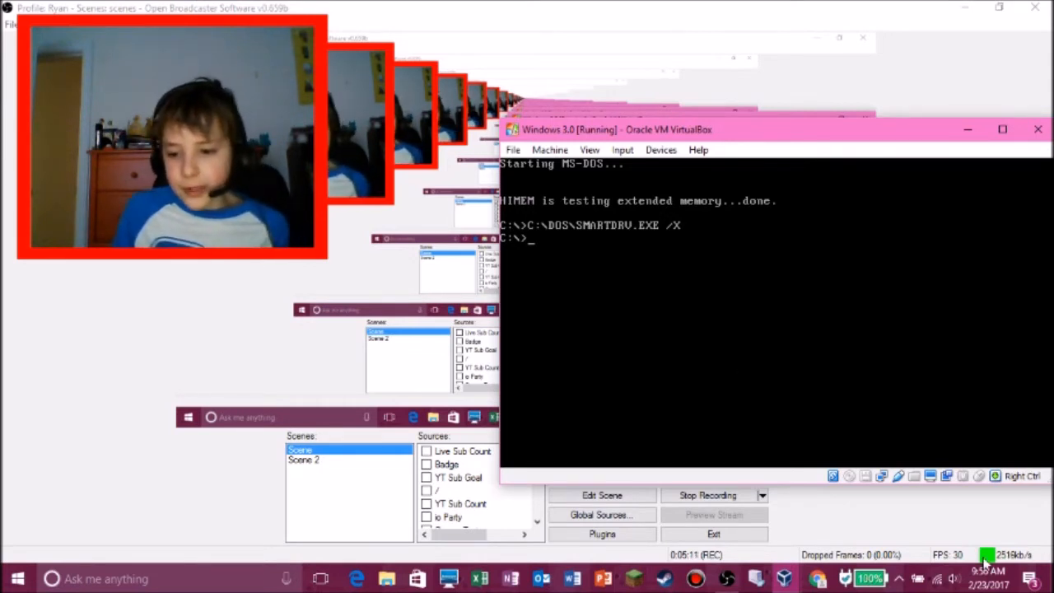
mouse_move(715, 253)
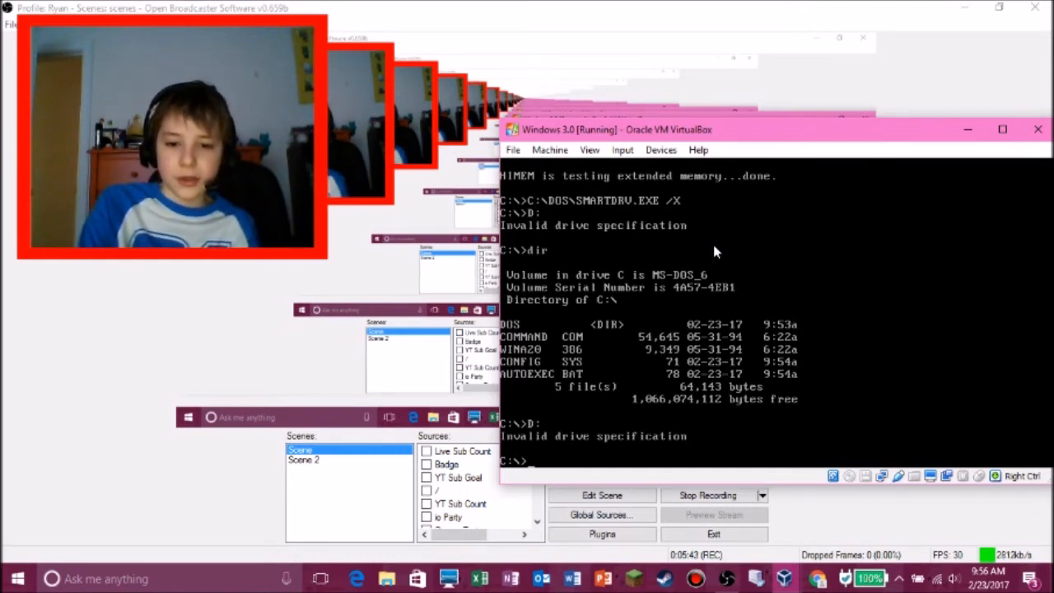
text(drive)
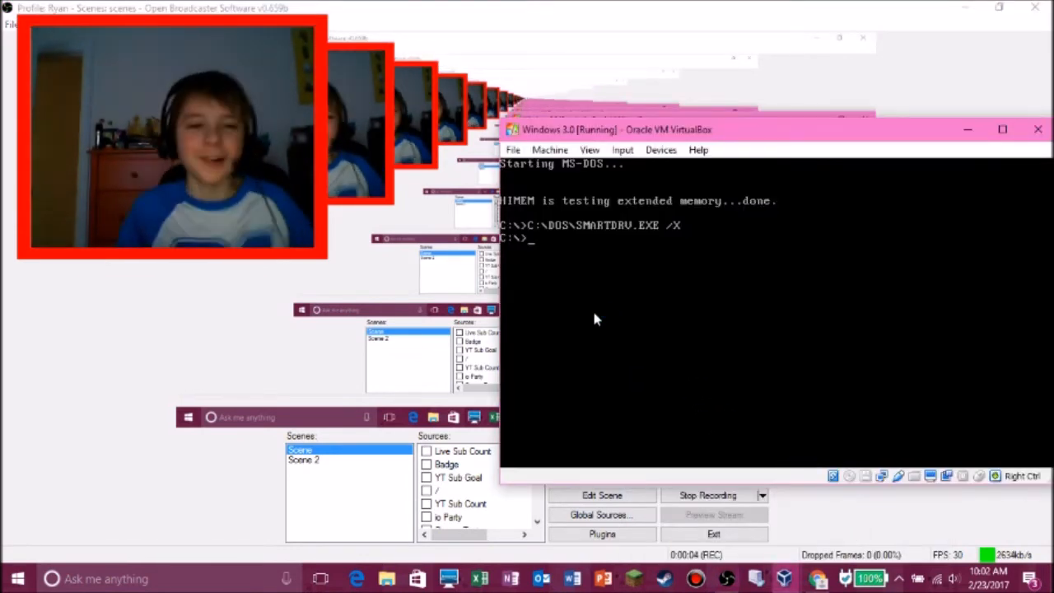
mouse_move(873, 462)
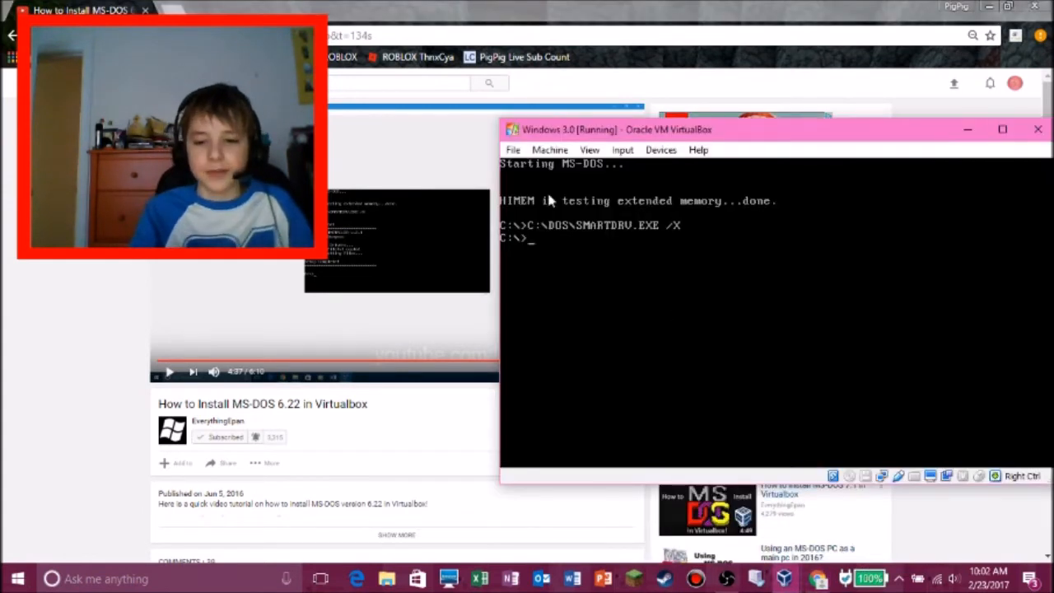
Load the cdrom image as the floppy and run its setup from drive A
click(881, 476)
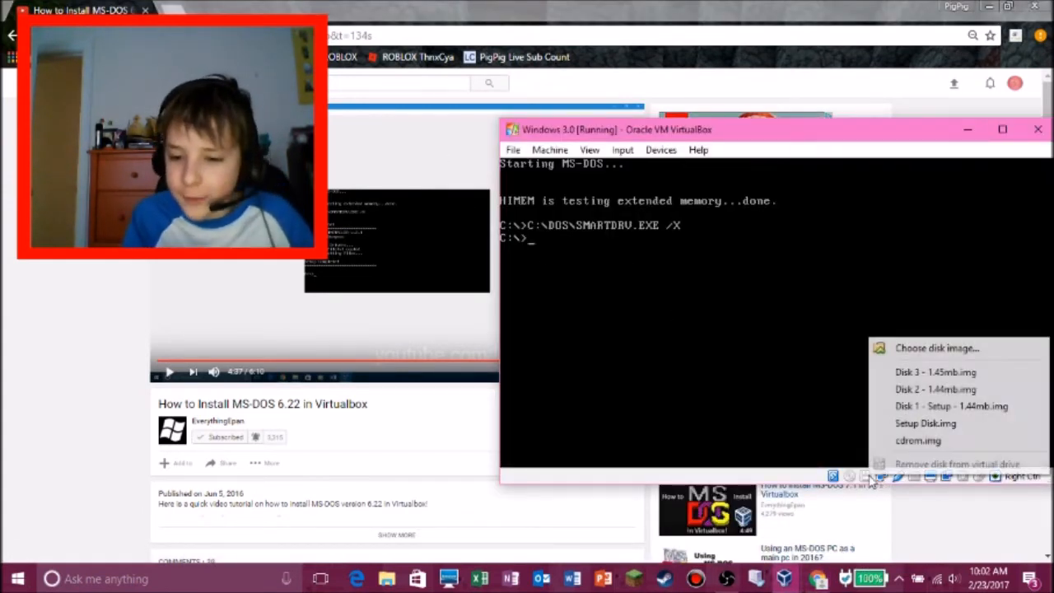
click(927, 358)
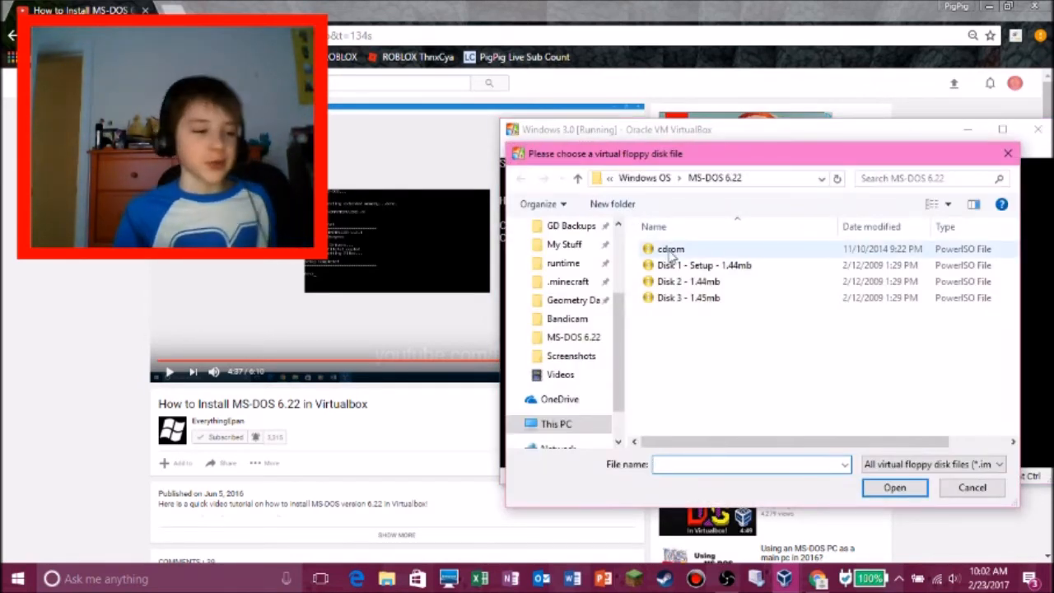
click(895, 487)
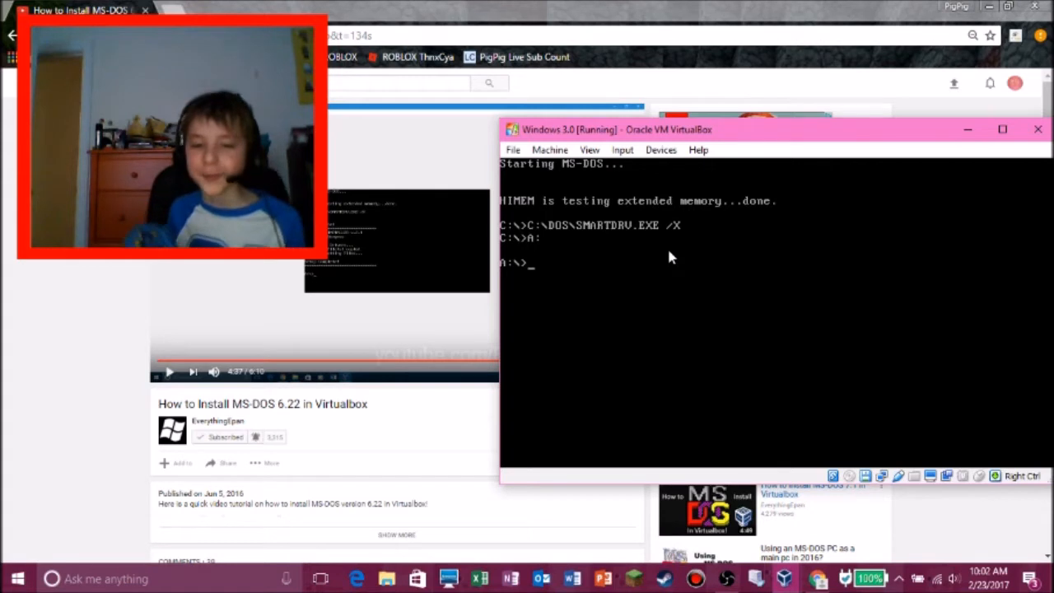
text(setup.bat)
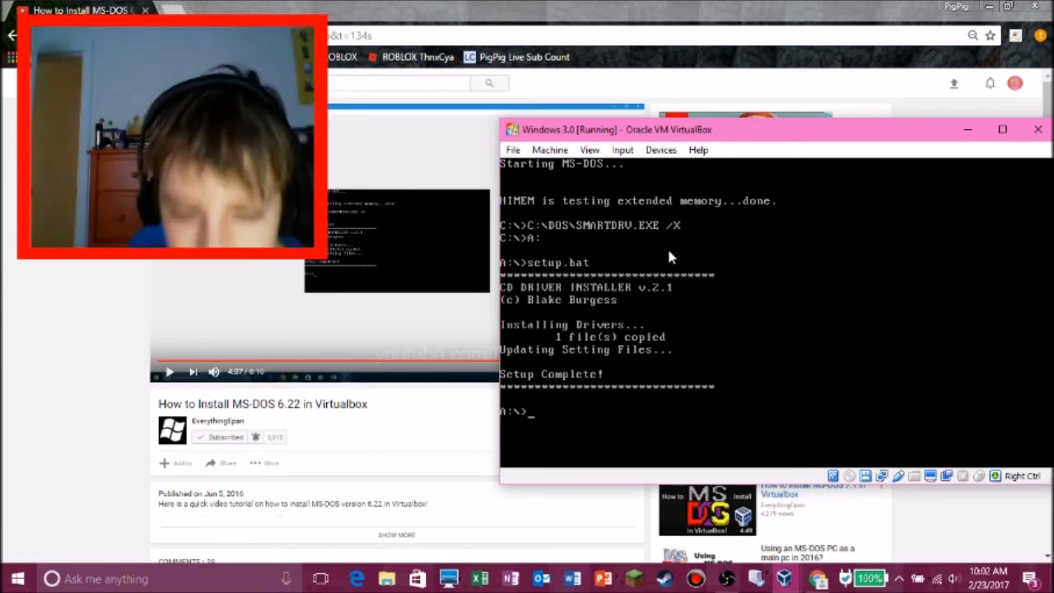
mouse_move(625, 6)
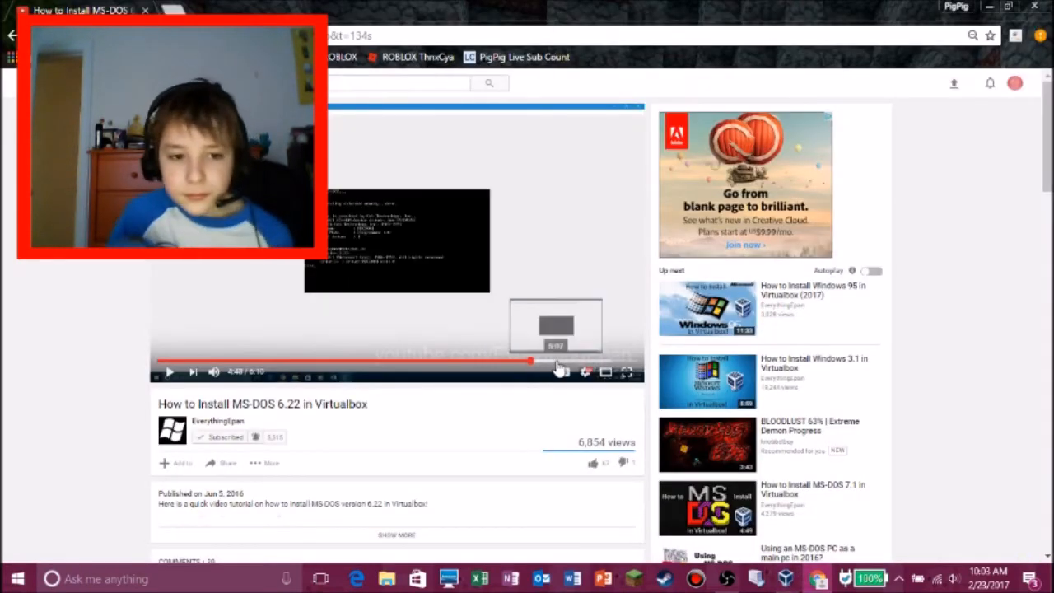
Skip the MS-DOS tutorial video ahead to around 4:54
click(530, 361)
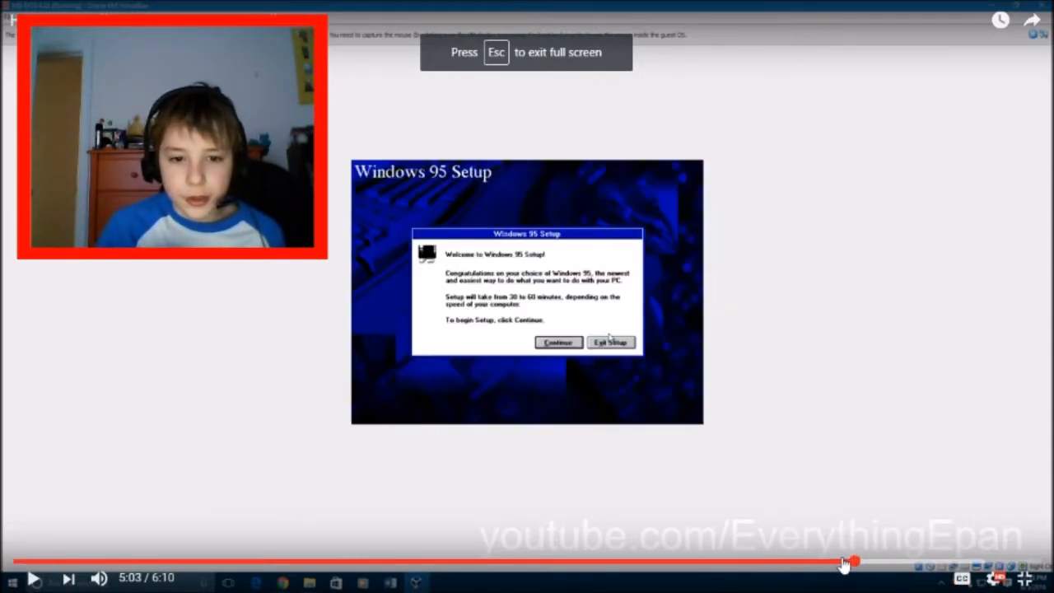
drag(853, 563, 823, 563)
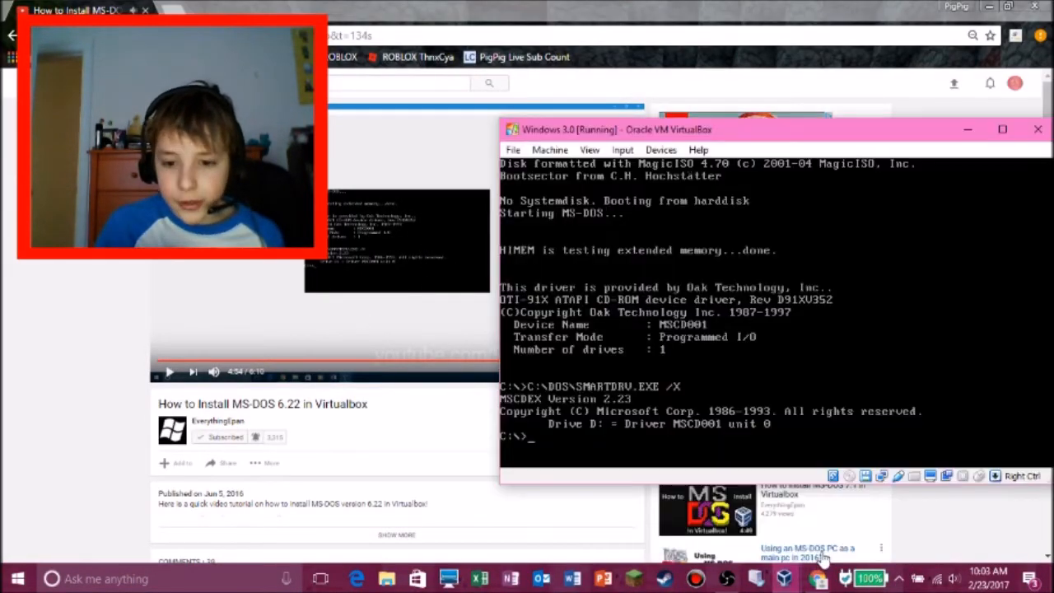
Browse the disk image chooser to the Windows 3.0 folder (DISK01–DISK07), then cancel without choosing
click(850, 476)
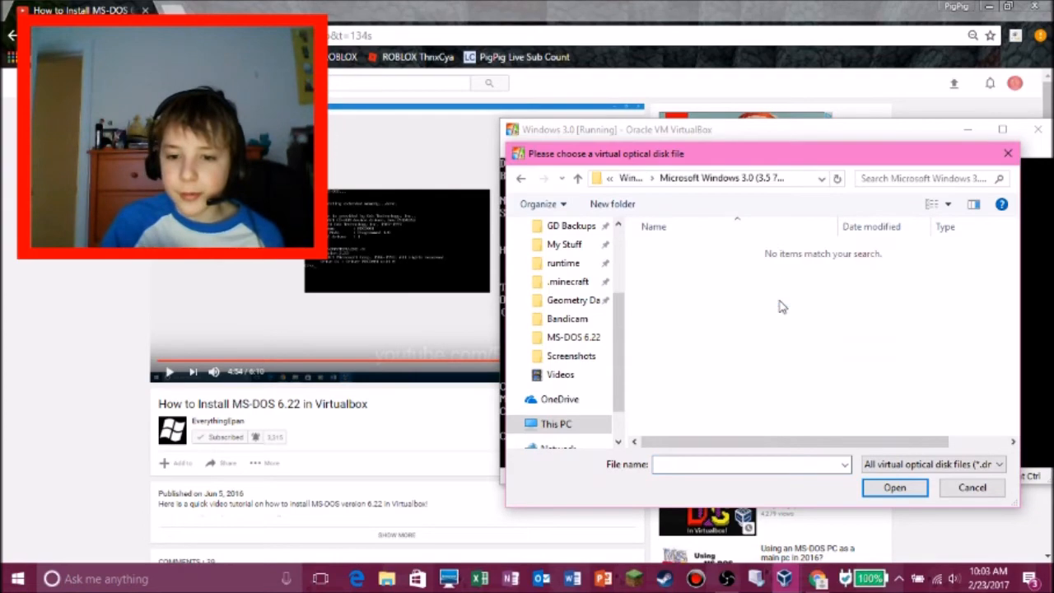
click(972, 486)
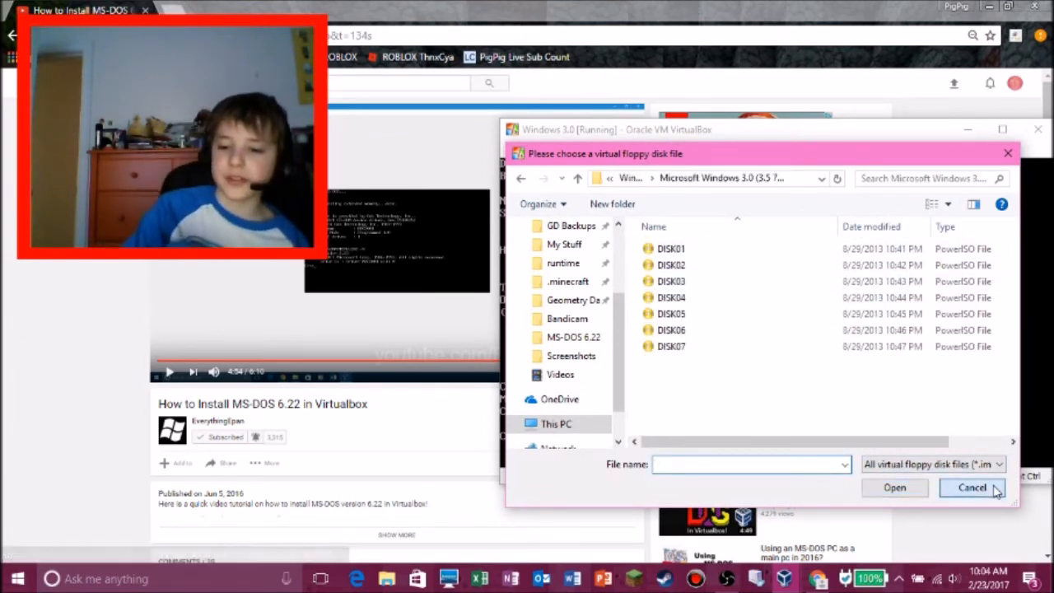
click(973, 488)
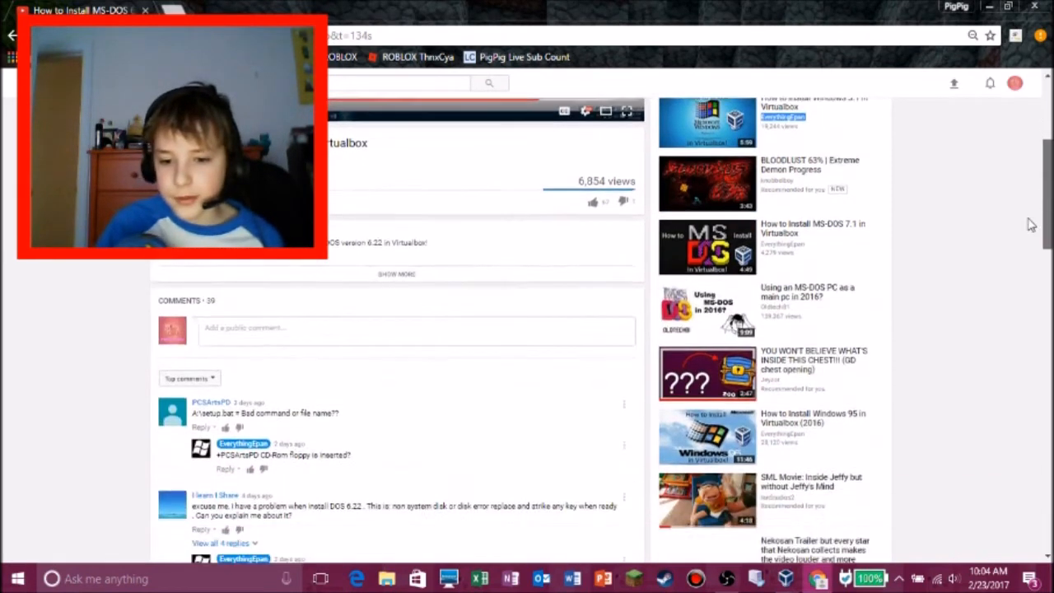
Pause the Windows 3.0 tutorial at its disk listing, check the VM's Disk 1 listing, then resume full screen
scroll(down, 3)
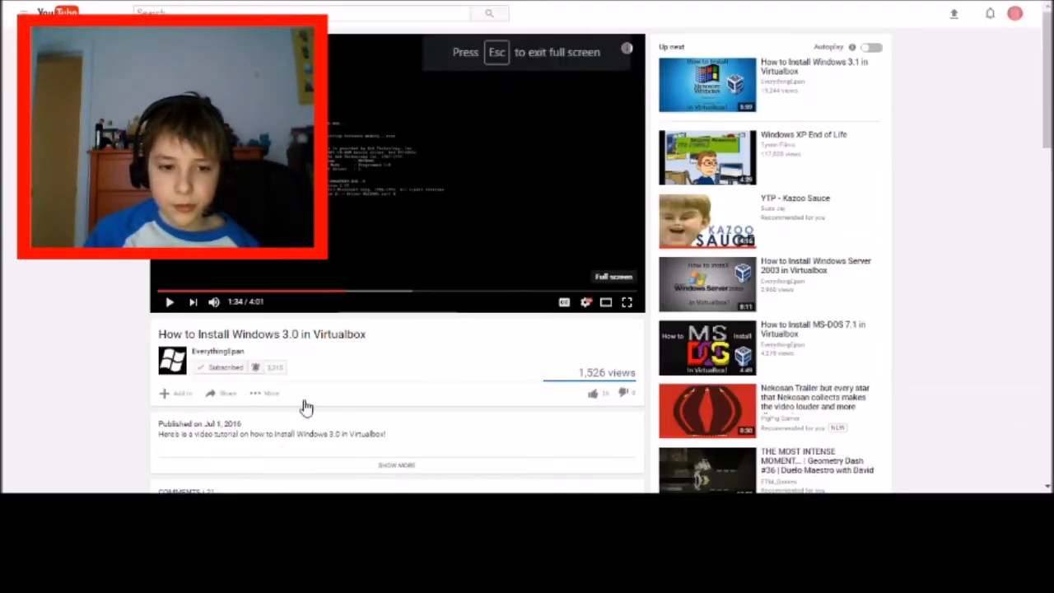
click(627, 302)
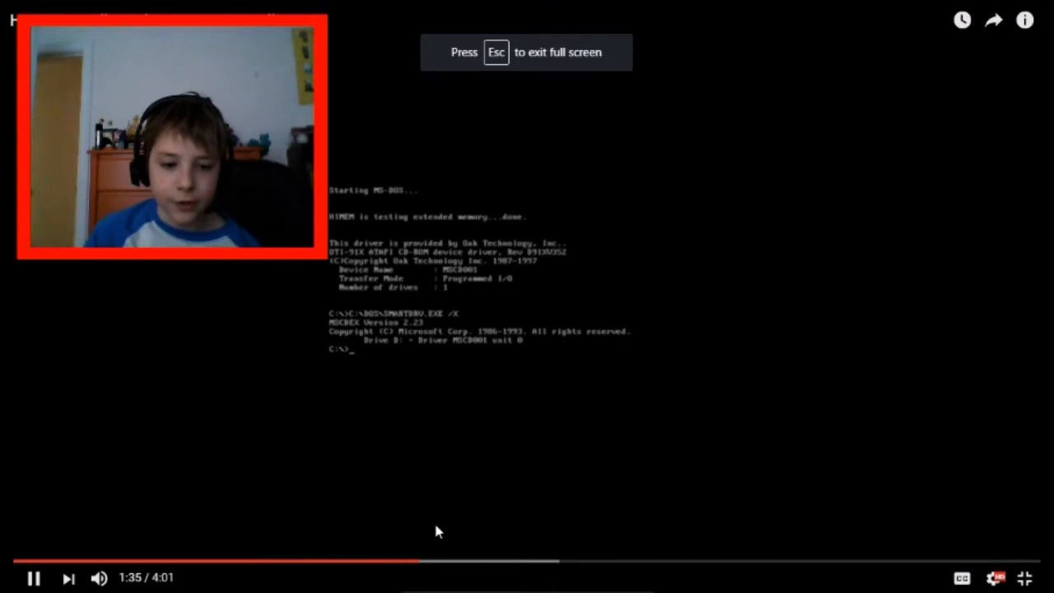
click(443, 562)
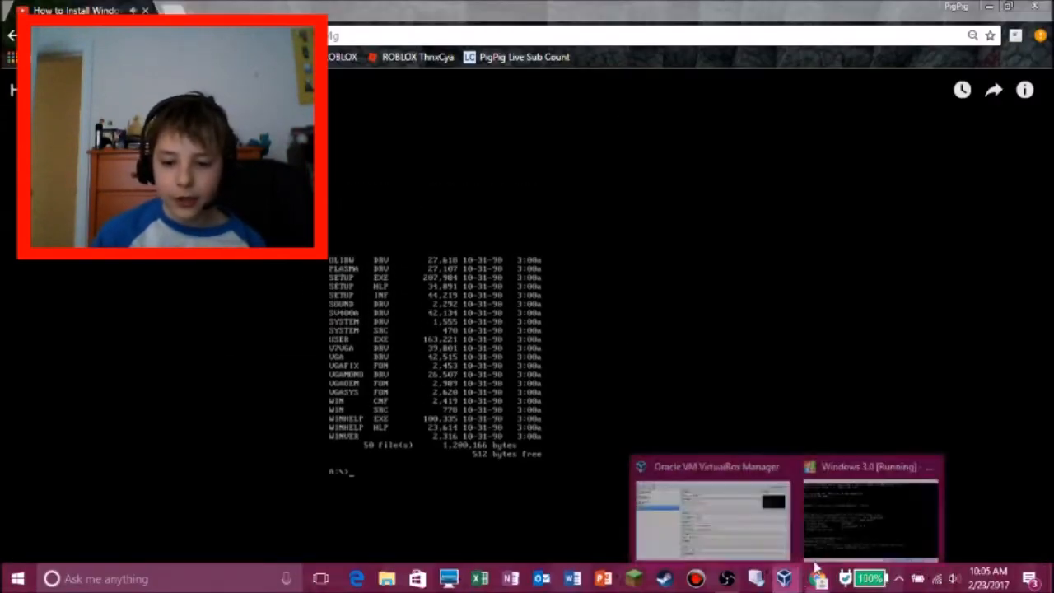
click(871, 507)
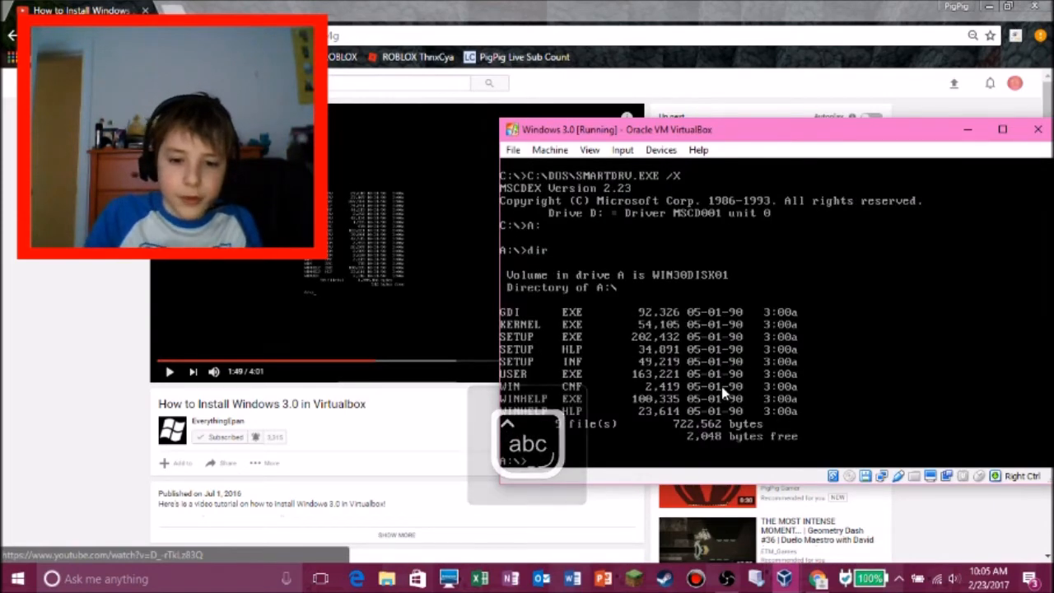
click(1038, 129)
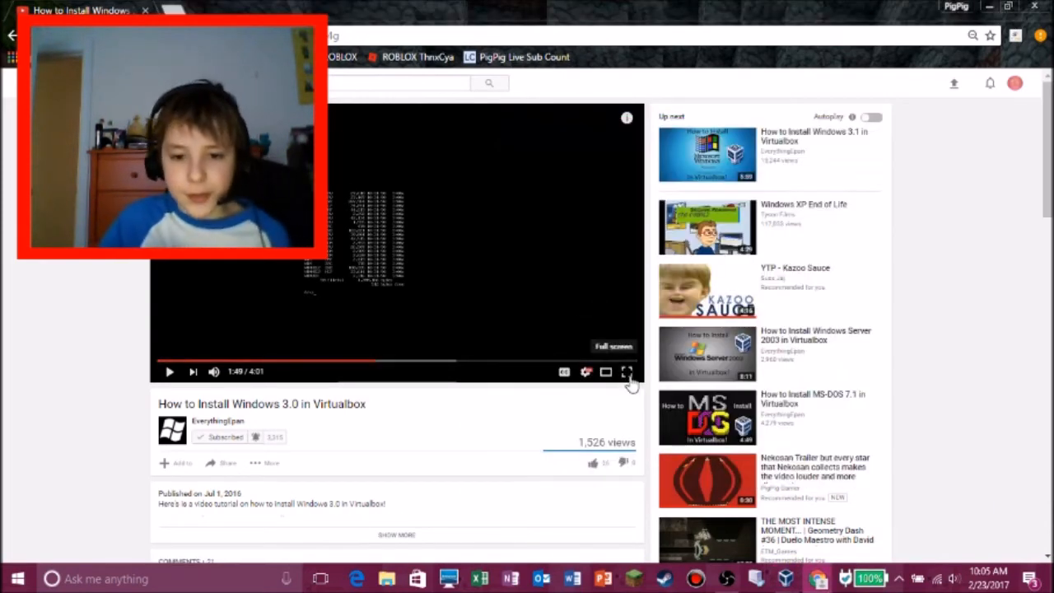
click(627, 372)
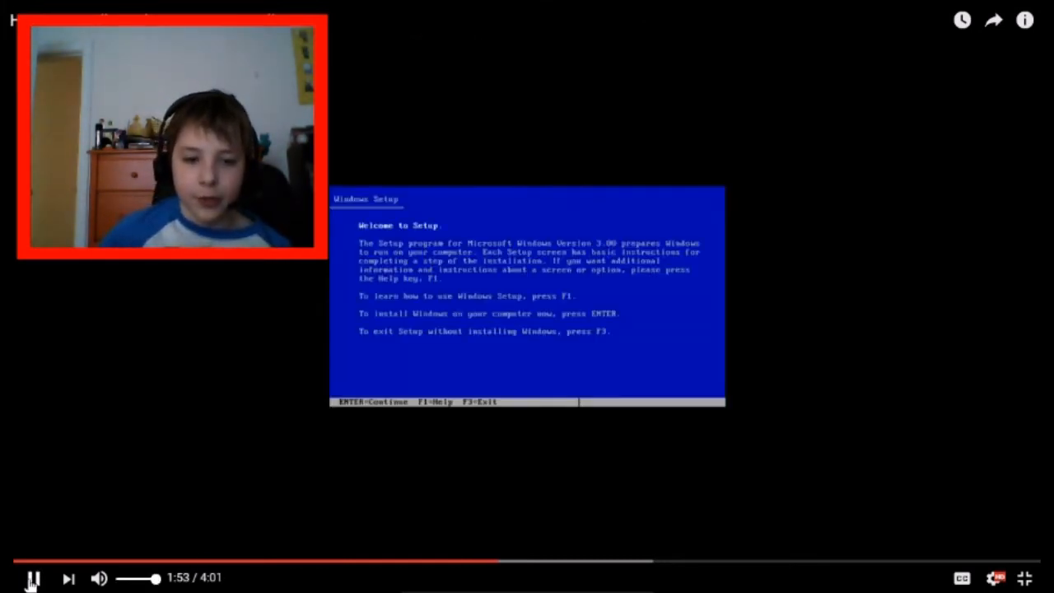
Pause the tutorial and load the DISK02 image when Windows 3.0 Setup asks for Disk 2
click(1024, 577)
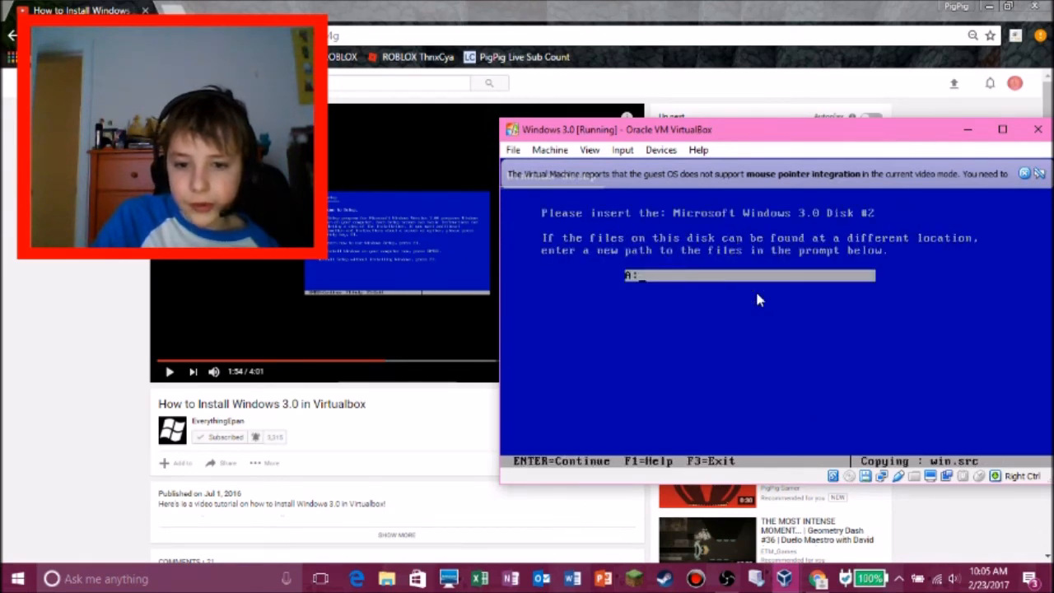
click(880, 476)
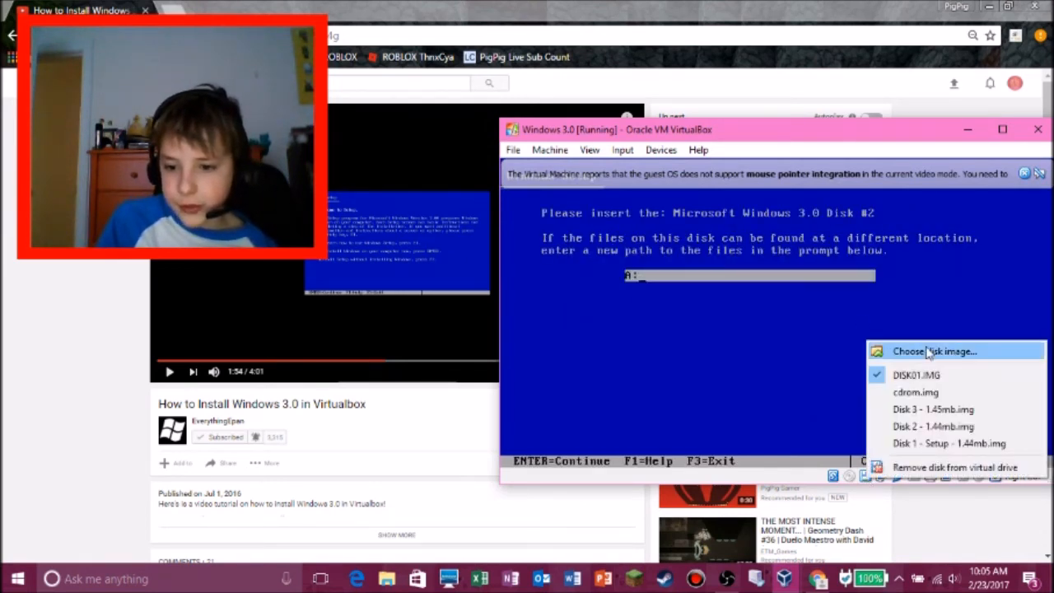
click(933, 443)
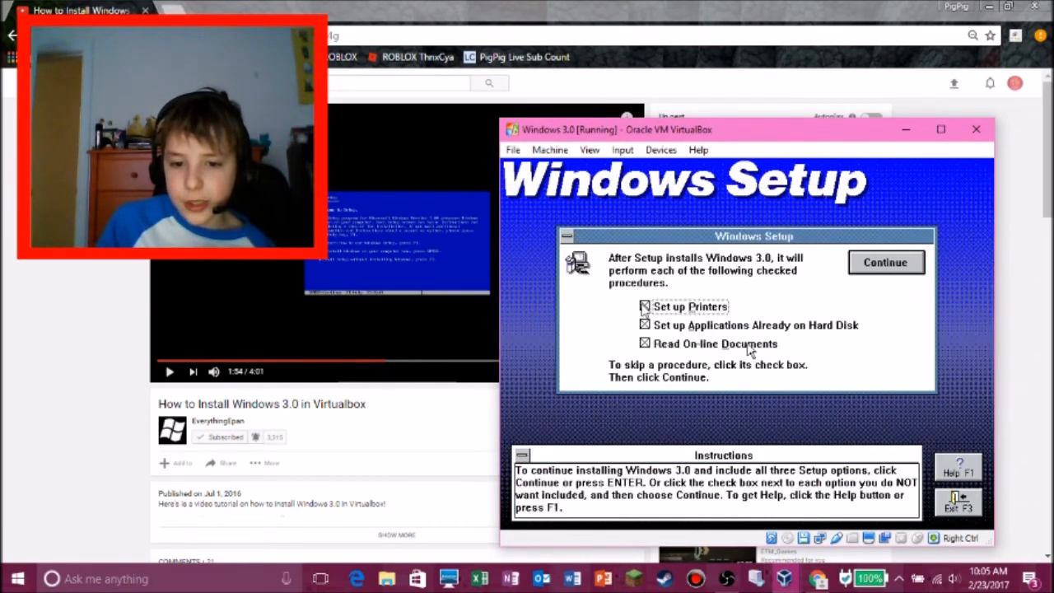
Skip printer setup, continue Setup and feed it the Disk 3 image
click(645, 306)
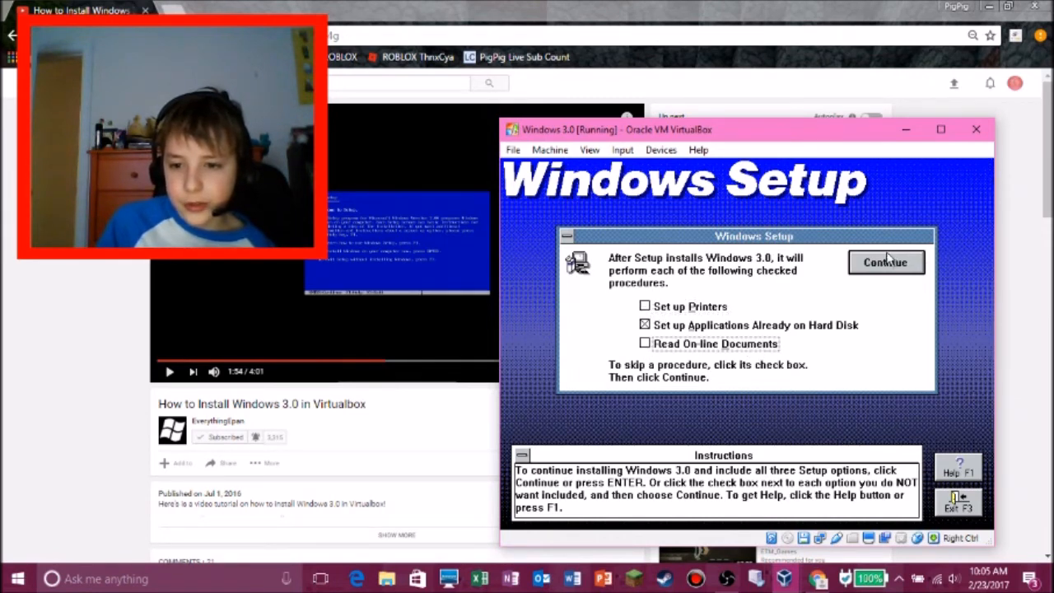
click(886, 262)
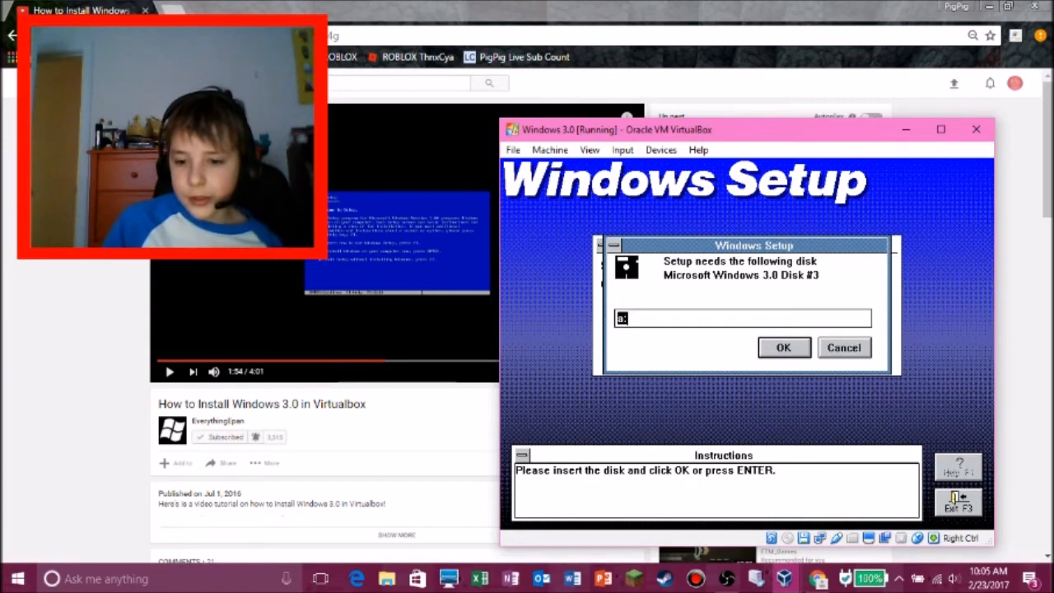
mouse_move(638, 354)
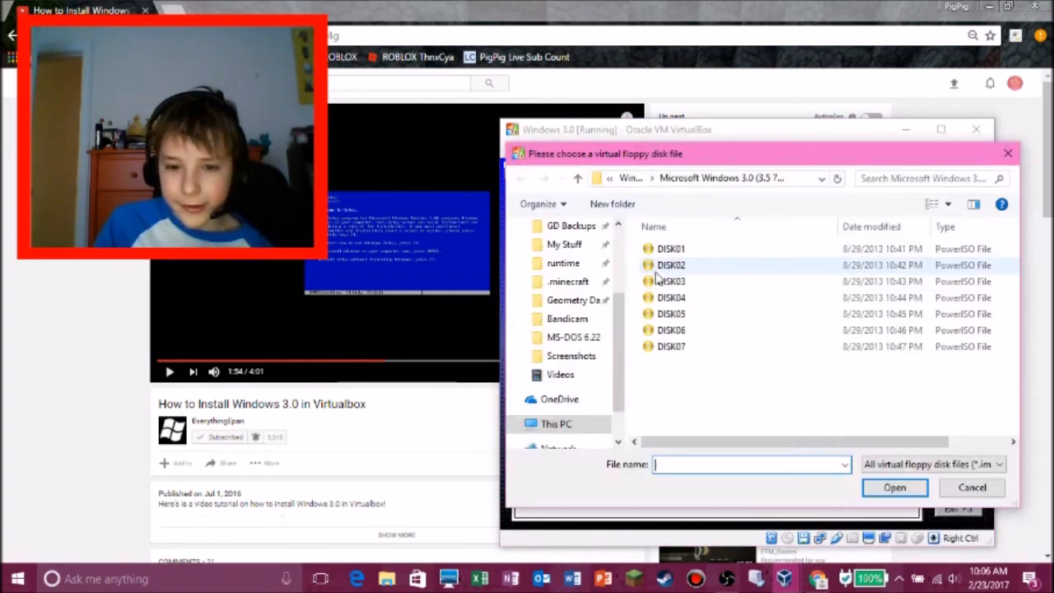
click(894, 487)
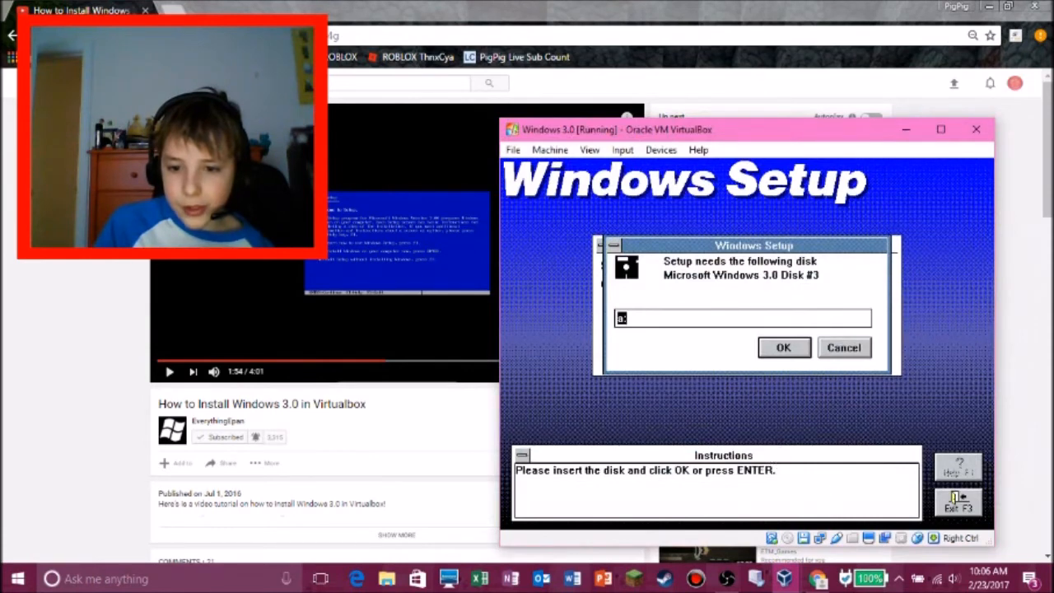
click(783, 347)
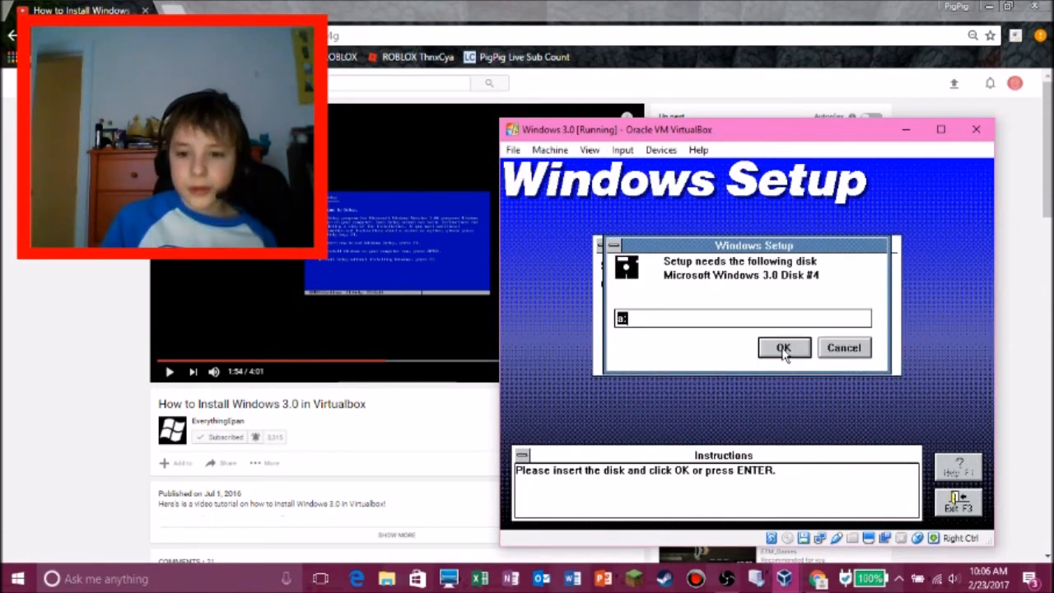
mouse_move(811, 482)
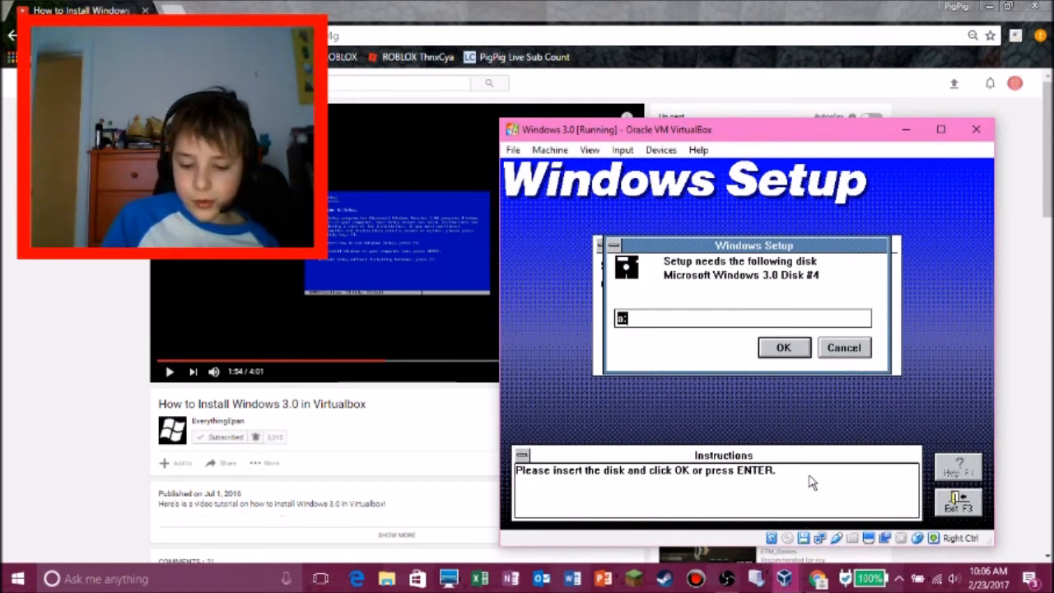
Mount the DISK04 floppy image and confirm Disk 4 is inserted for Setup
click(803, 538)
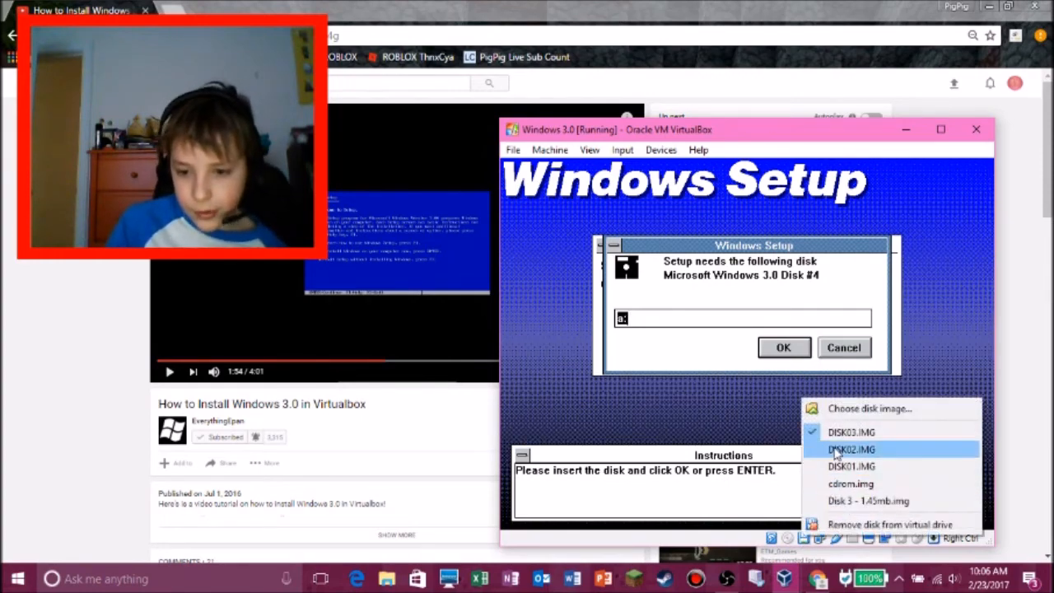
click(870, 409)
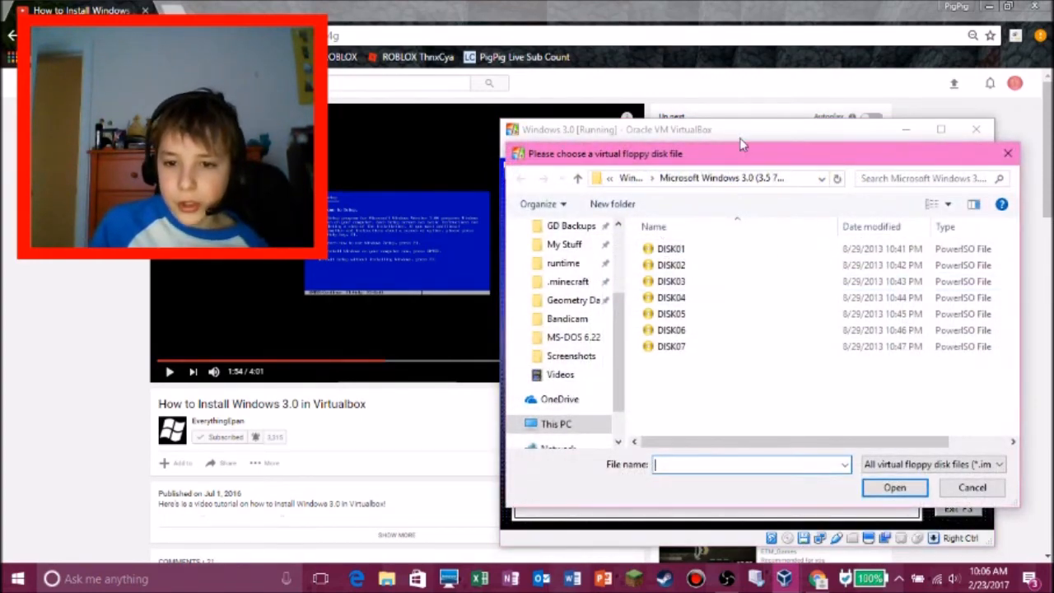
click(671, 298)
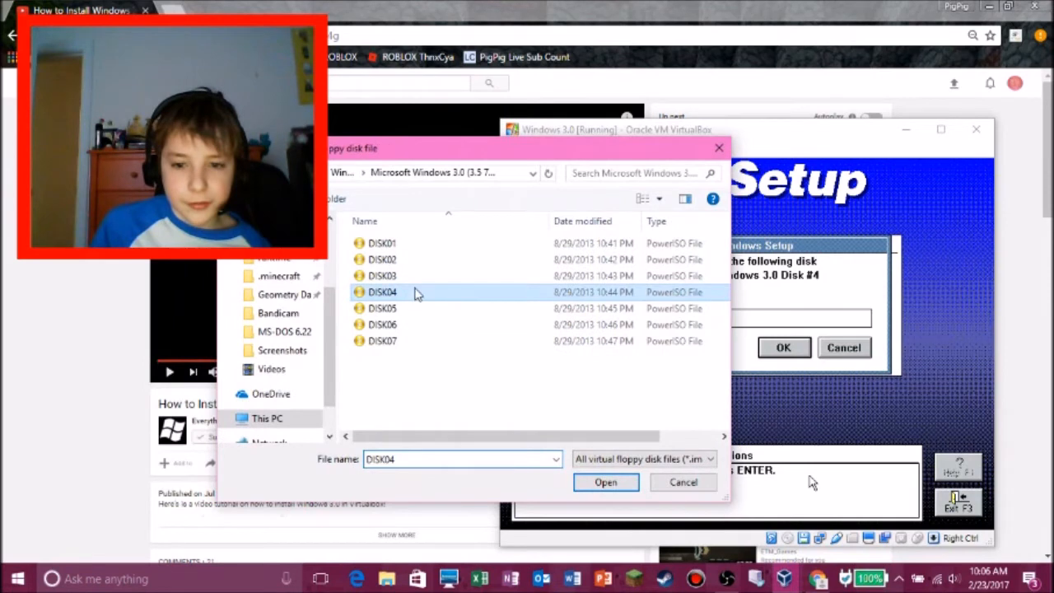
click(605, 482)
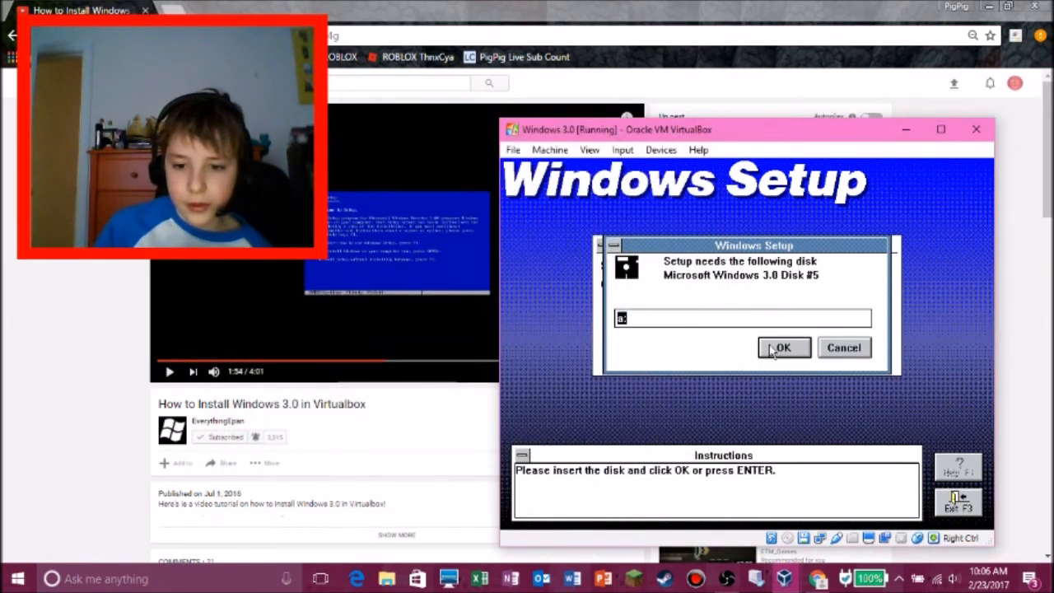
click(782, 347)
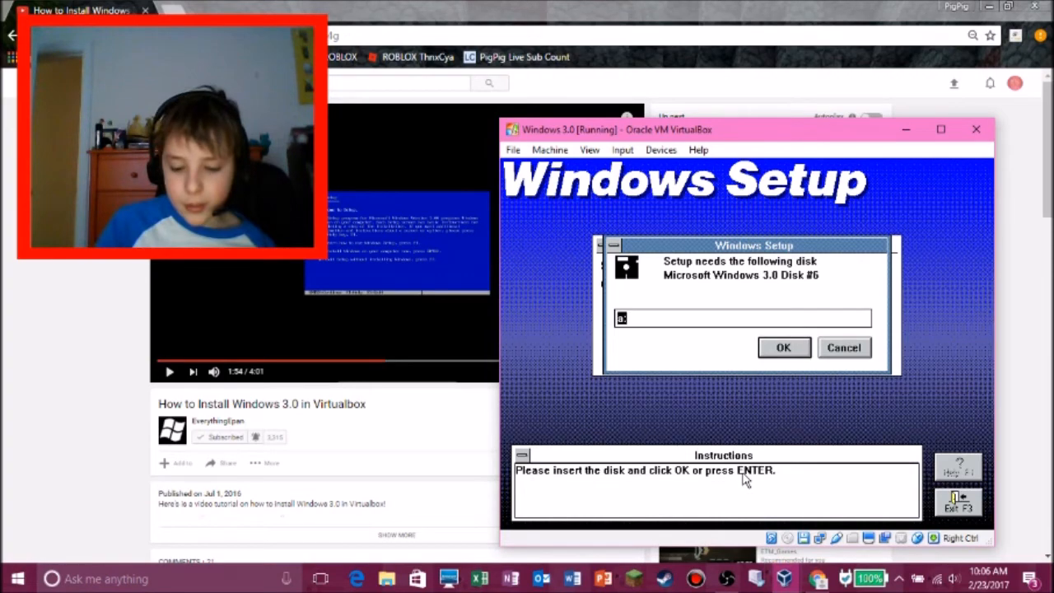
Swap in the next requested floppy image and confirm it so Setup proceeds
click(819, 538)
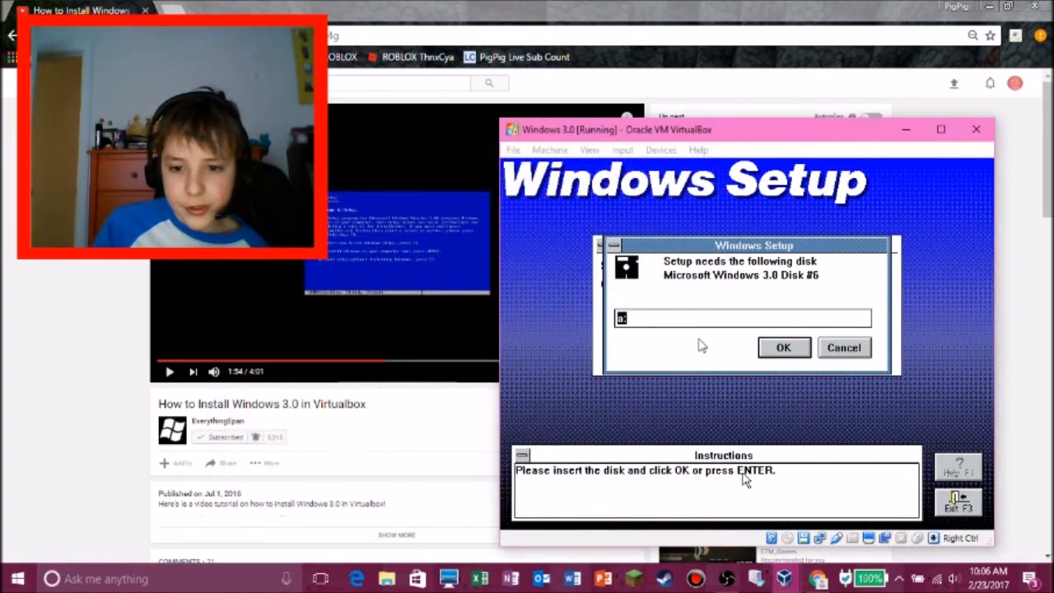
click(783, 347)
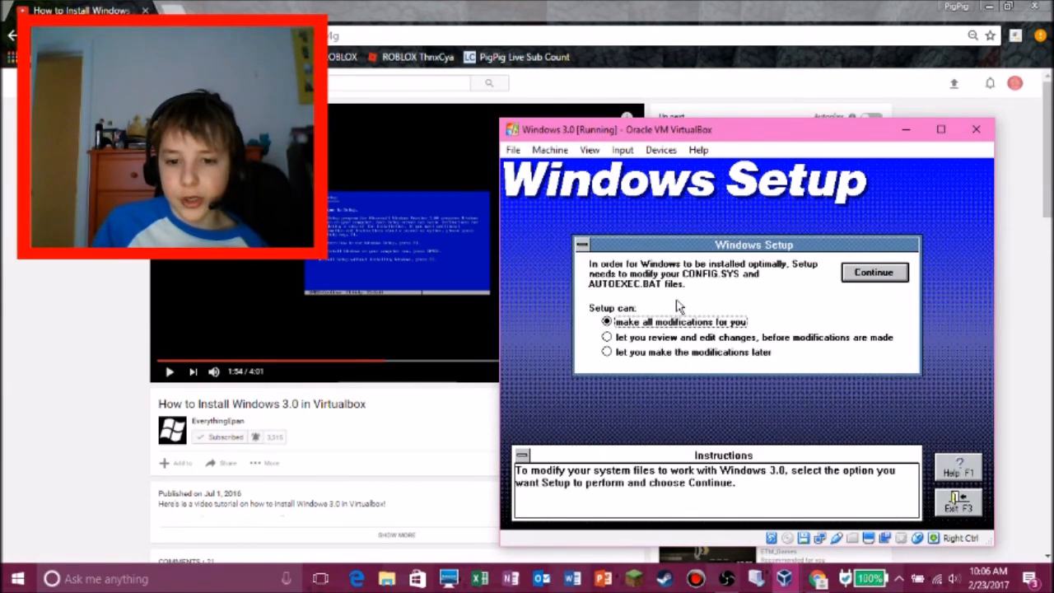
mouse_move(837, 286)
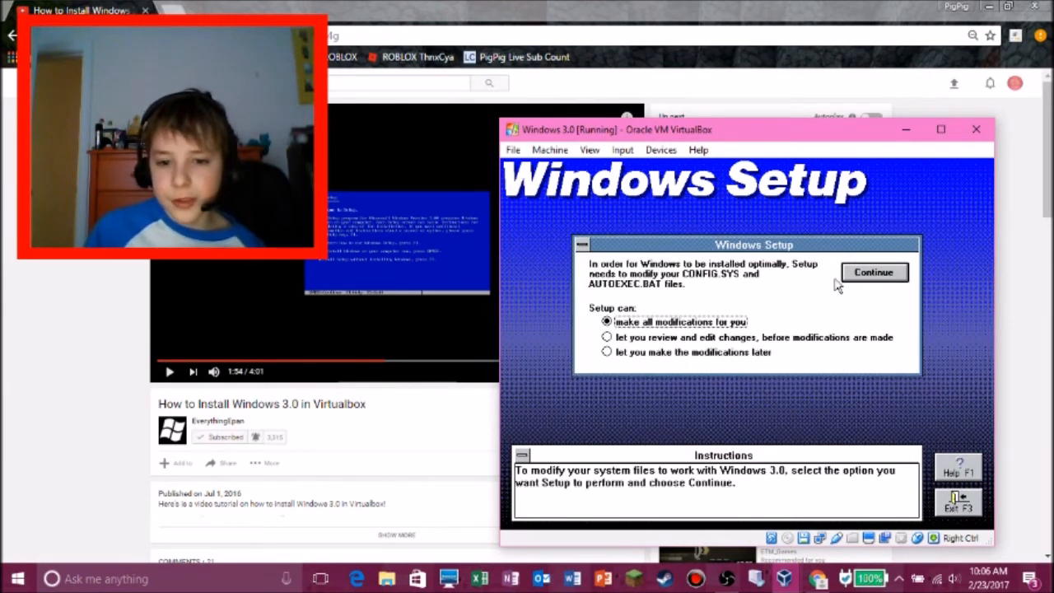
Let Setup modify system files, search for applications, and reboot to finish installing
click(874, 271)
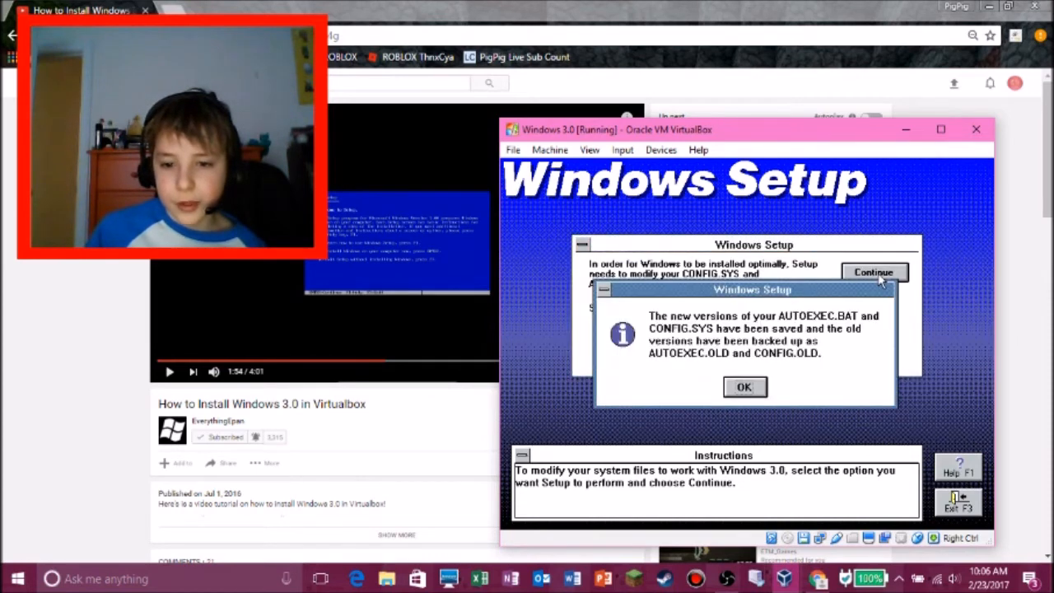
click(744, 387)
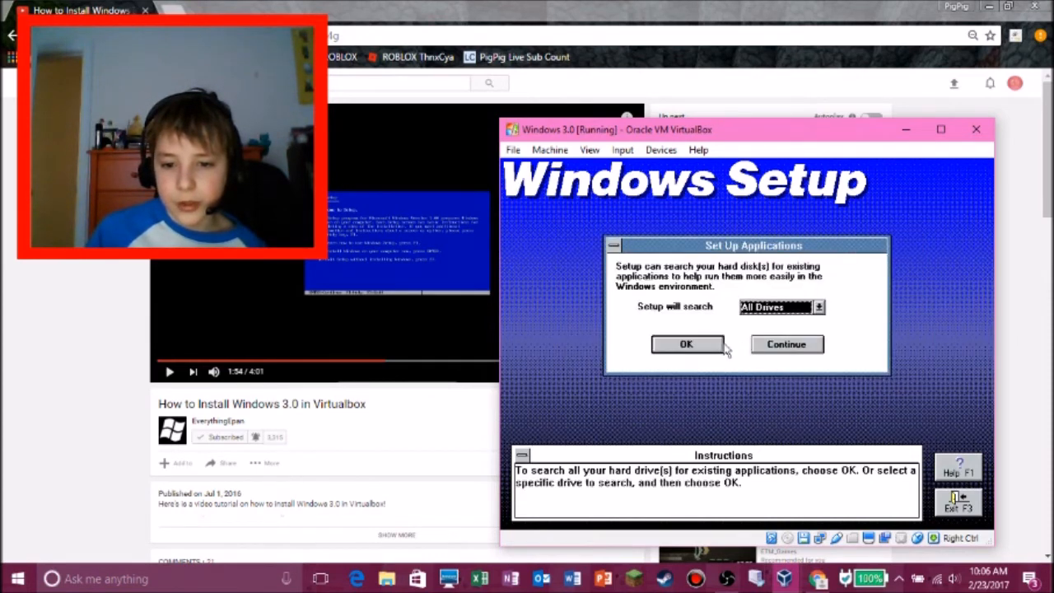
click(686, 343)
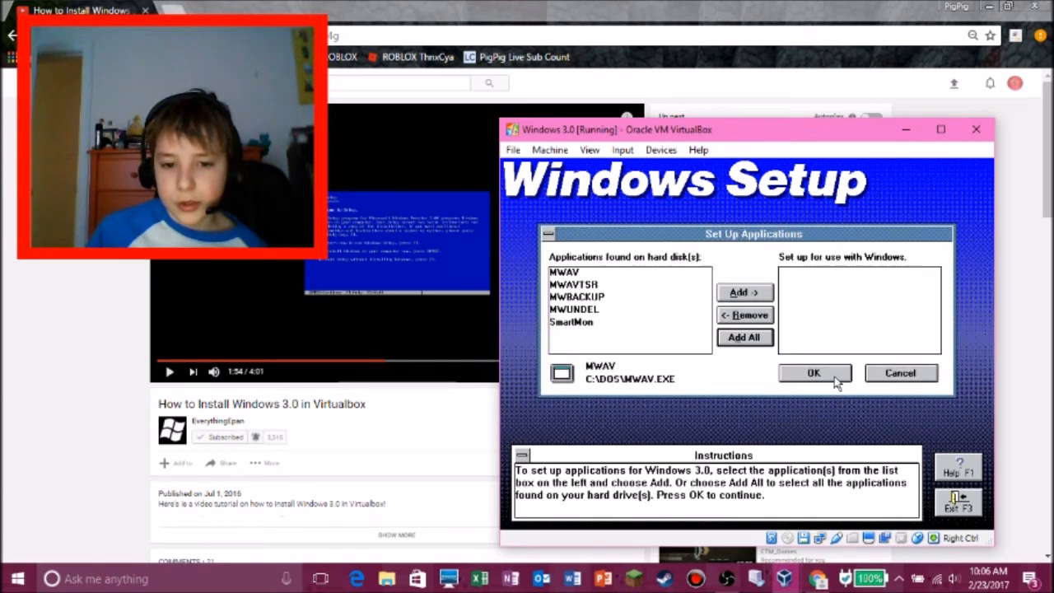
click(813, 372)
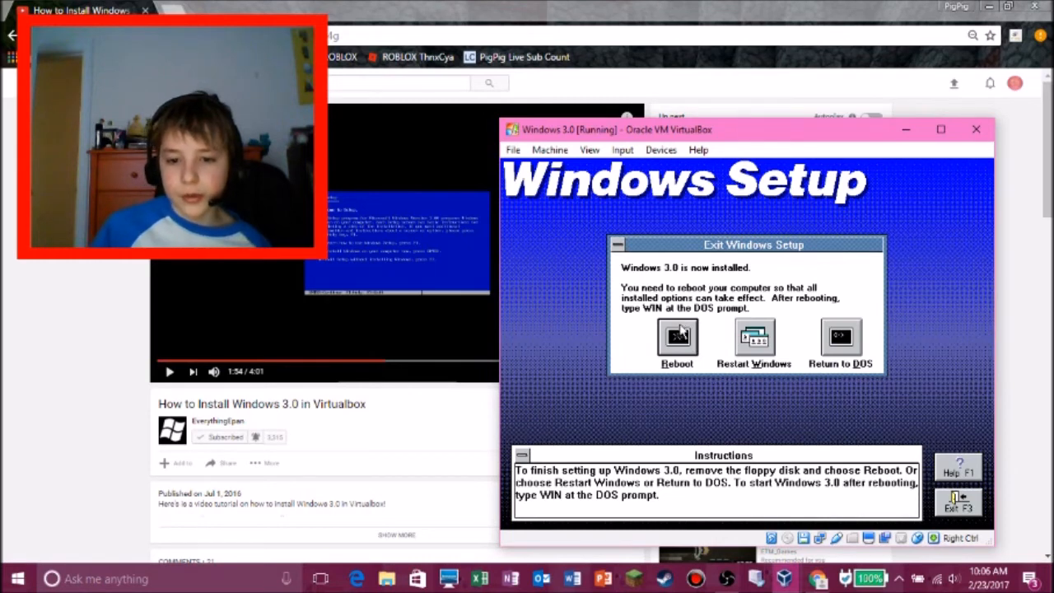
click(677, 342)
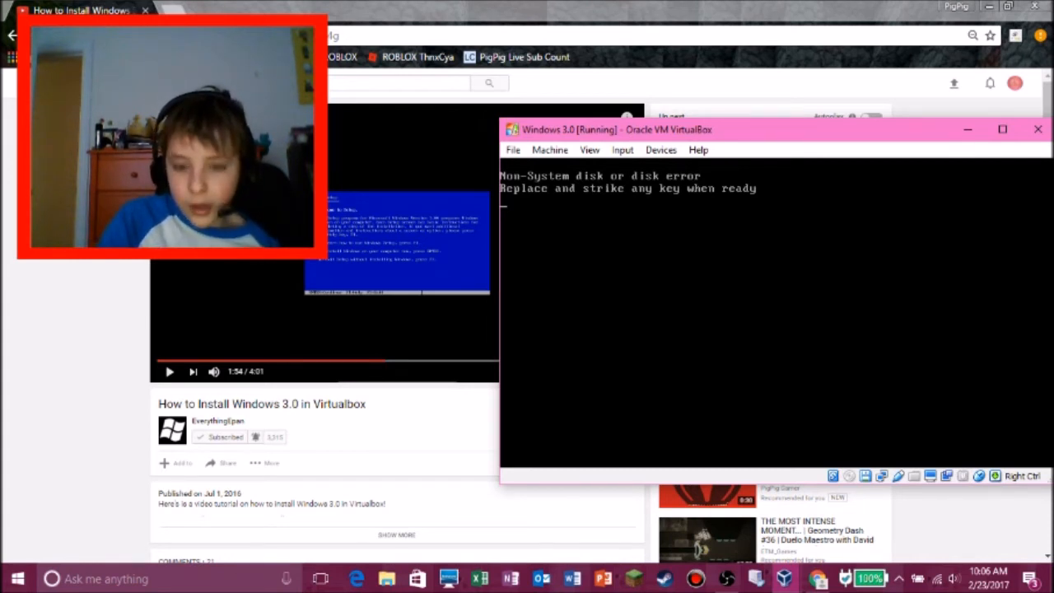
click(850, 476)
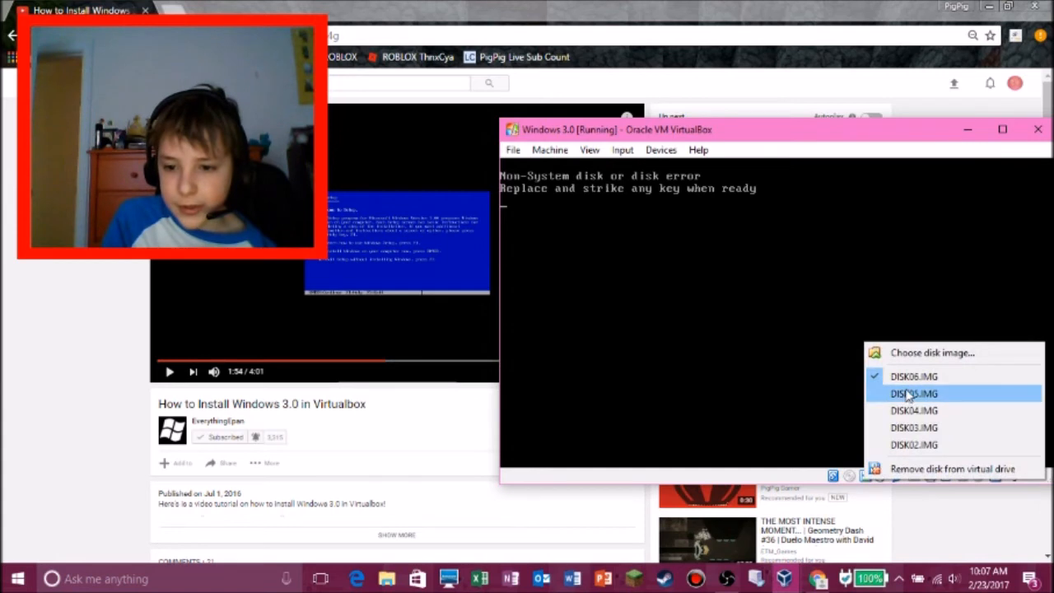
click(914, 393)
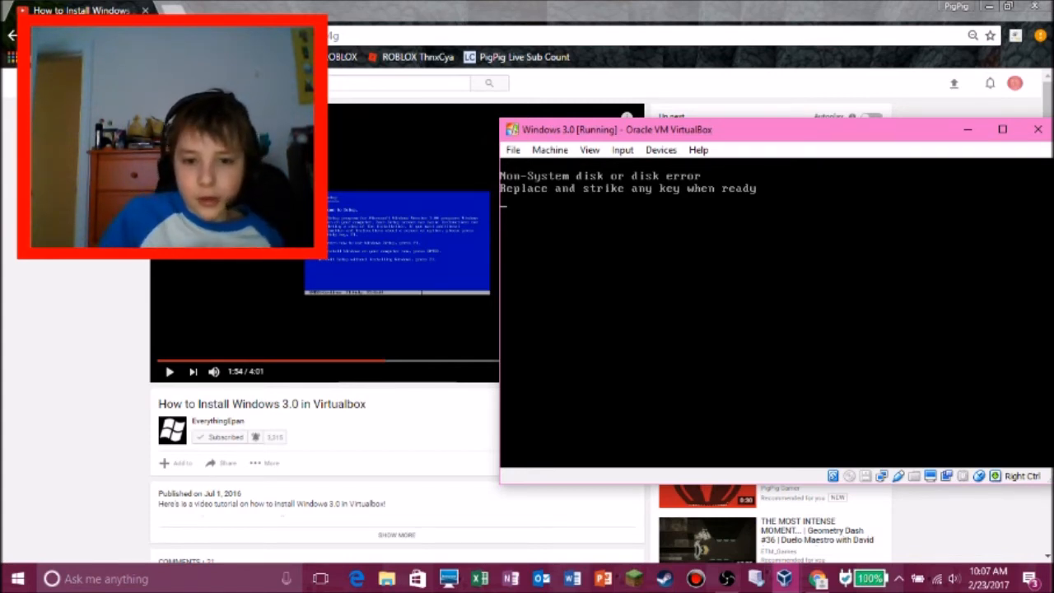
click(1038, 129)
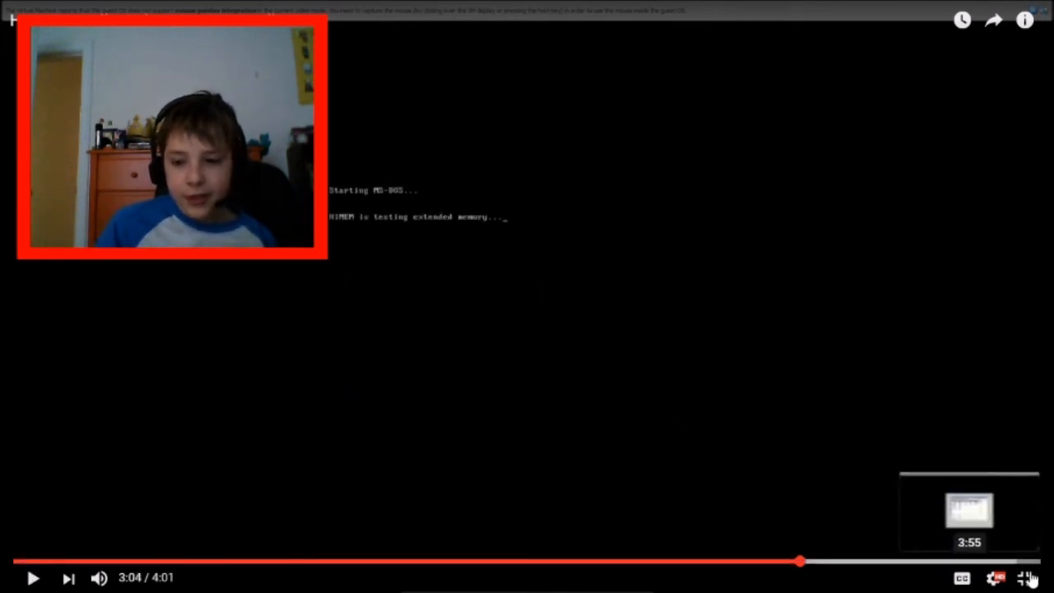
click(33, 578)
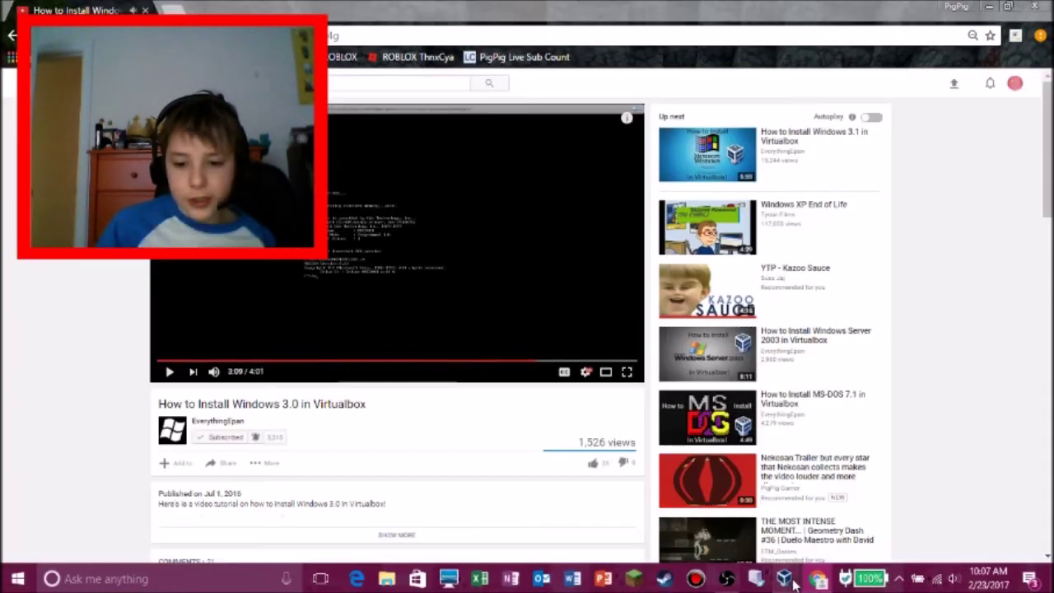
click(783, 577)
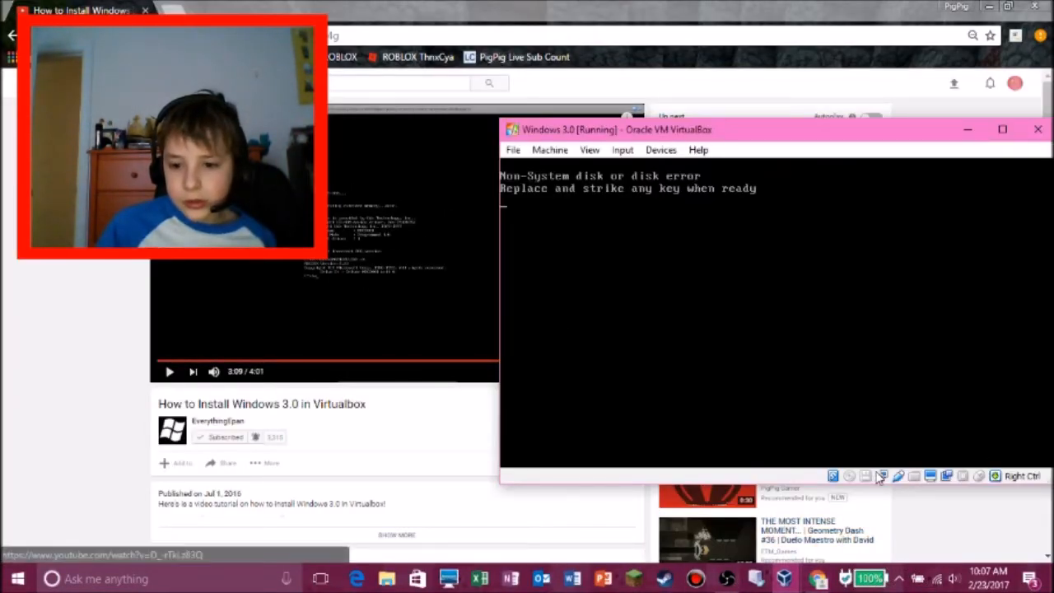
Point the floppy drive at the Windows 3.0 disk folder and reset the virtual machine
click(880, 476)
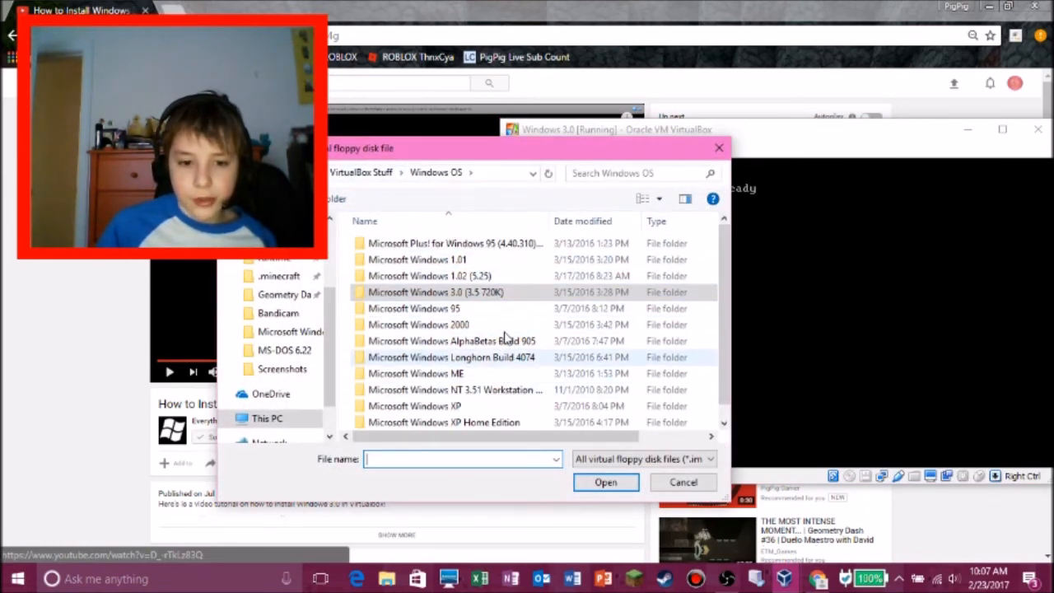
double_click(284, 350)
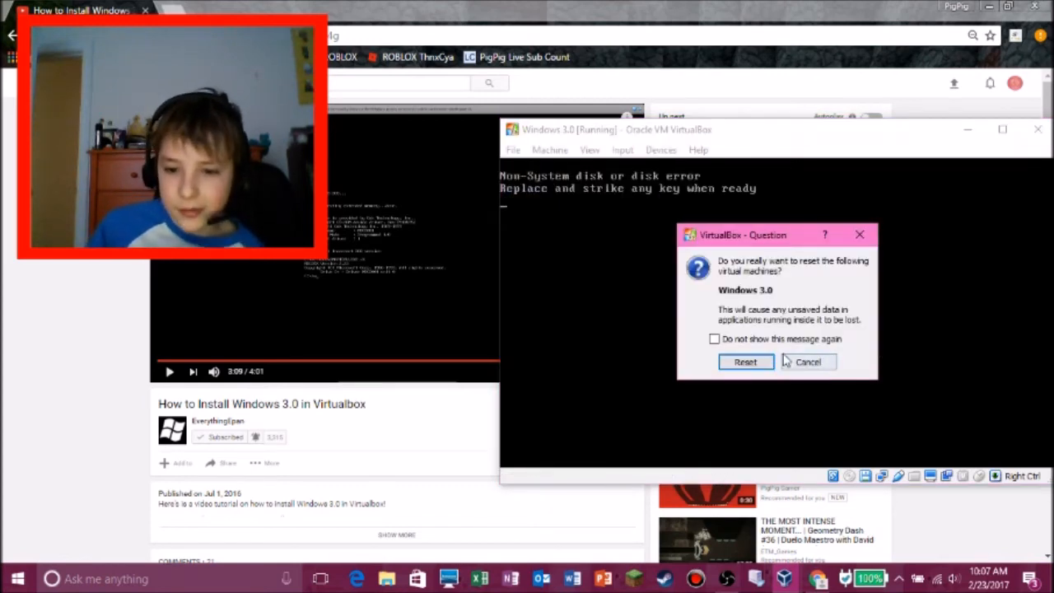
click(745, 361)
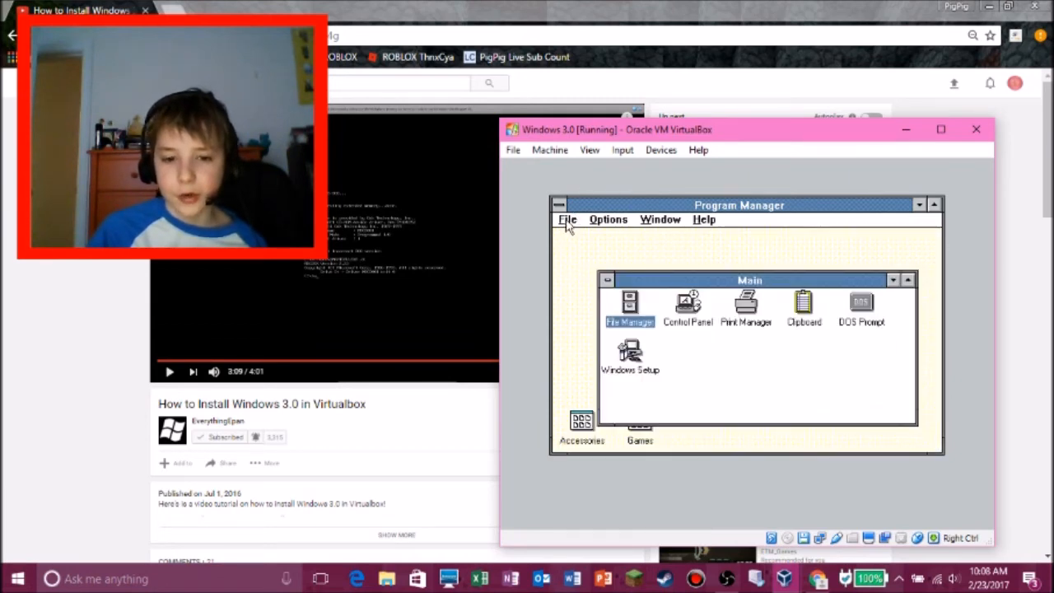
Launch Reversi from the Games group in Program Manager
click(607, 219)
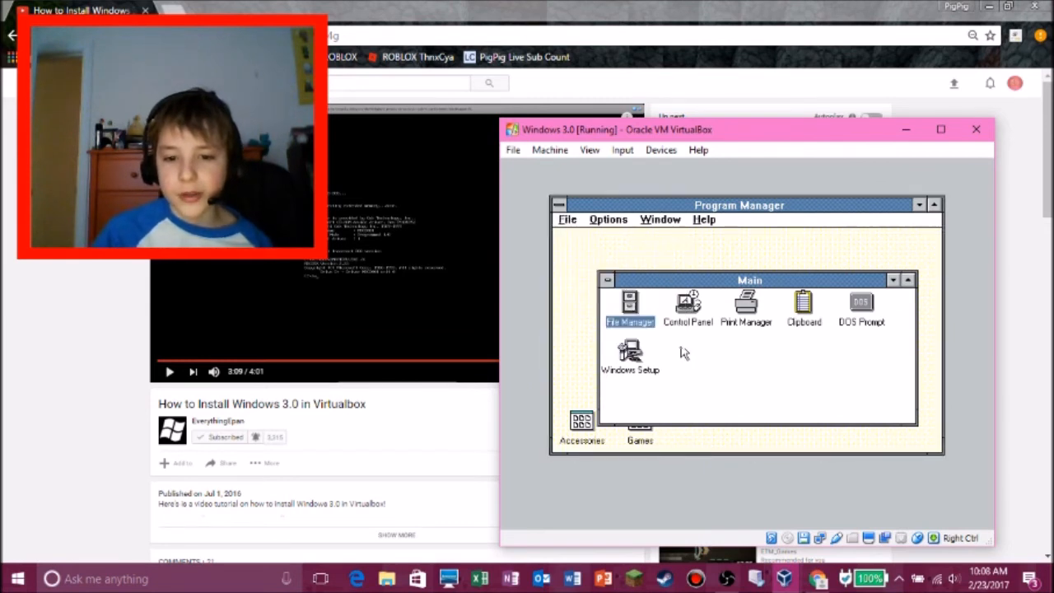
mouse_move(821, 328)
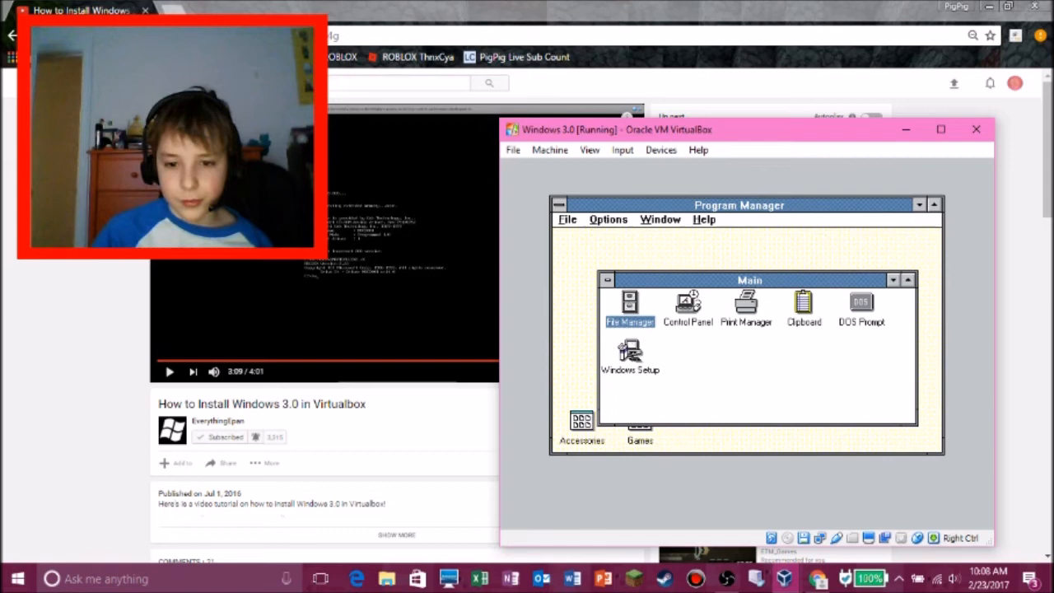
double_click(641, 428)
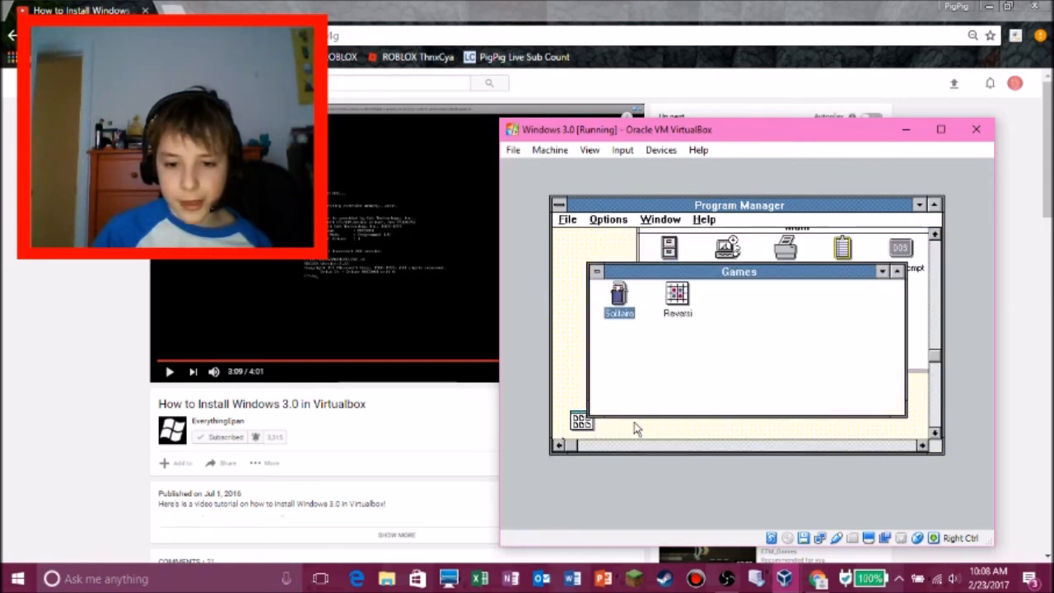
double_click(677, 297)
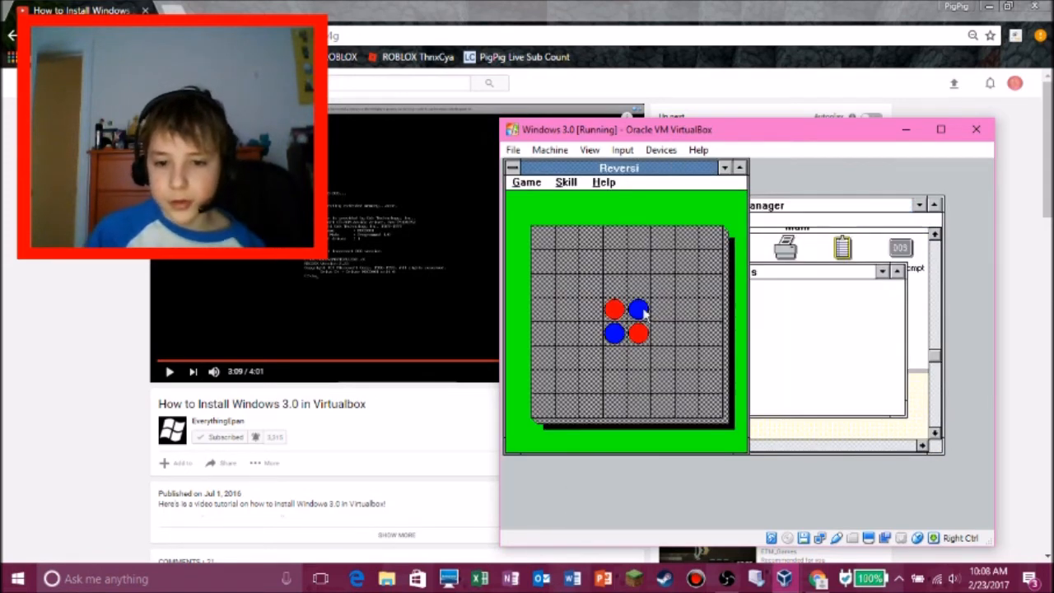
Make a legal Reversi move after an invalid attempt, then minimize Reversi
click(643, 313)
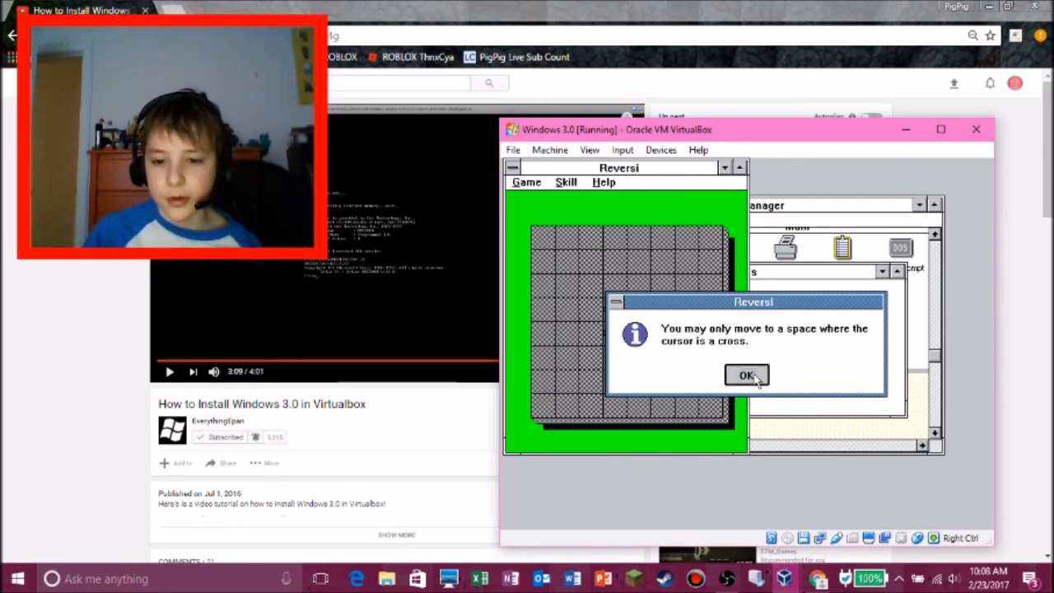
click(746, 376)
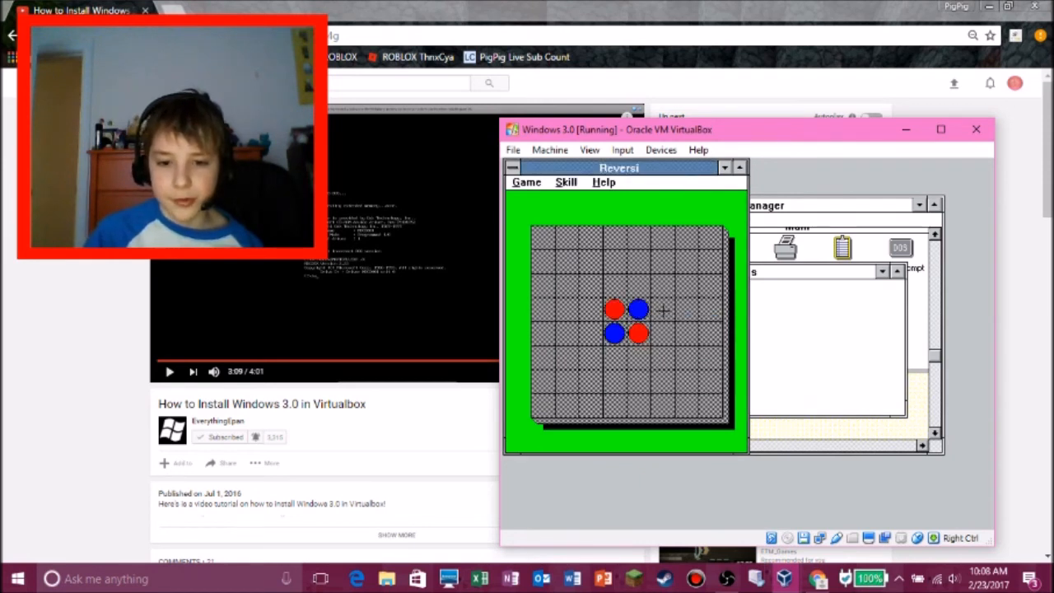
click(663, 286)
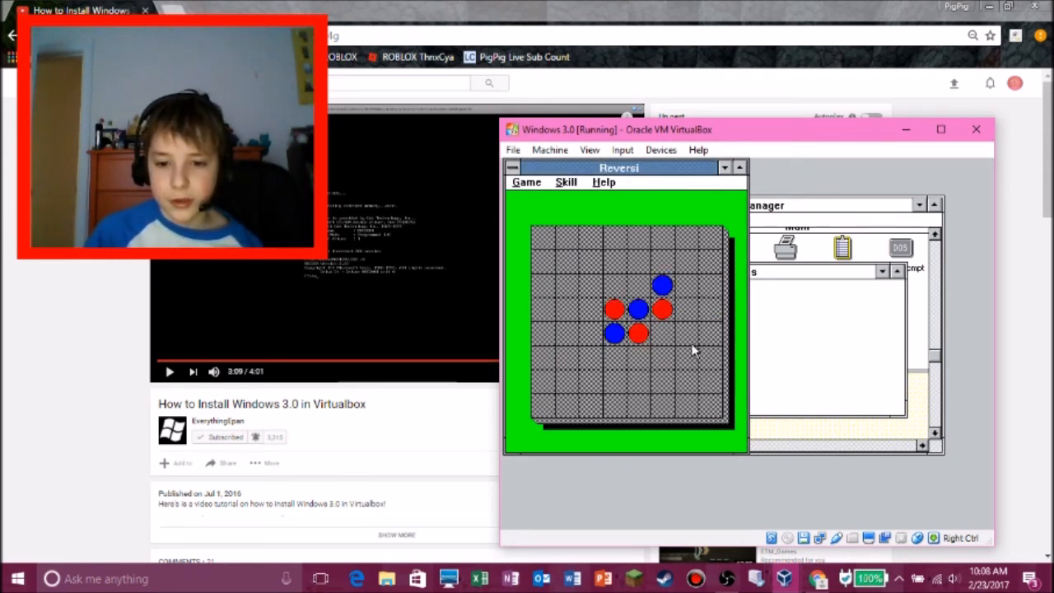
mouse_move(597, 293)
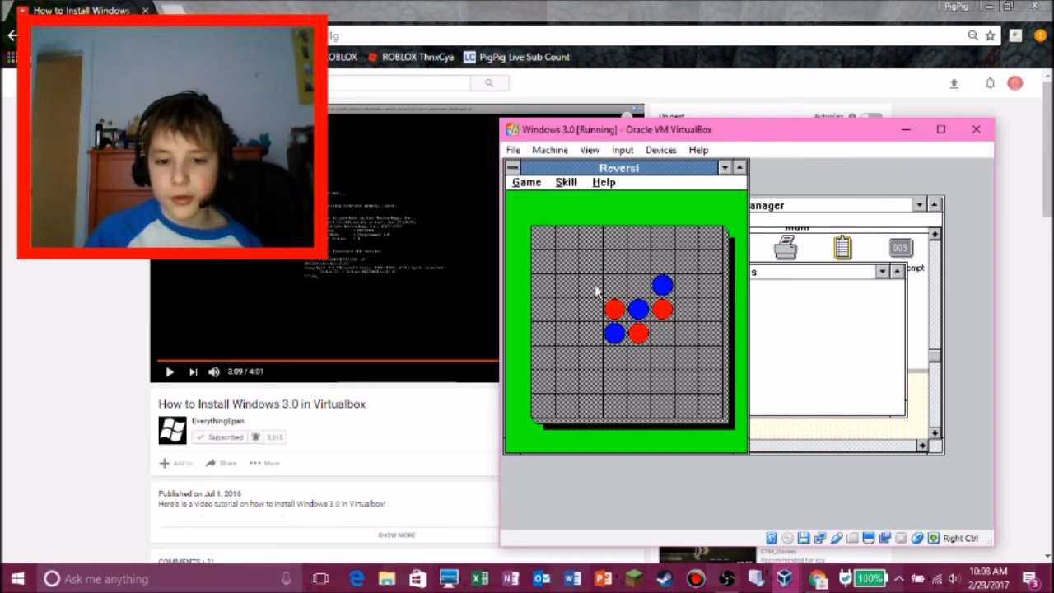
click(589, 333)
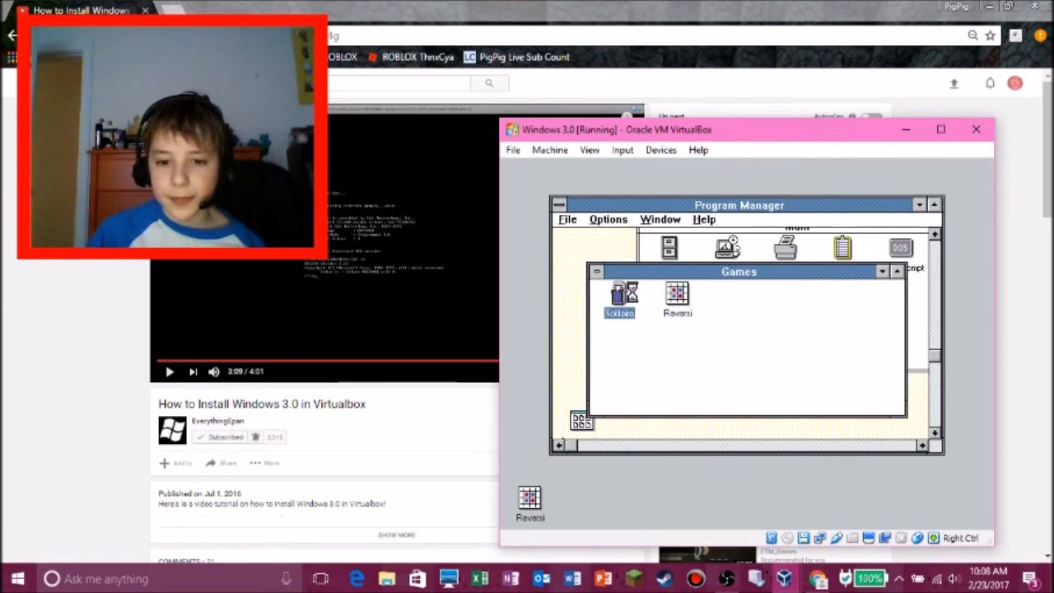
Launch and minimize Solitaire, then bring up the Accessories group
double_click(620, 296)
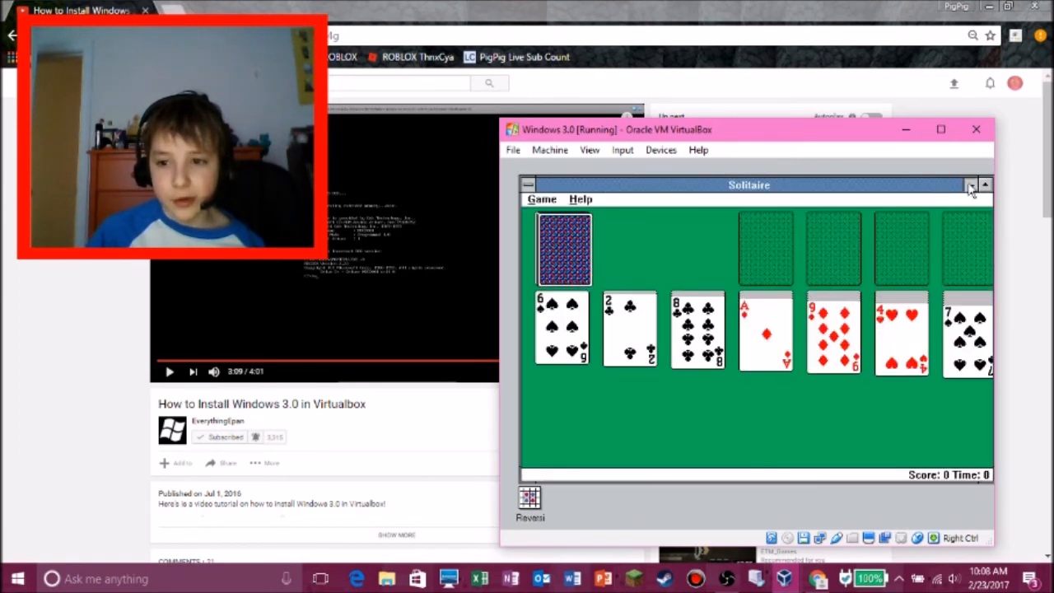
click(971, 185)
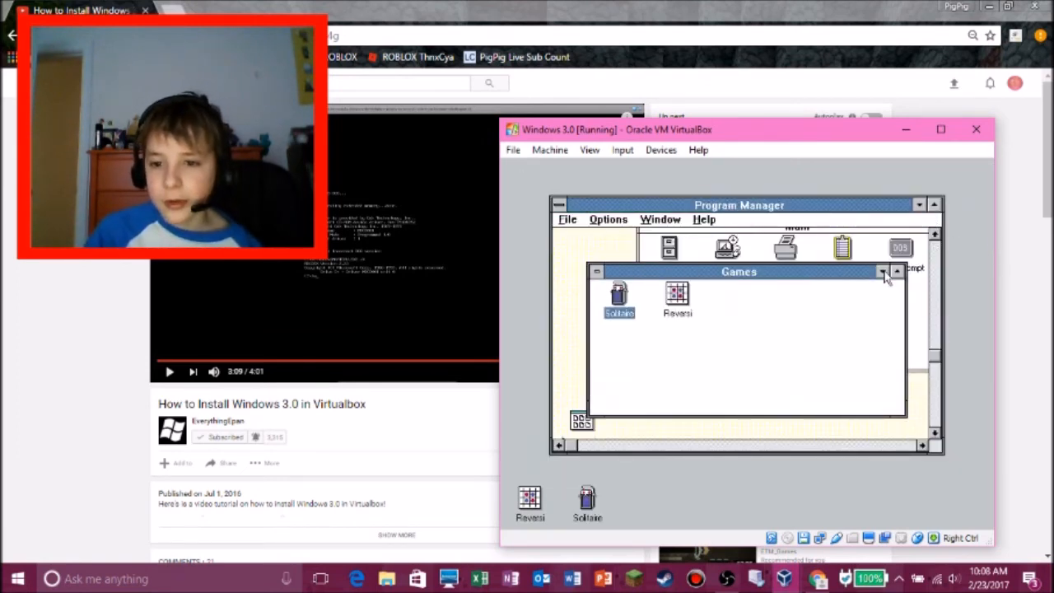
click(883, 272)
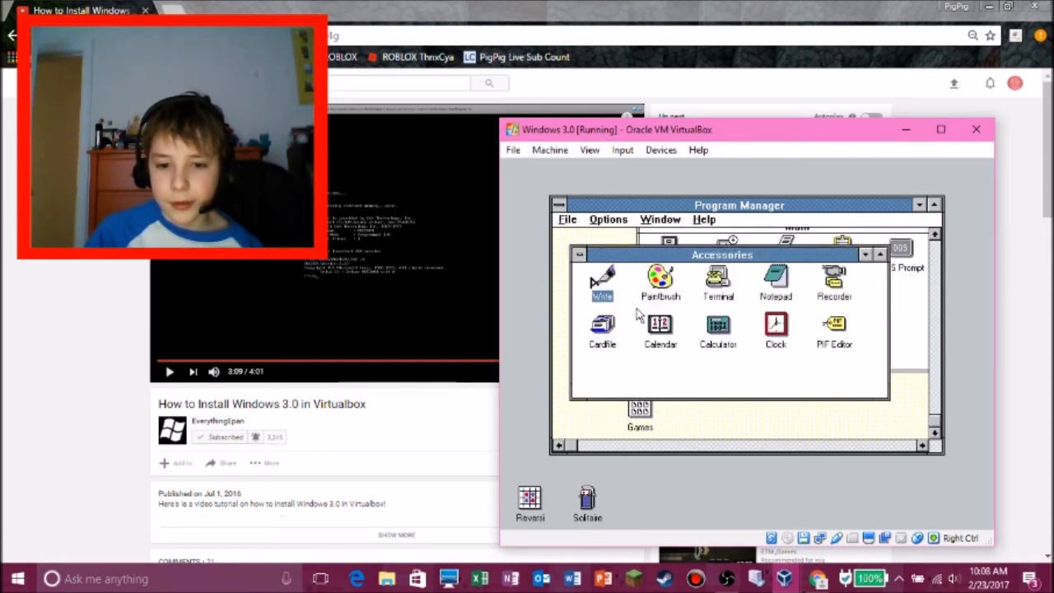
mouse_move(766, 328)
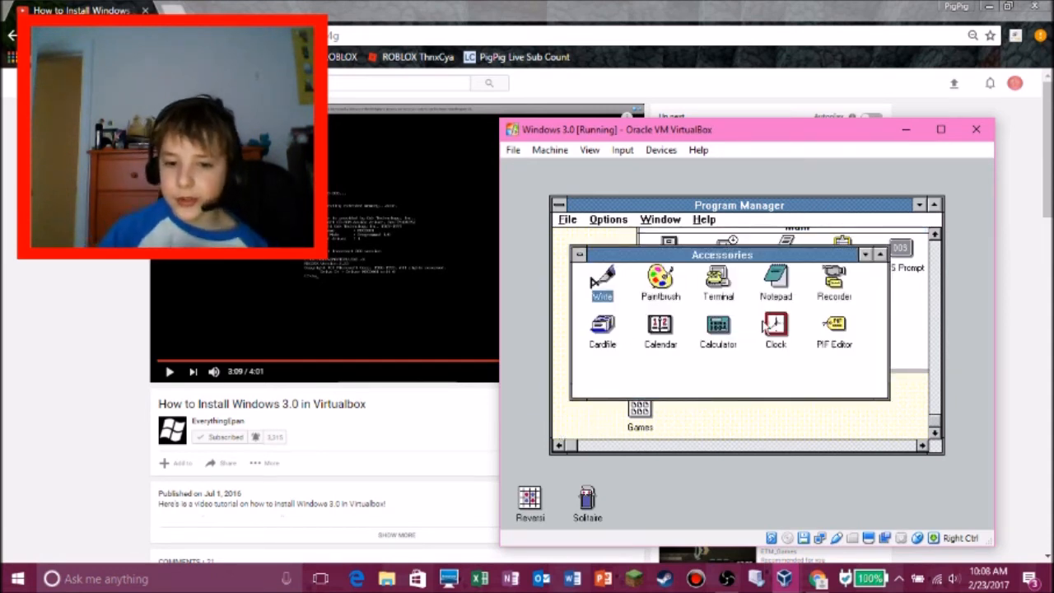
Run Clock and minimize it to an icon, then start a blank Notepad
double_click(775, 330)
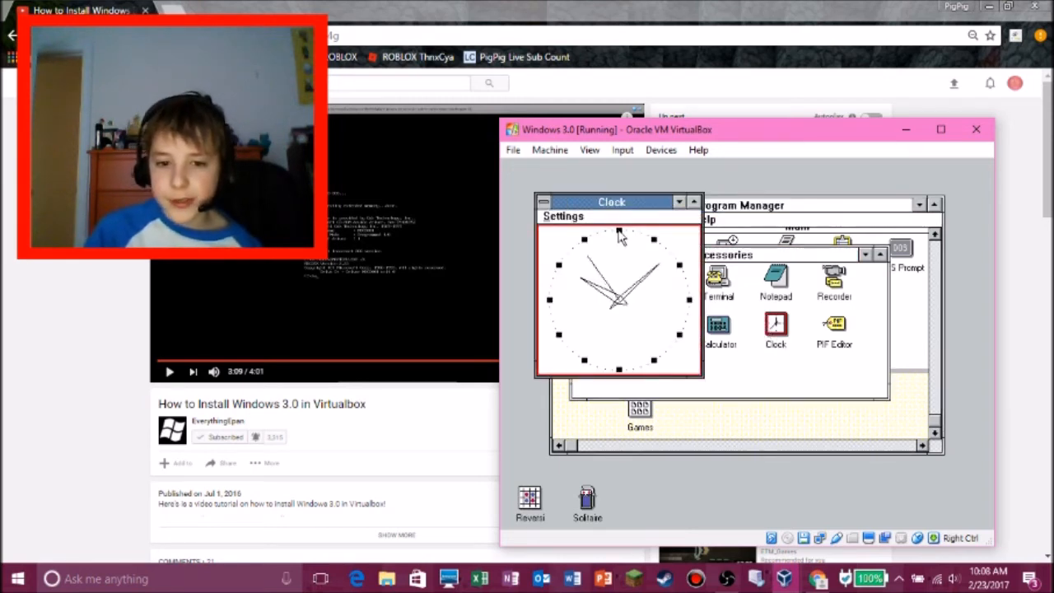
click(693, 202)
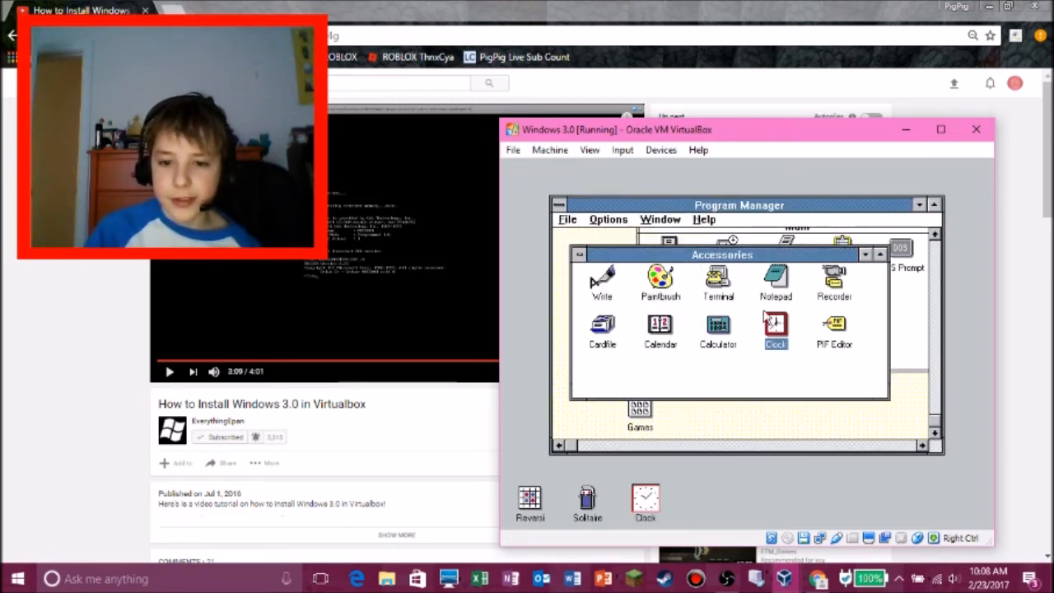
double_click(775, 280)
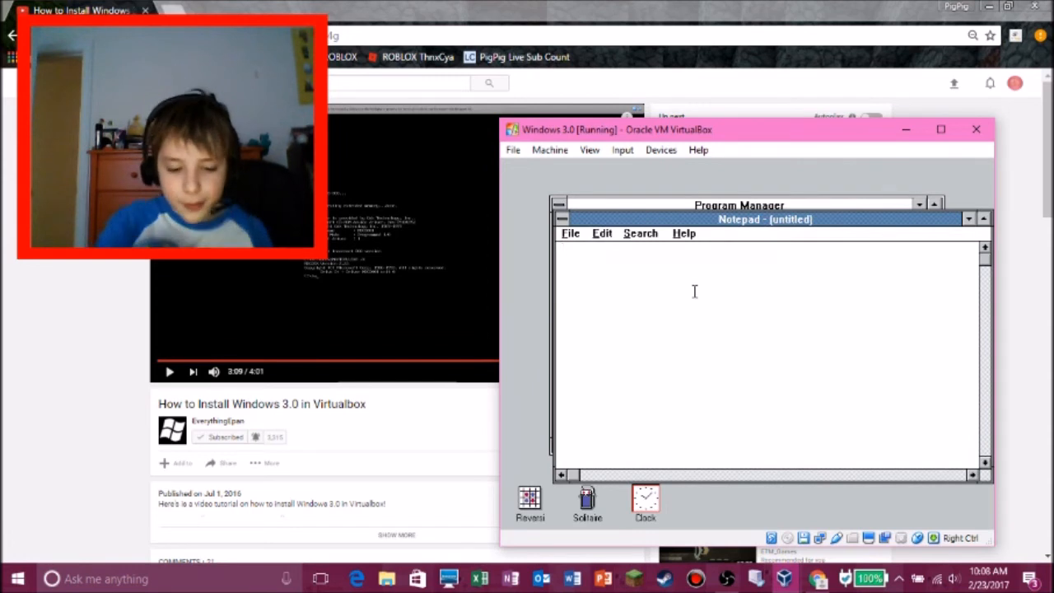
Type 'hey guys!!!! :D YouT' in Notepad and minimize it to an icon
text(hey guys!!!!)
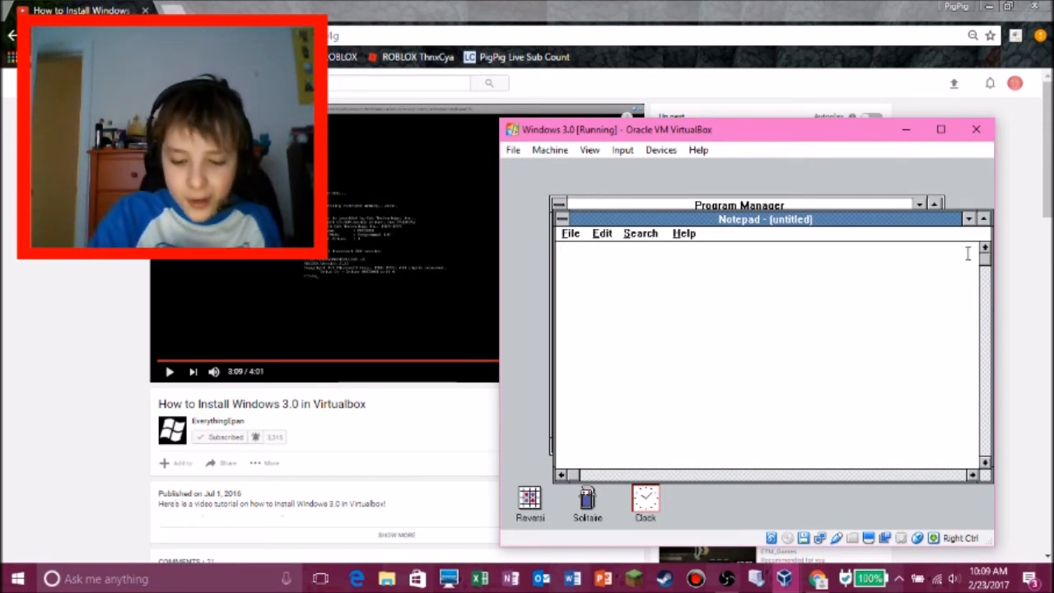
text(:D)
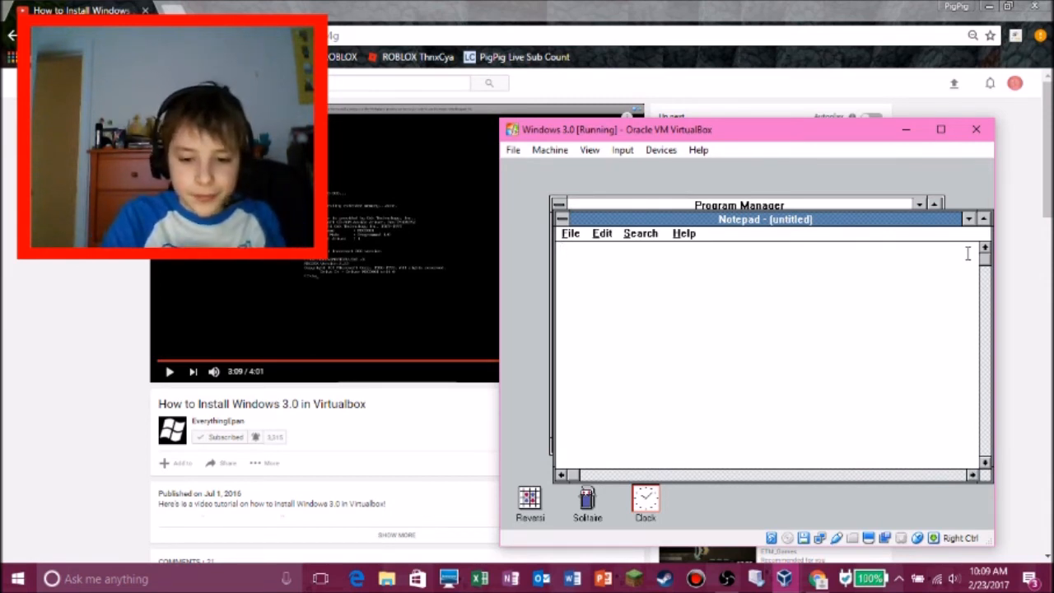
text(YouT)
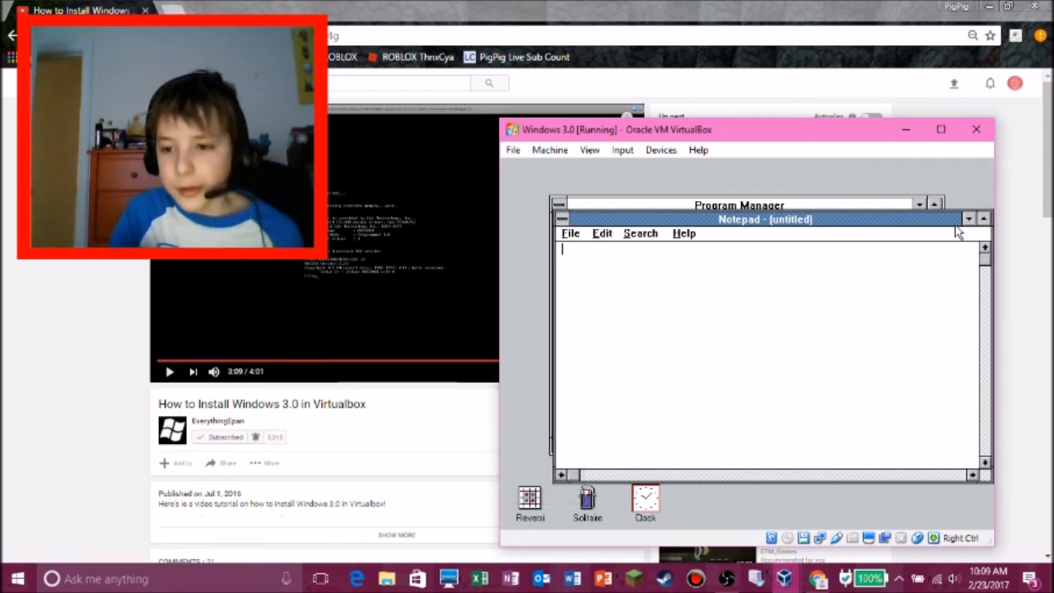
click(968, 219)
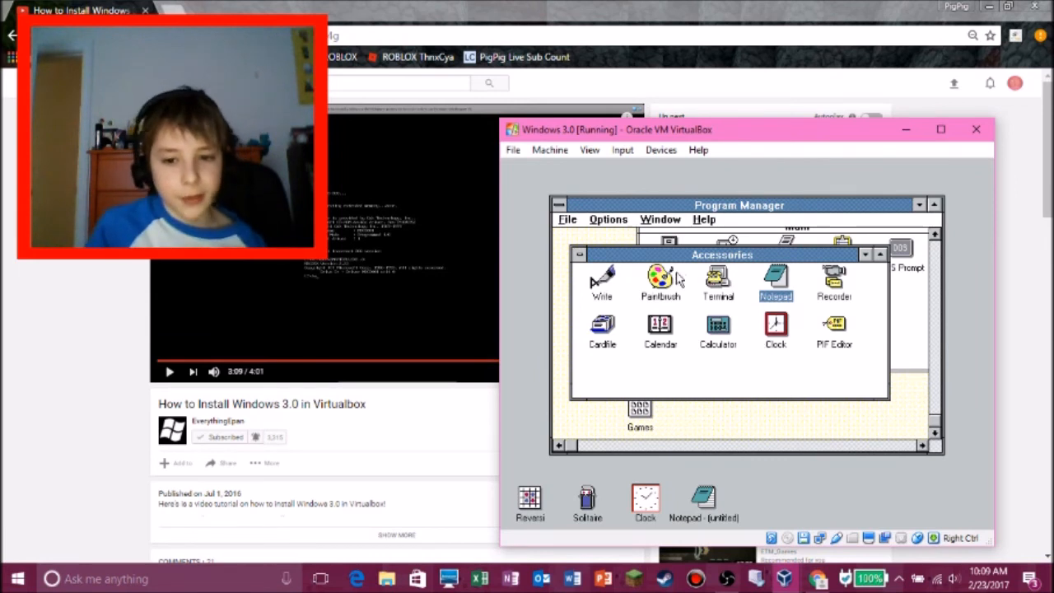
Run Paintbrush, then Write with 'gggg' typed, leaving both minimized
double_click(661, 280)
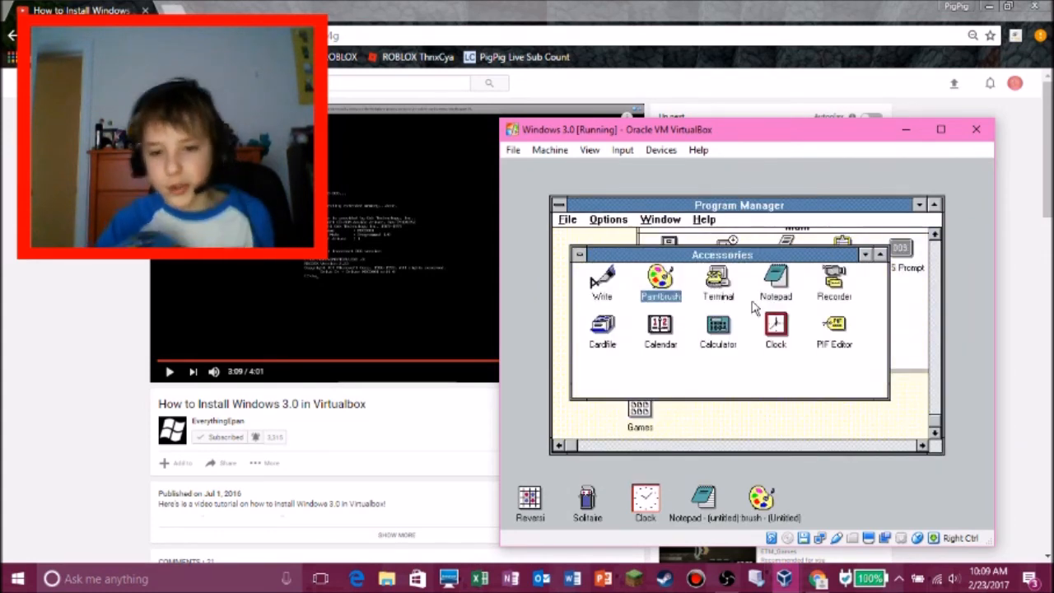
double_click(602, 280)
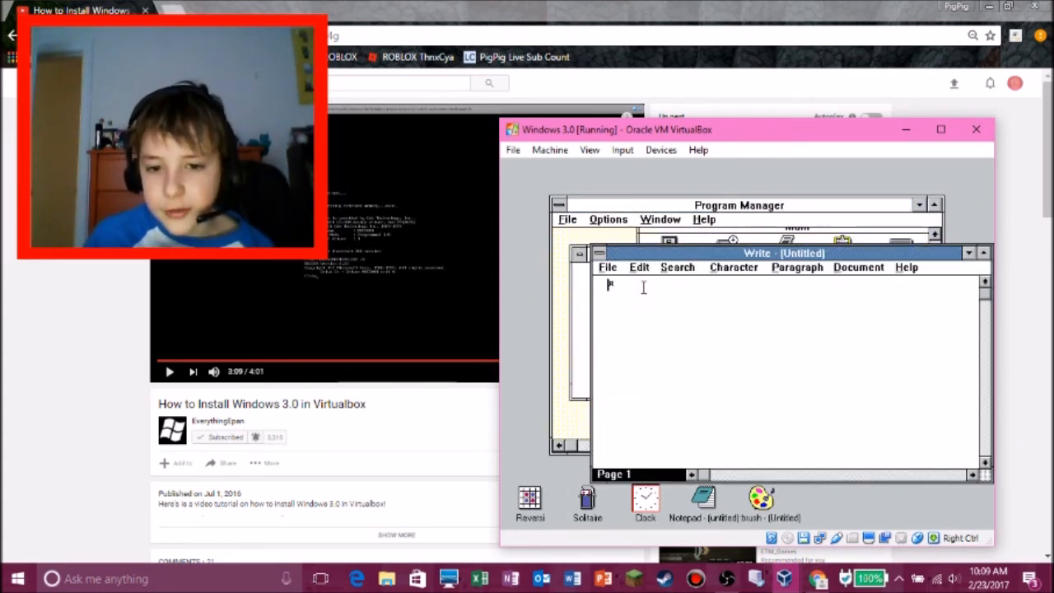
text(gggg)
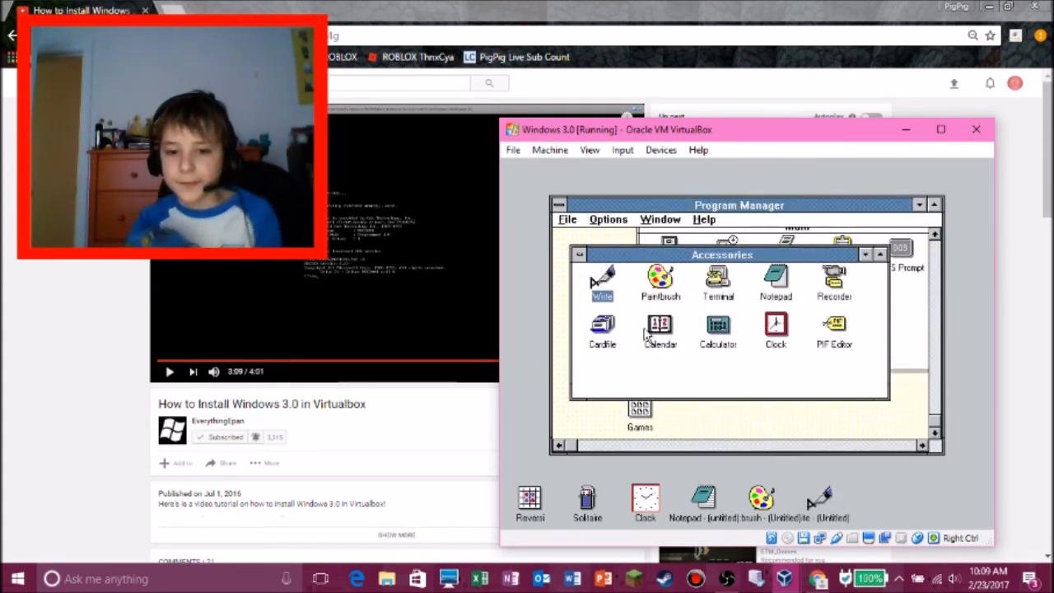
Run Calendar and Recorder from the Accessories group
double_click(660, 330)
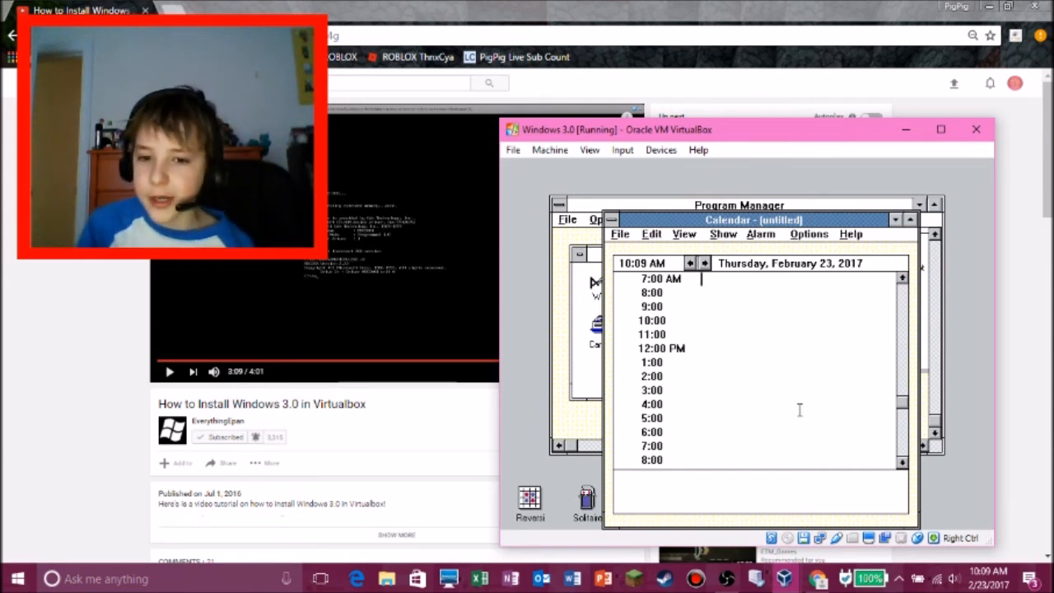
mouse_move(933, 243)
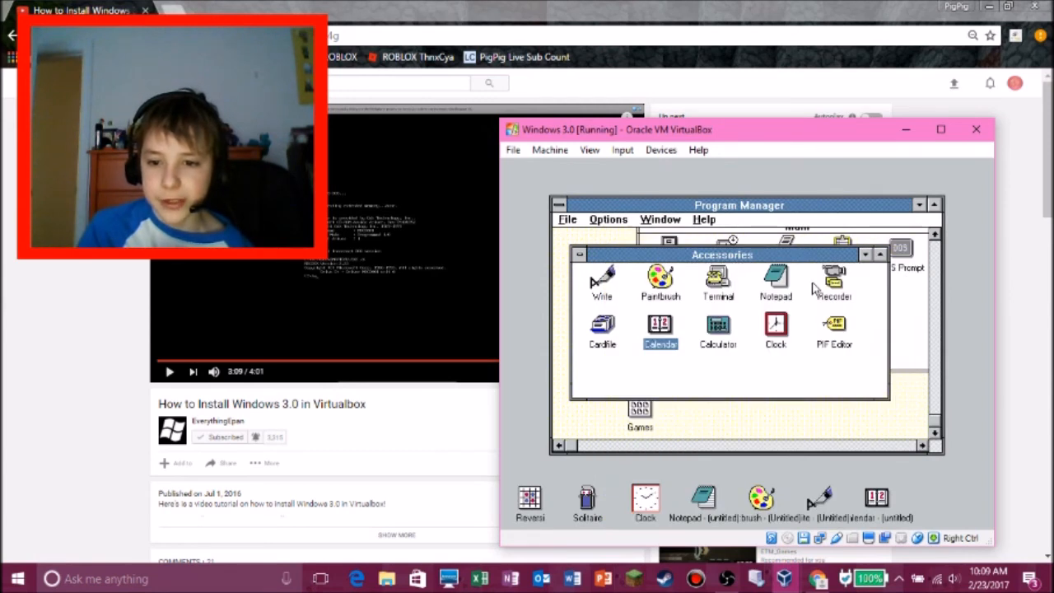
double_click(834, 285)
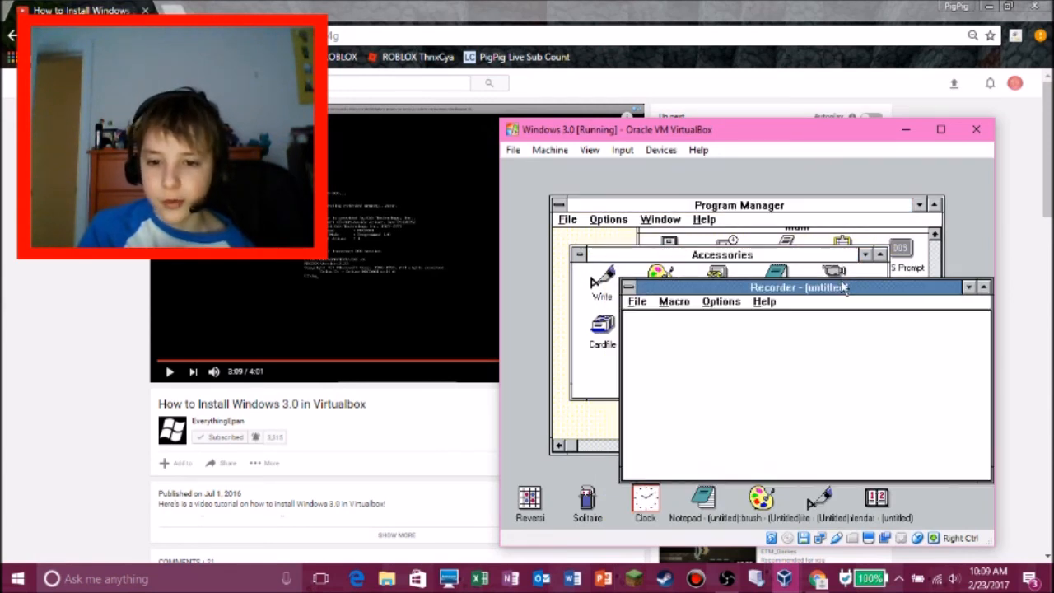
mouse_move(809, 335)
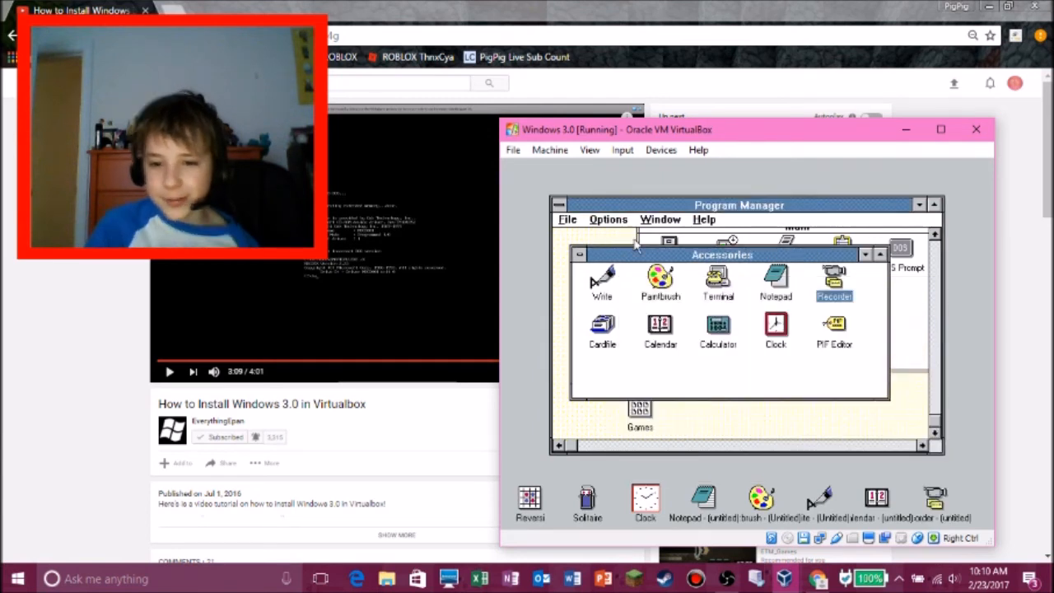
mouse_move(827, 332)
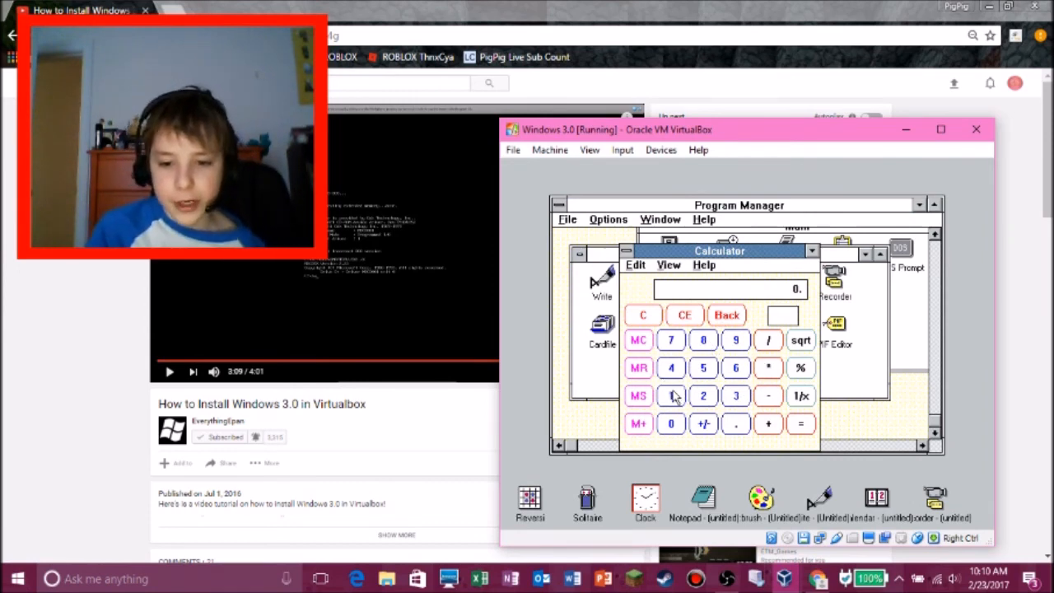
Try 1/0 on Calculator, clear the error, compute a sum giving 6 and reset to 0
click(670, 396)
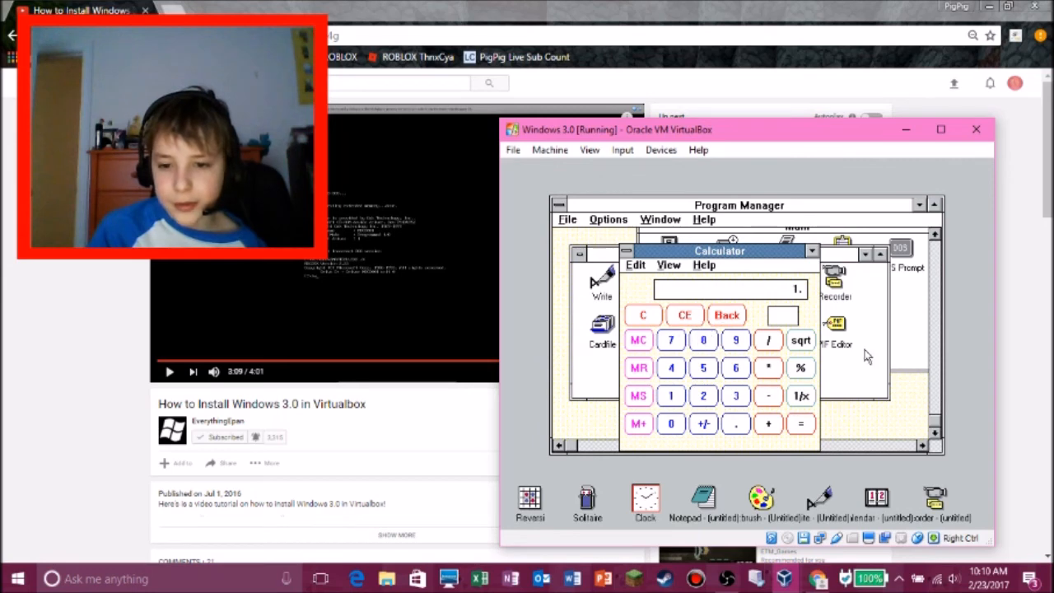
mouse_move(811, 400)
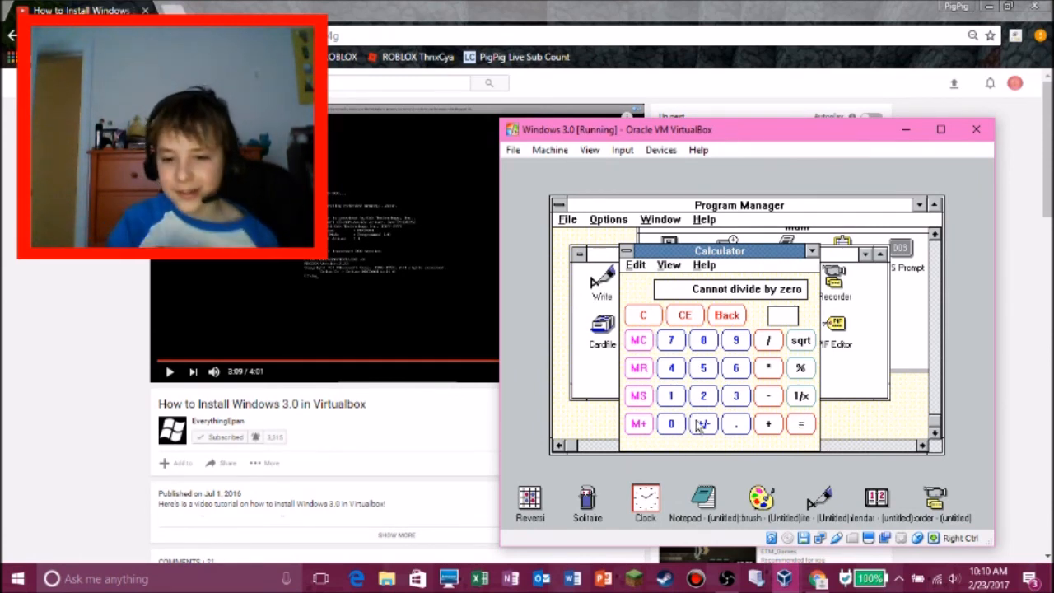
mouse_move(771, 428)
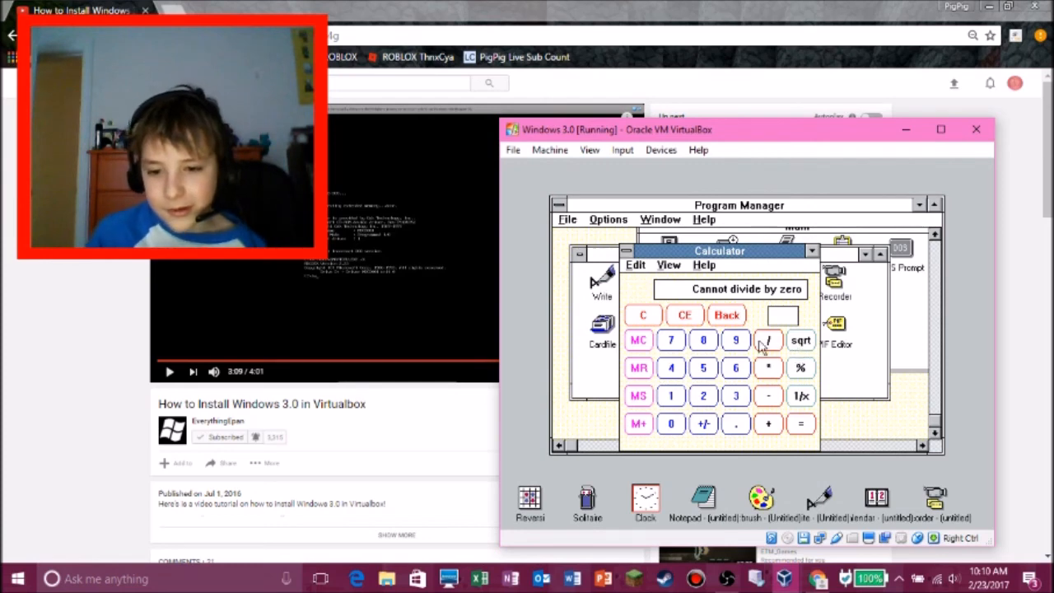
click(643, 315)
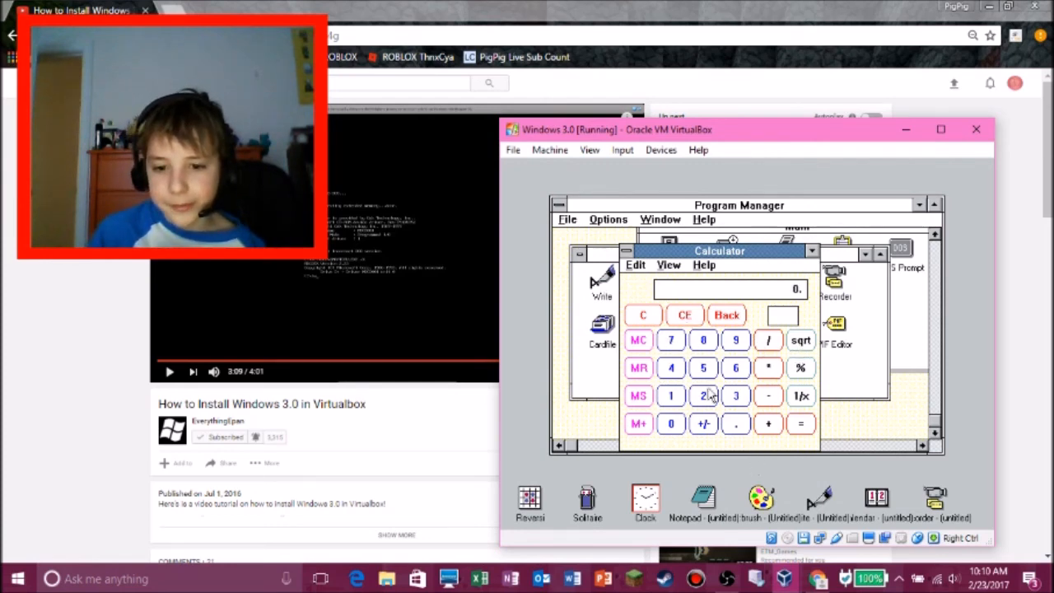
mouse_move(826, 399)
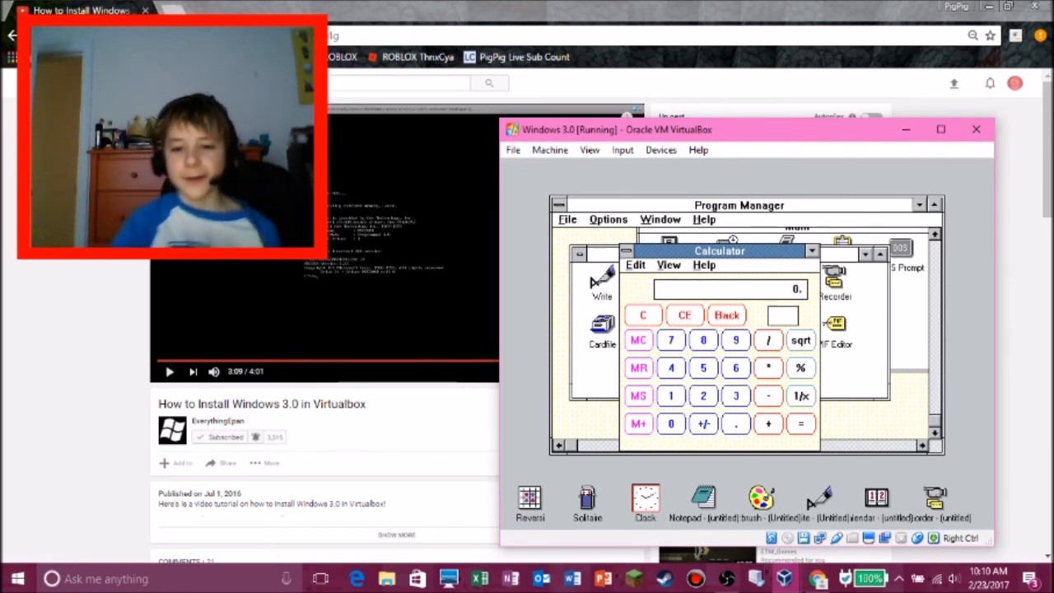
click(671, 369)
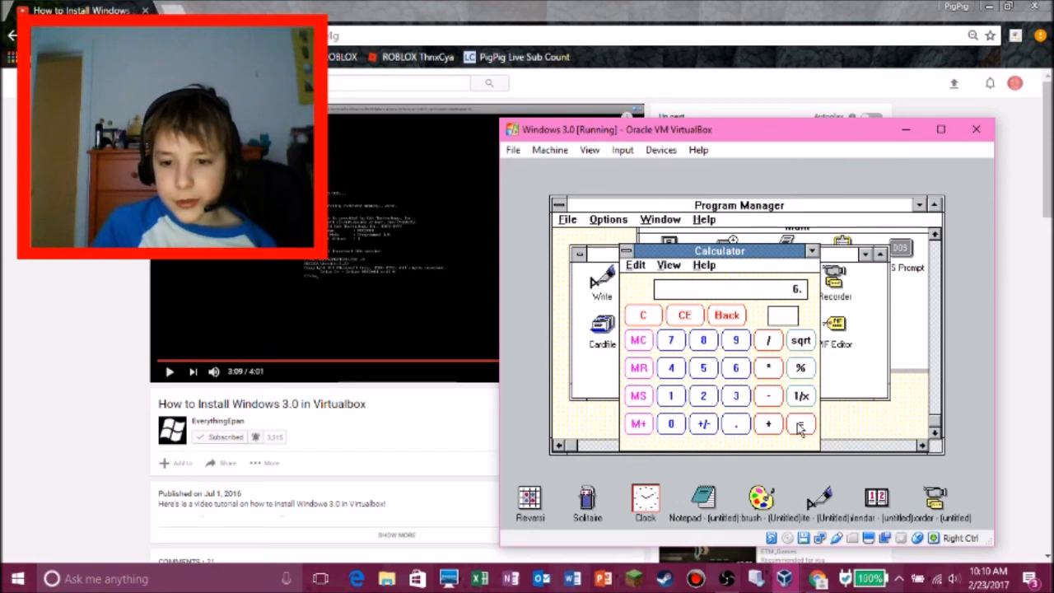
click(800, 423)
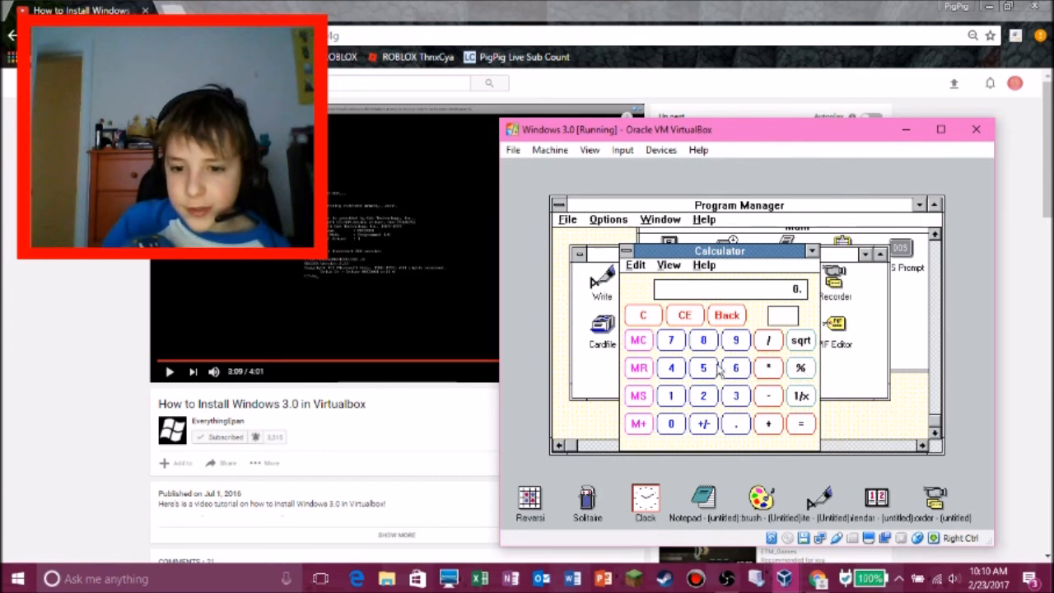
click(736, 369)
text(To join)
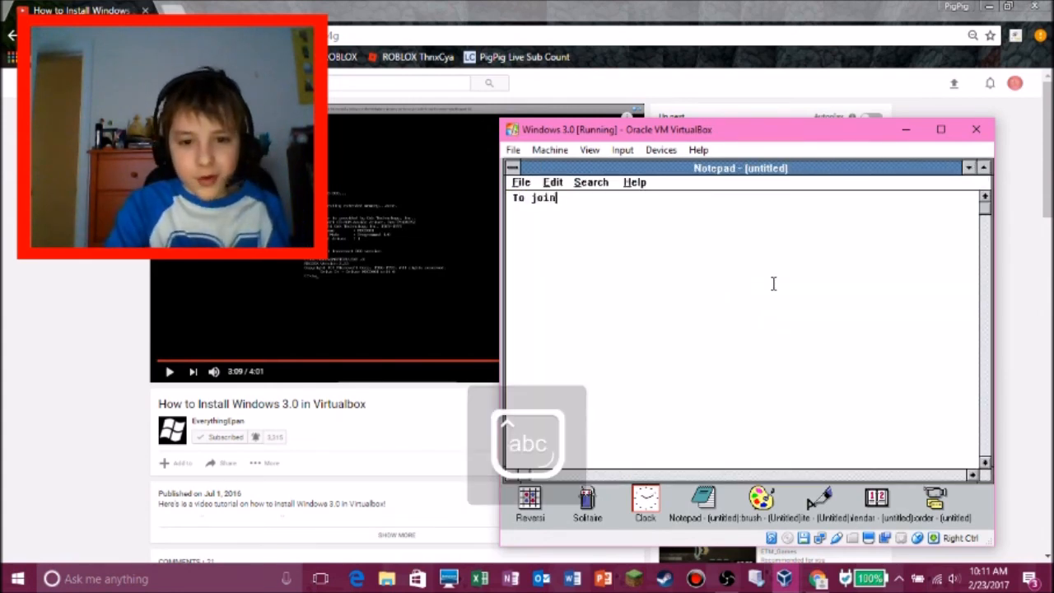
Finish the message so Notepad reads "To join team PigPig wolf cat!"
text(team Pig)
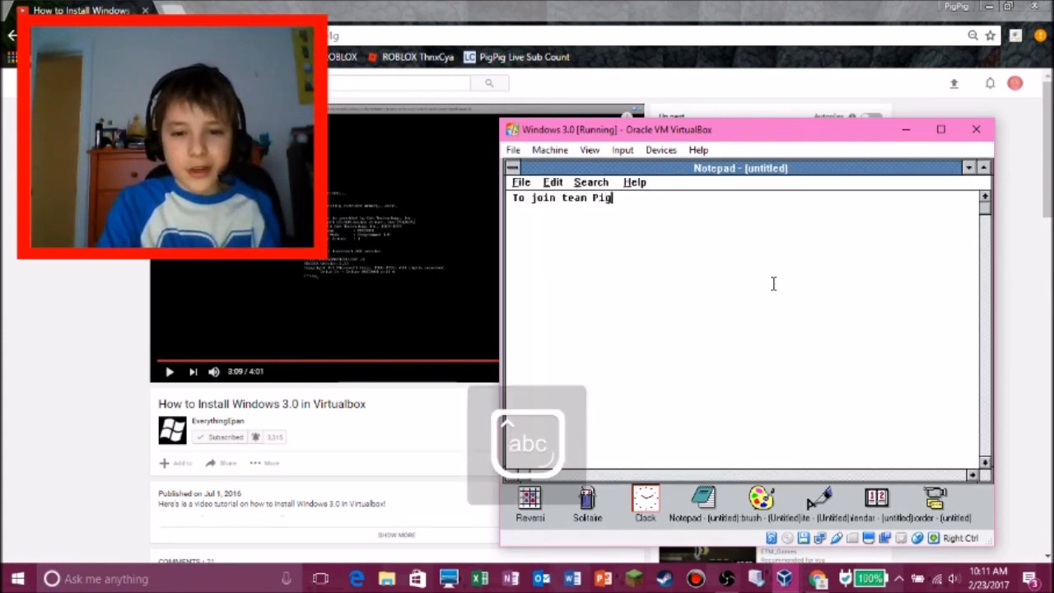
text(Pig wolf cat)
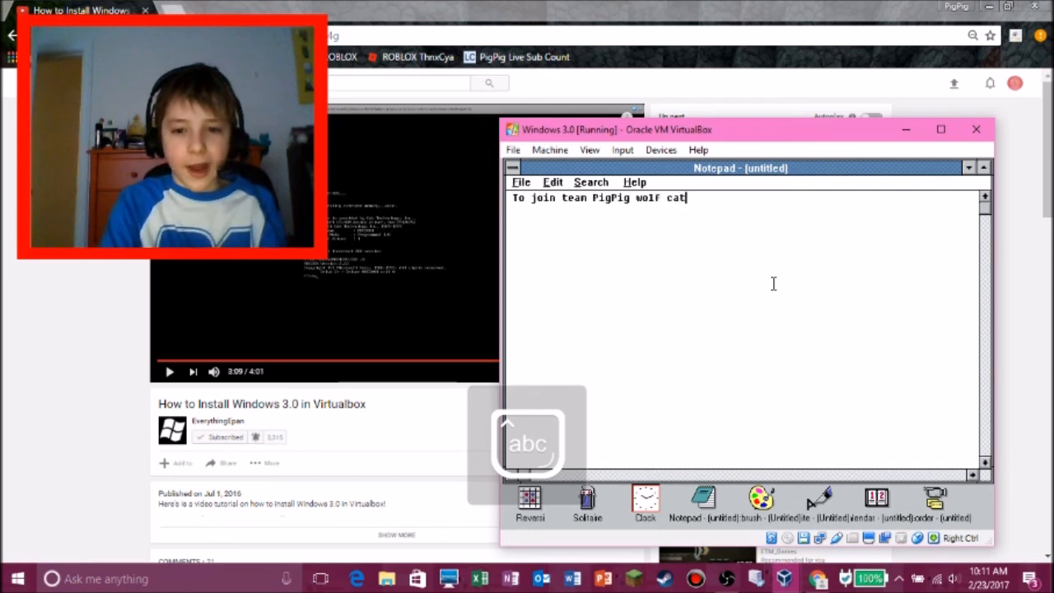
text(!)
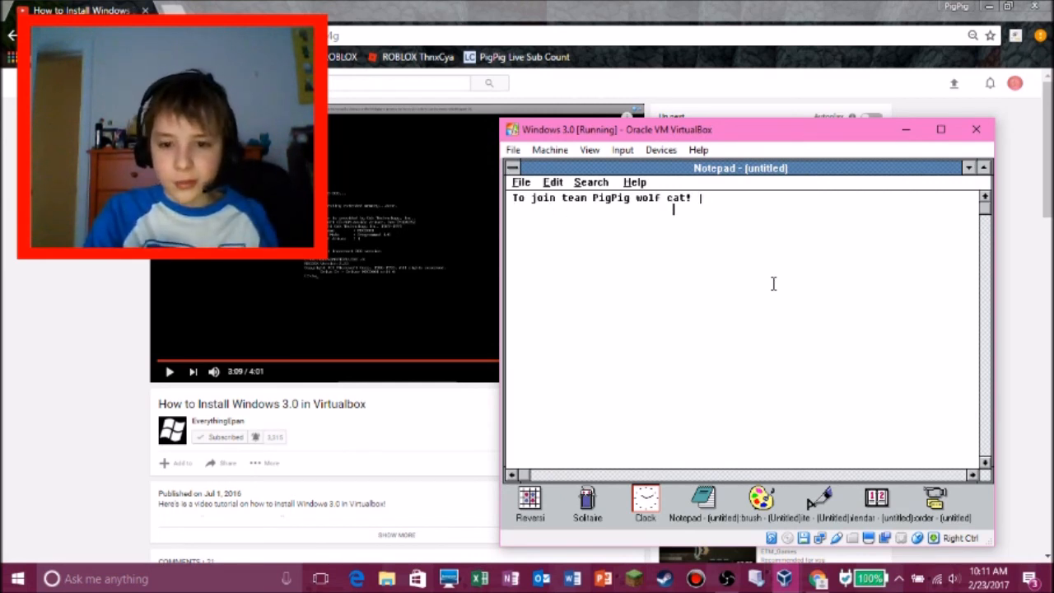
Add "Peace!" a few lines below the team message
text(w)
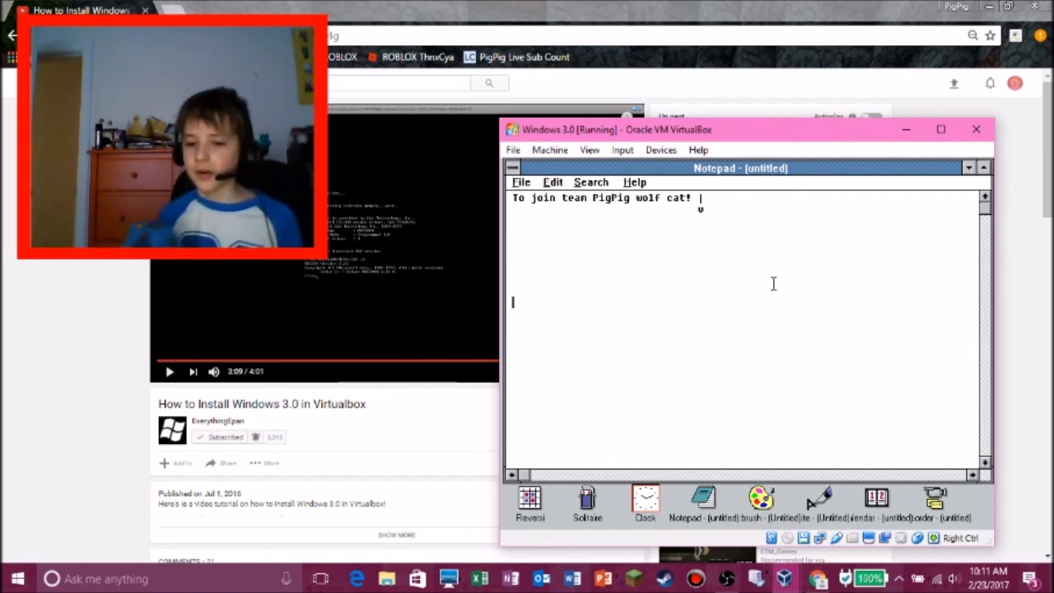
text(Peace)
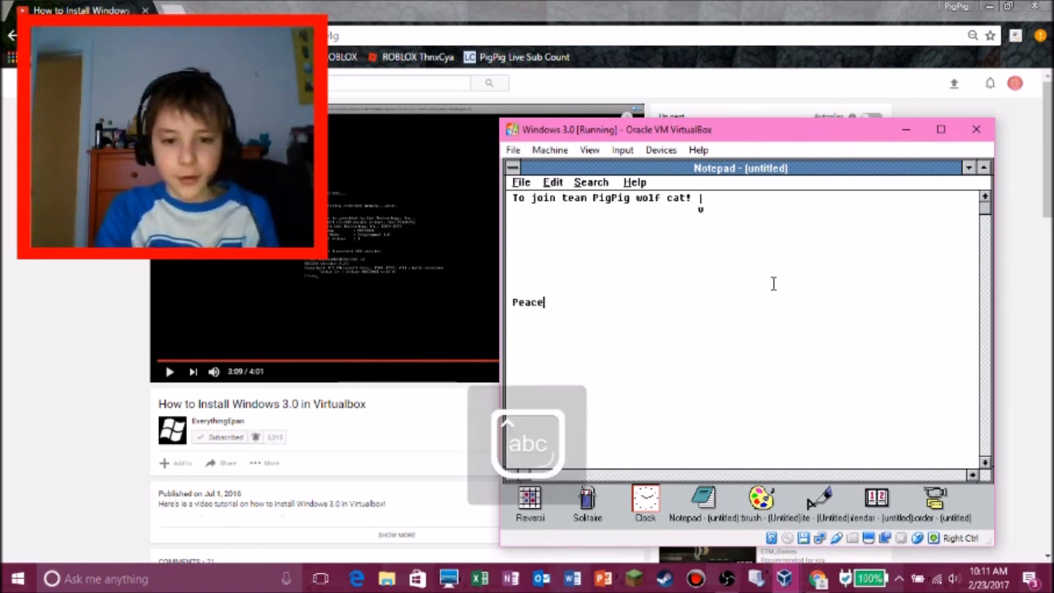
text(!)
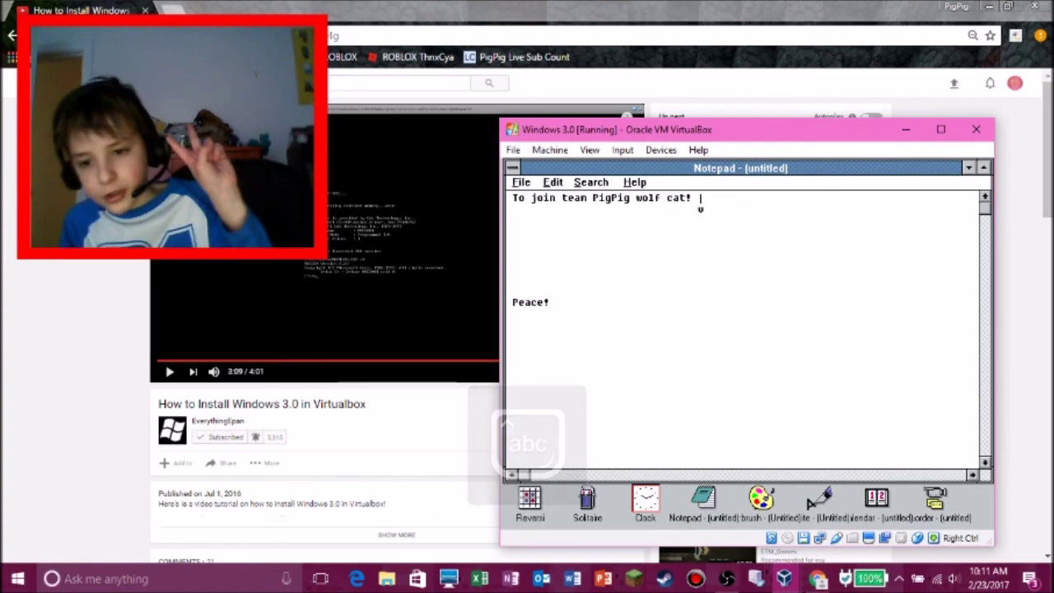